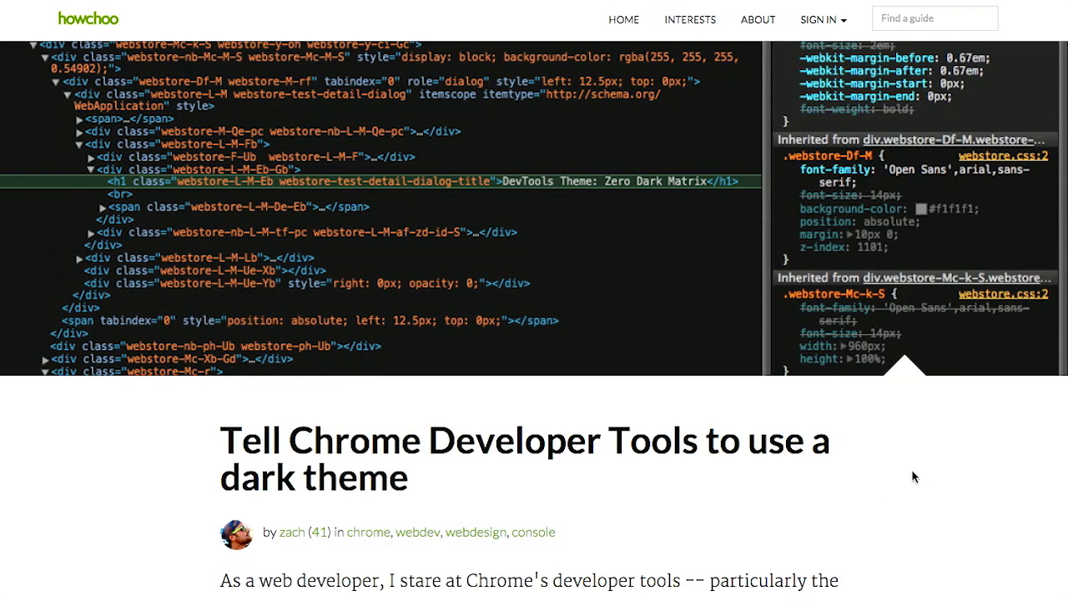
Step: Scroll the dark theme guide down to step 1, Enable Developer Tools Experiments
scroll(down, 3)
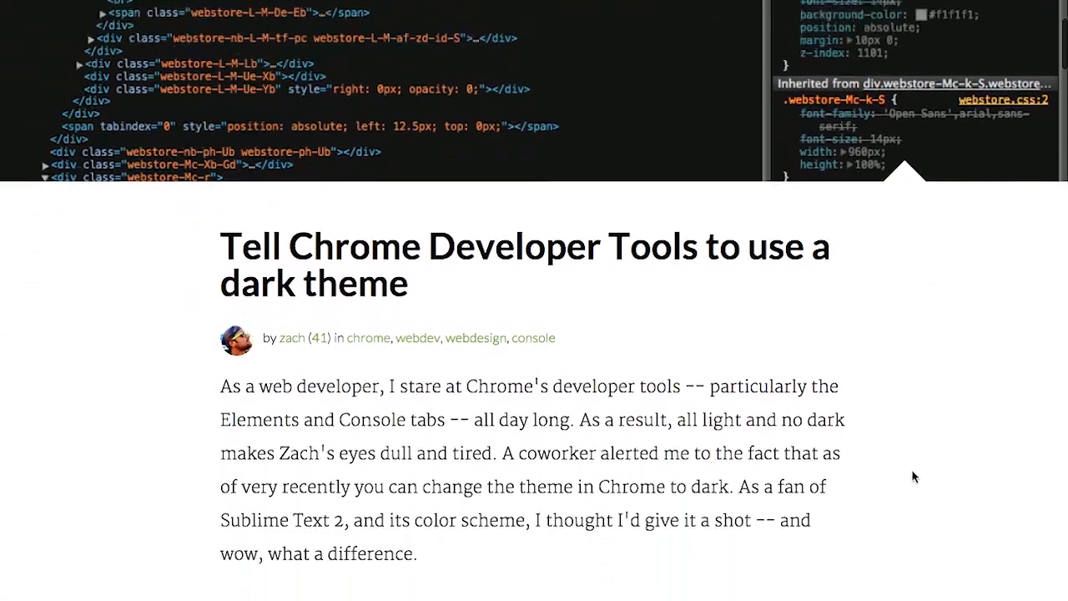
scroll(down, 3)
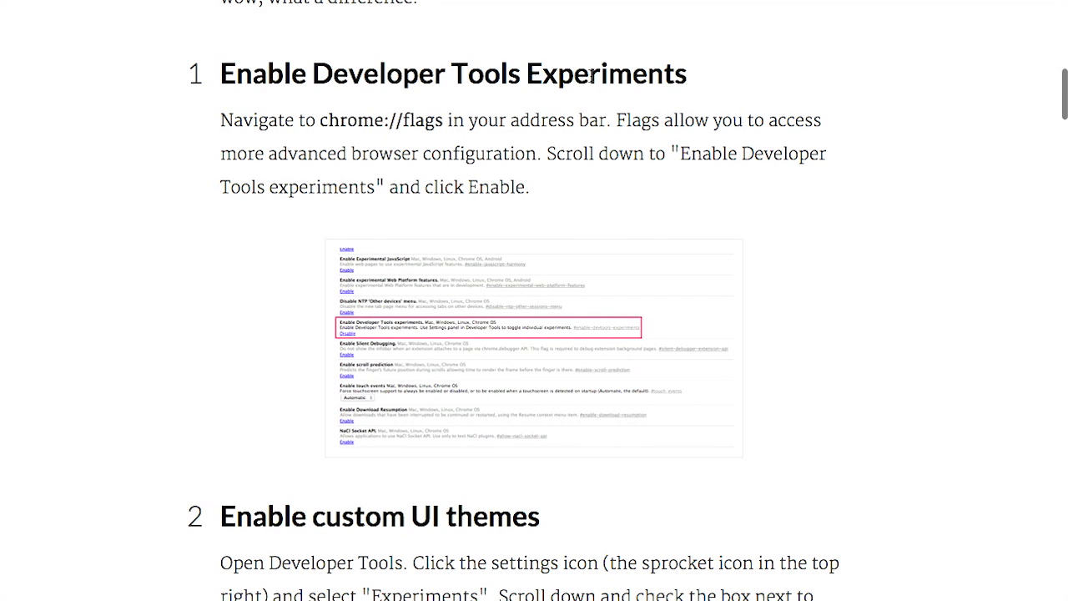
mouse_move(482, 101)
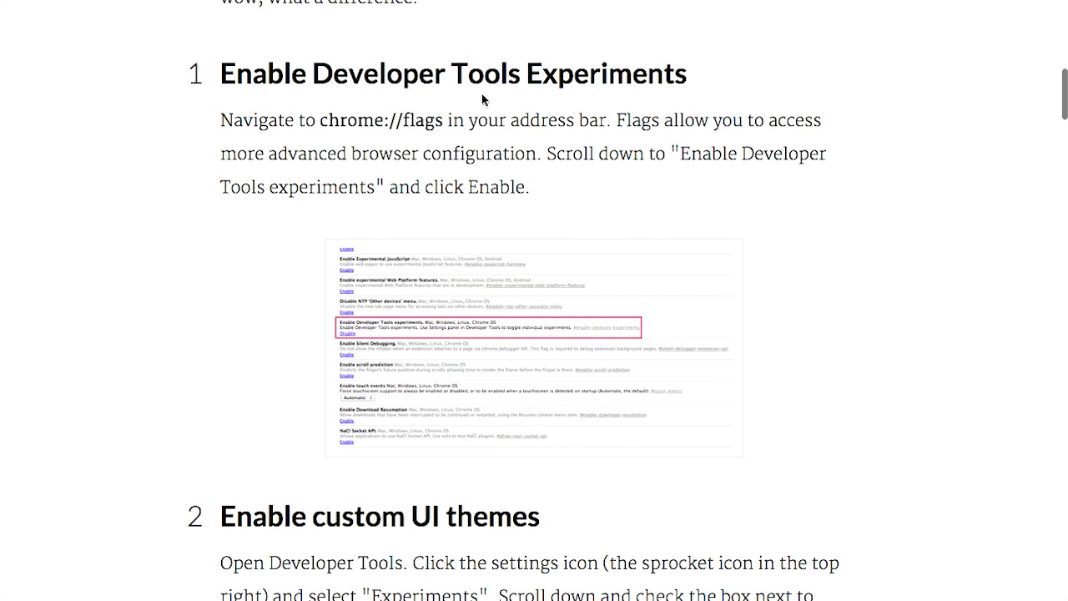
mouse_move(389, 113)
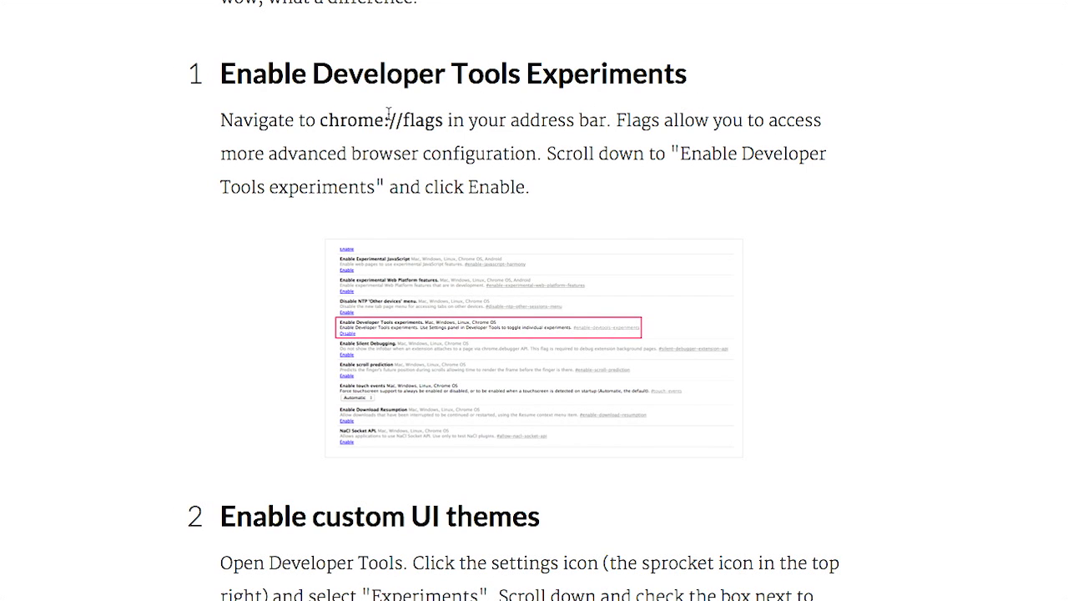
mouse_move(441, 130)
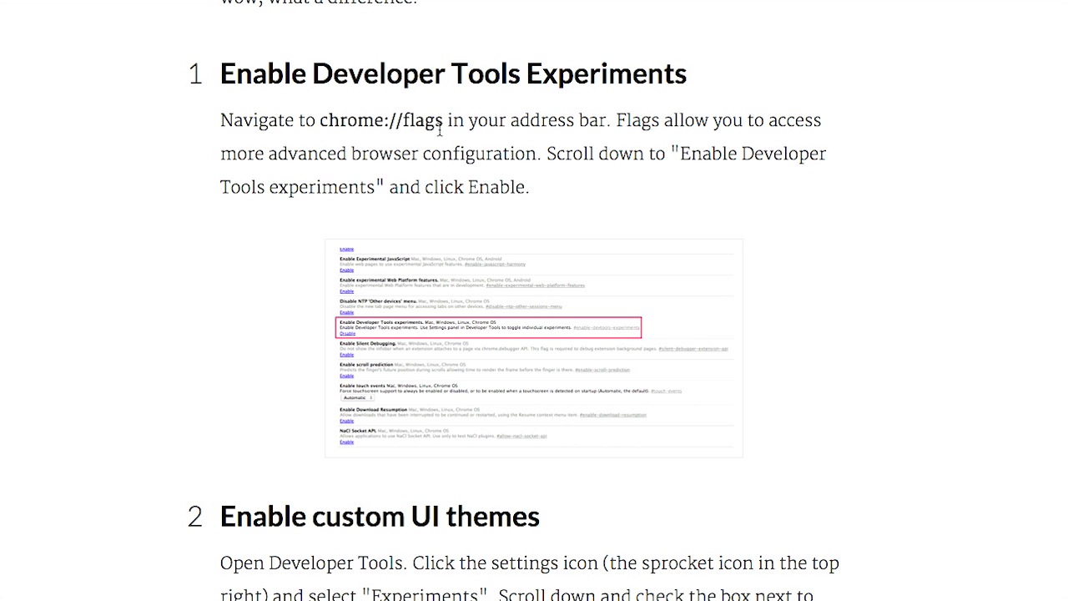
Step: Scroll down to step 3, Download a theme, recommending DevTools Theme: Zero Dark Matrix
scroll(up, 3)
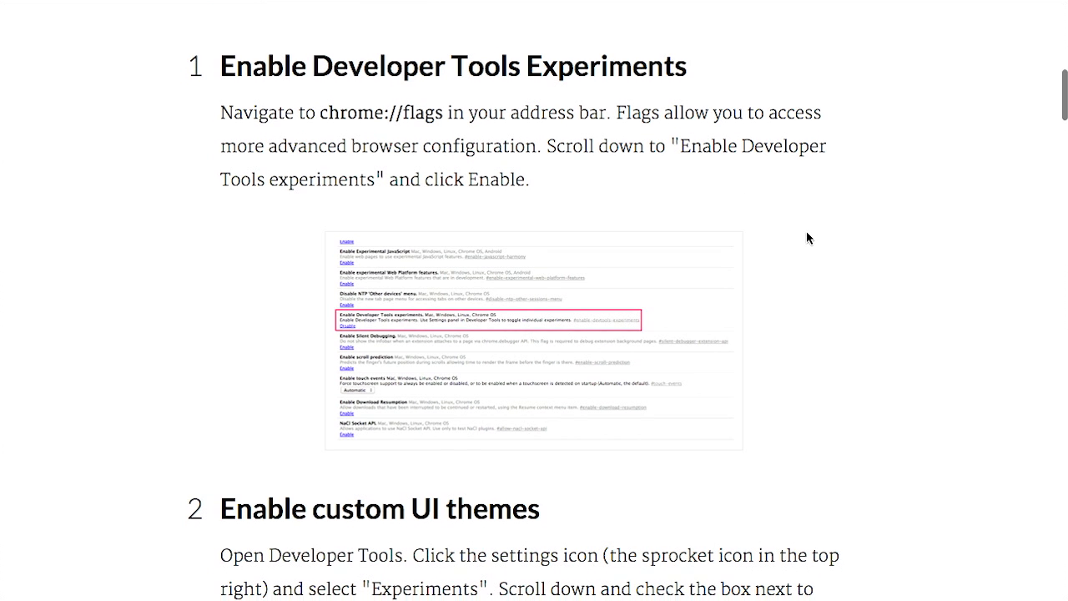
scroll(down, 3)
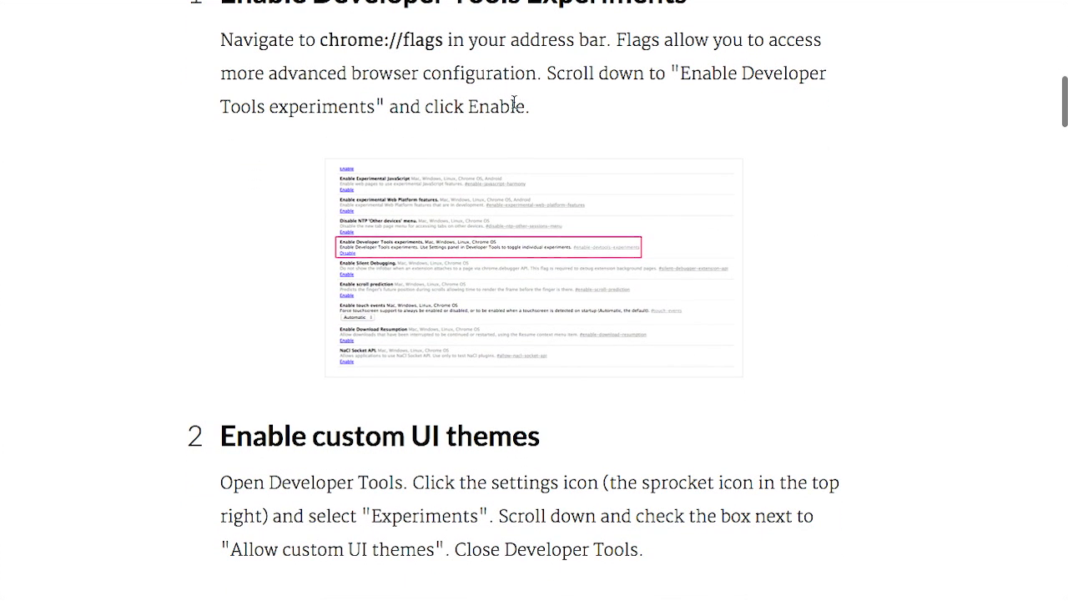
scroll(down, 3)
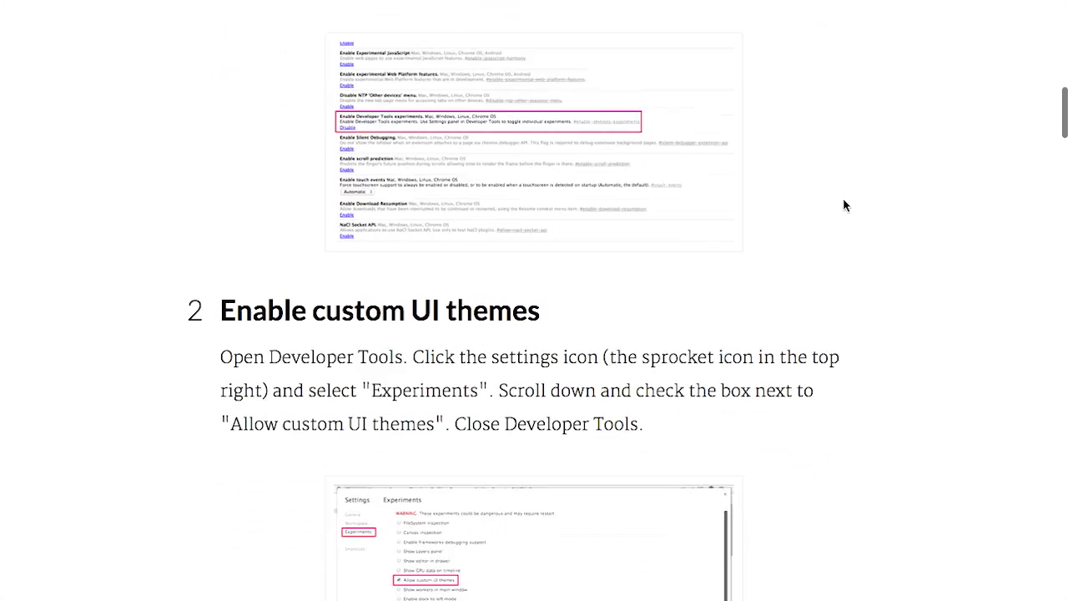
scroll(down, 3)
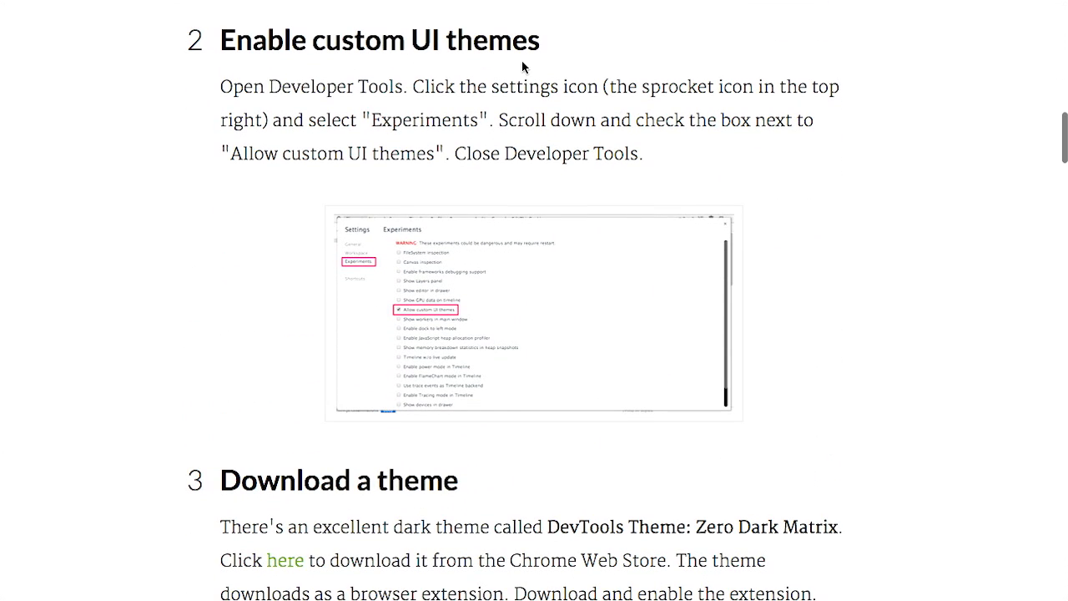
mouse_move(759, 186)
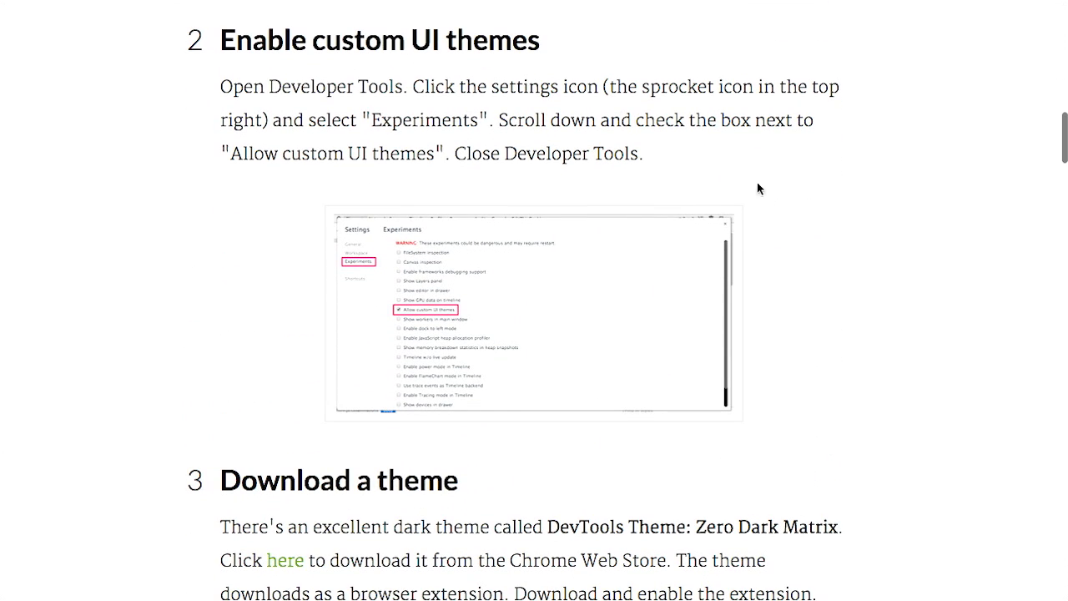
scroll(down, 3)
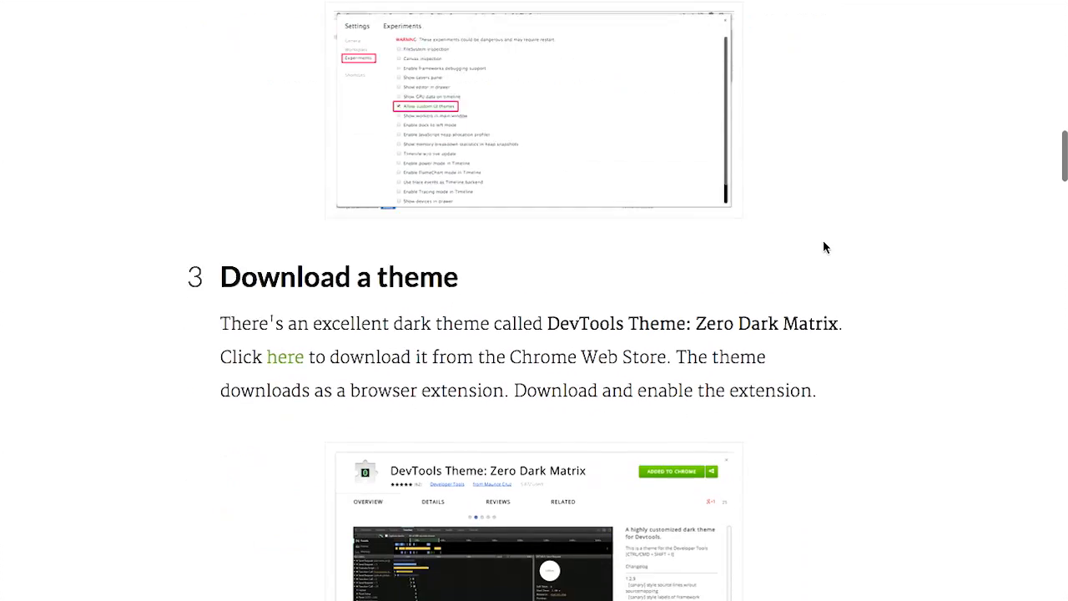
scroll(down, 3)
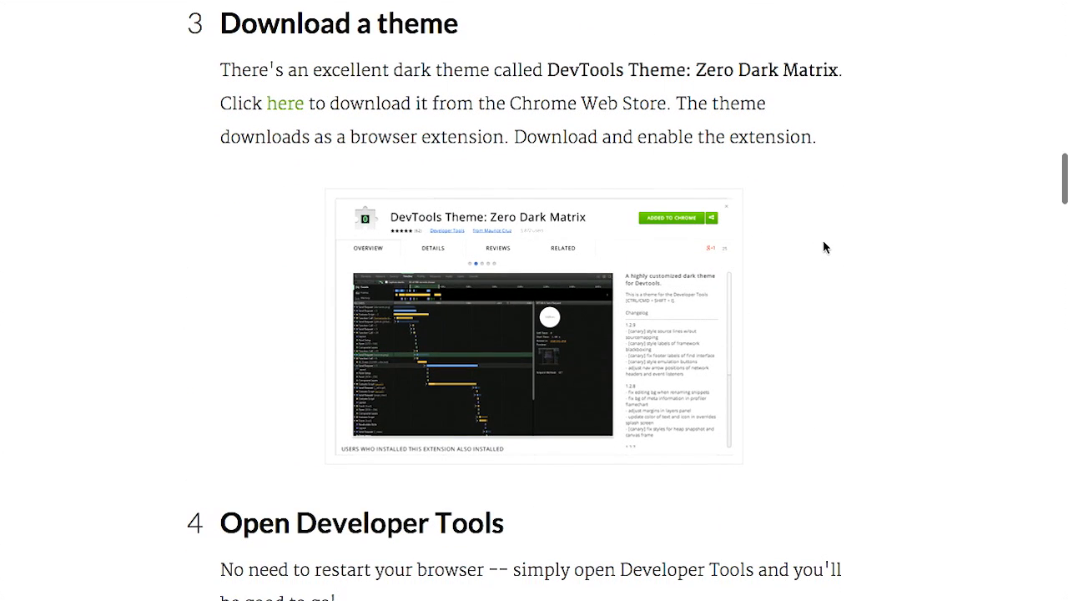
mouse_move(628, 160)
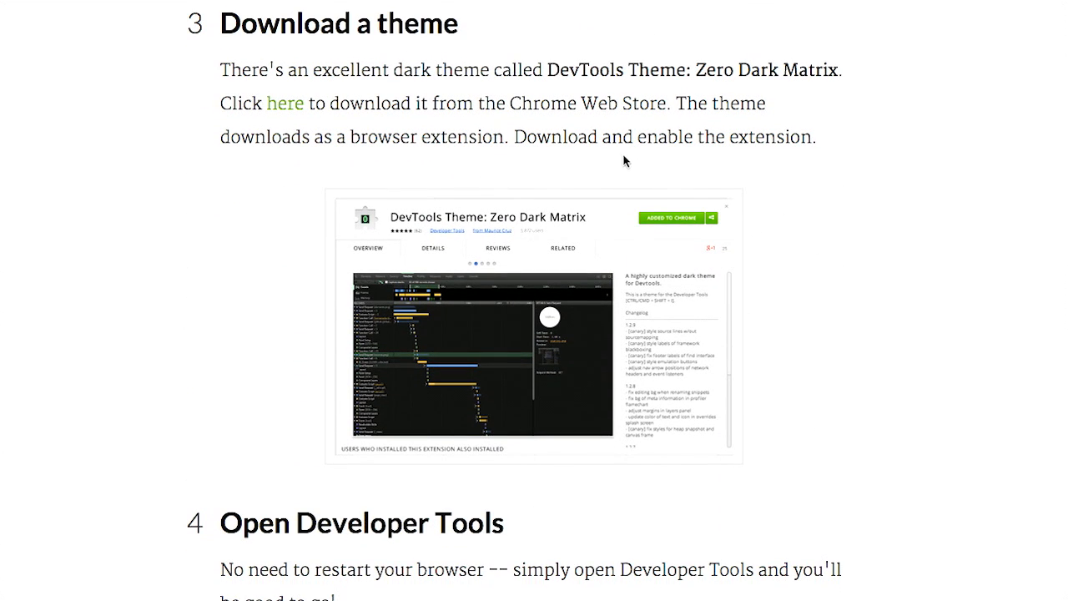
mouse_move(593, 80)
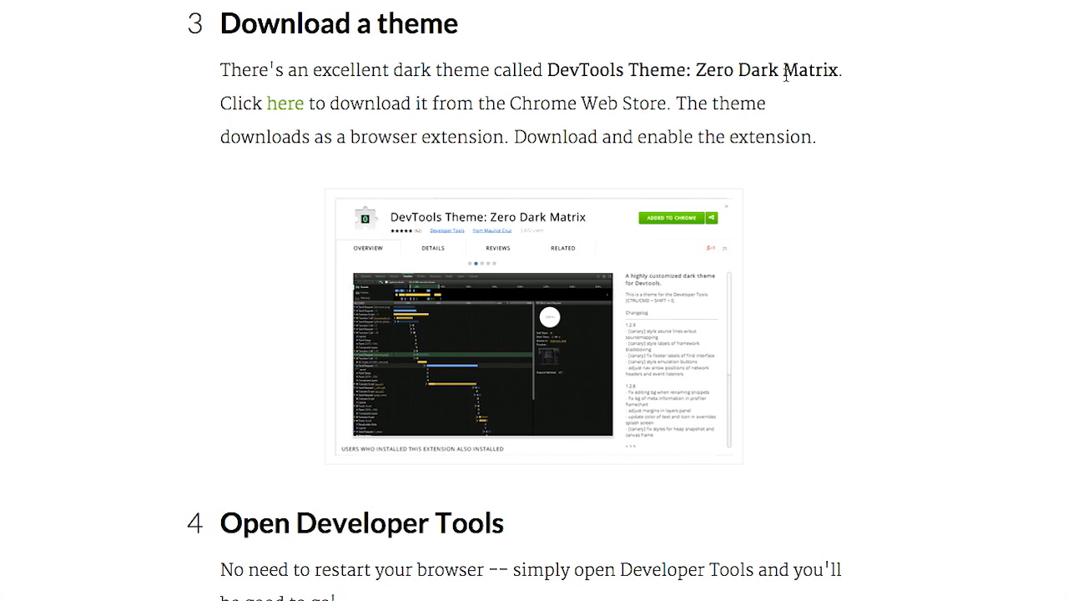
mouse_move(854, 100)
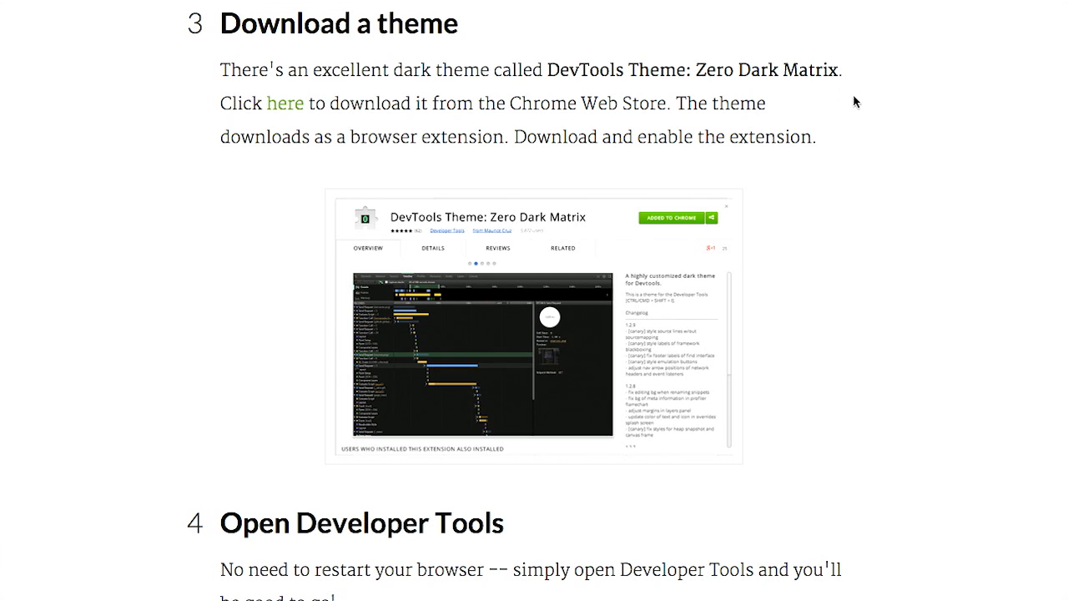
Step: Read step 4, Open Developer Tools, then scroll back to the article's title and introduction
scroll(down, 3)
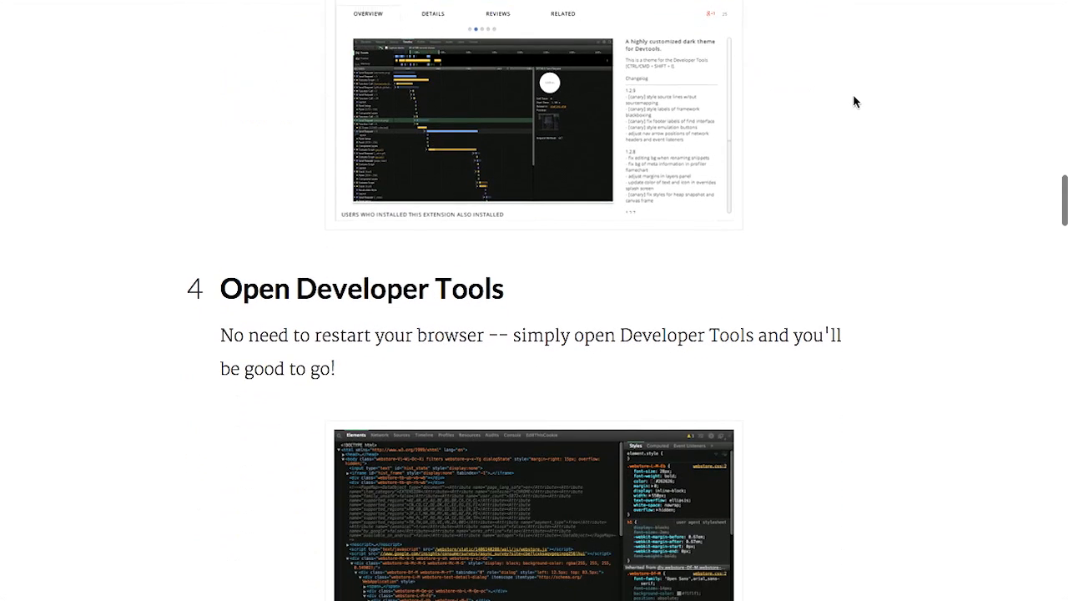
scroll(down, 3)
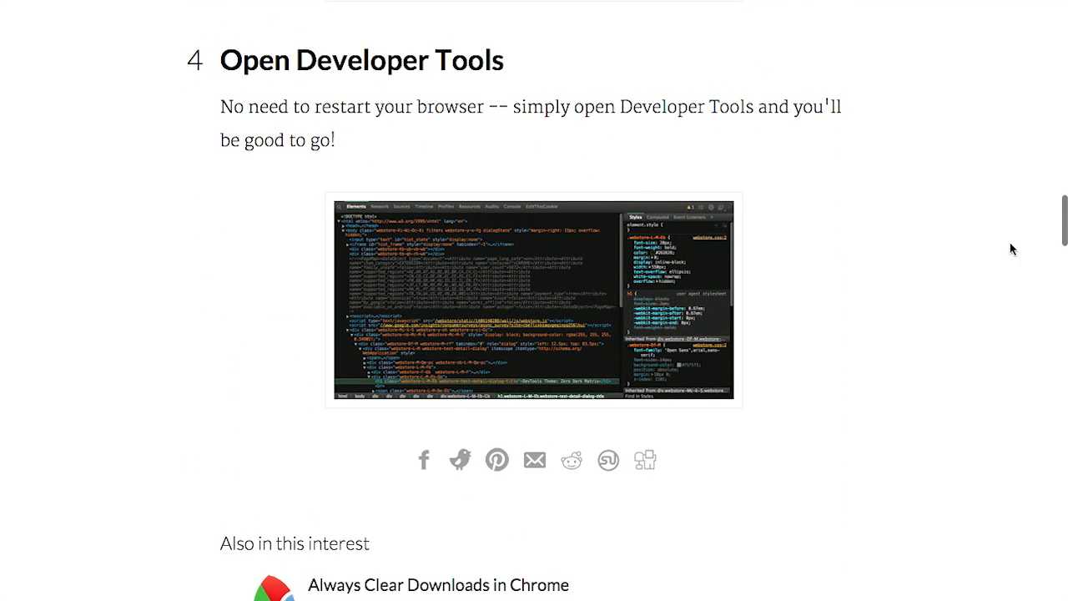
mouse_move(253, 94)
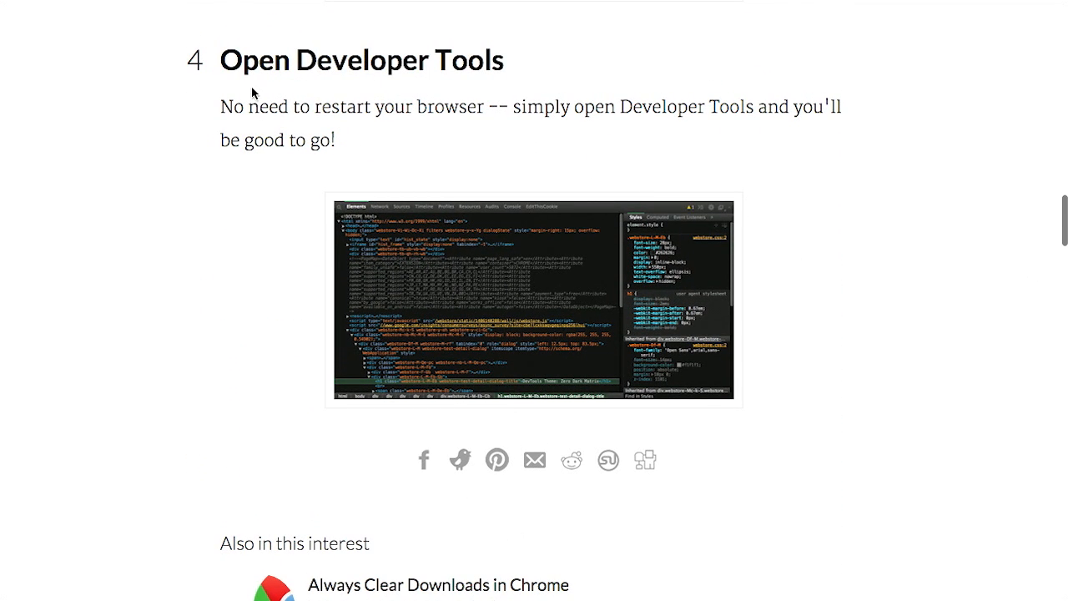
mouse_move(811, 265)
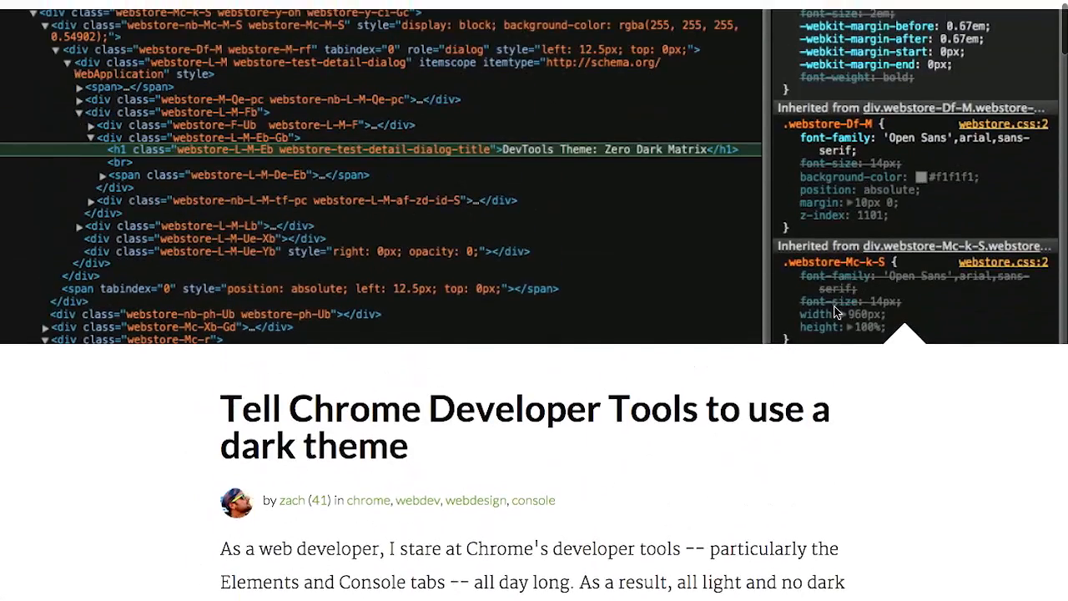
scroll(up, 3)
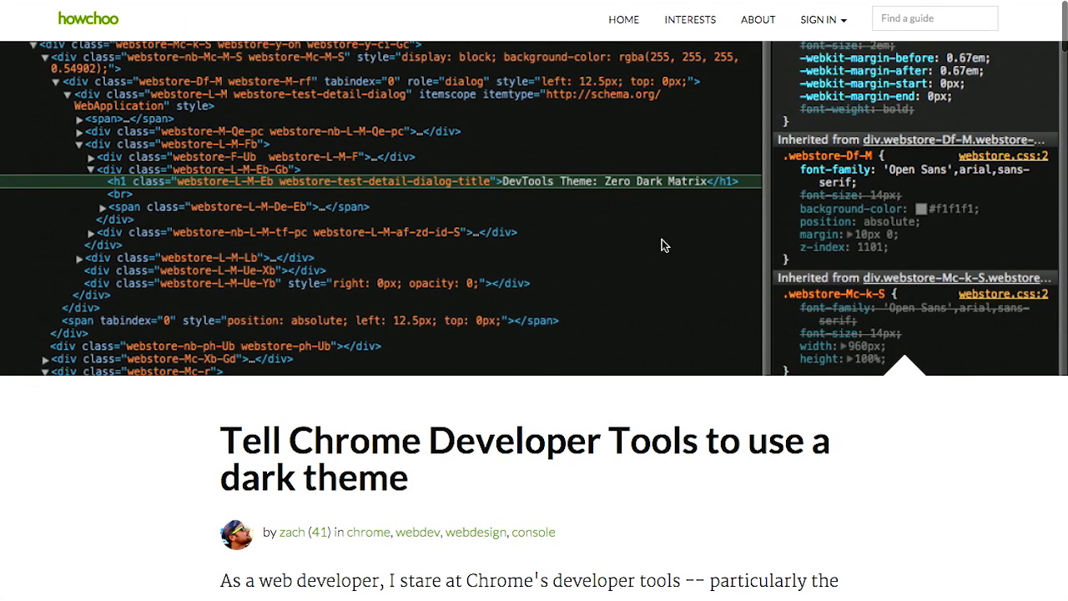
mouse_move(892, 370)
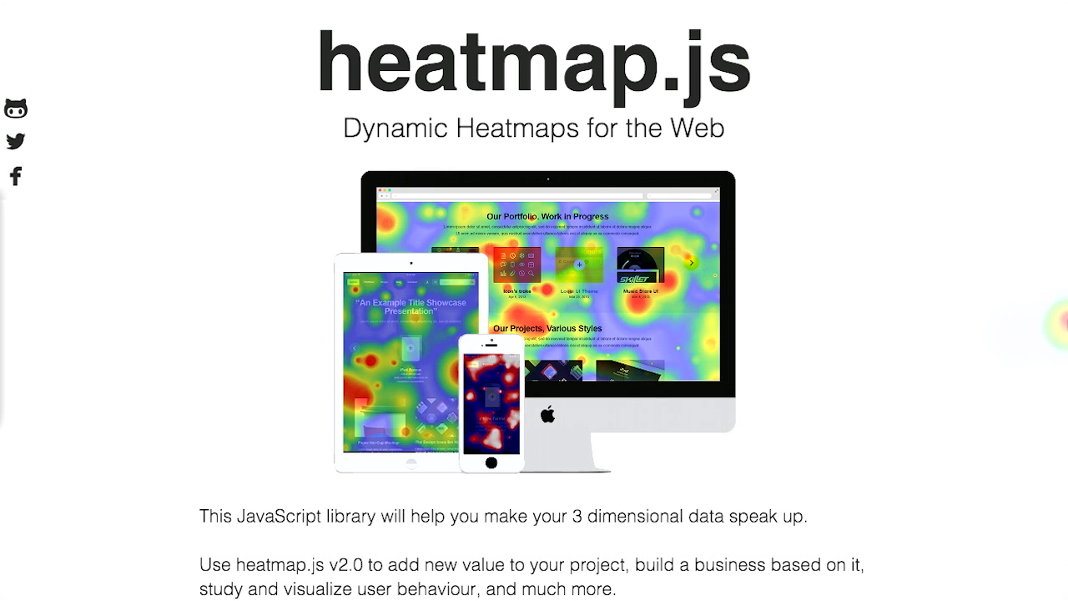
mouse_move(981, 314)
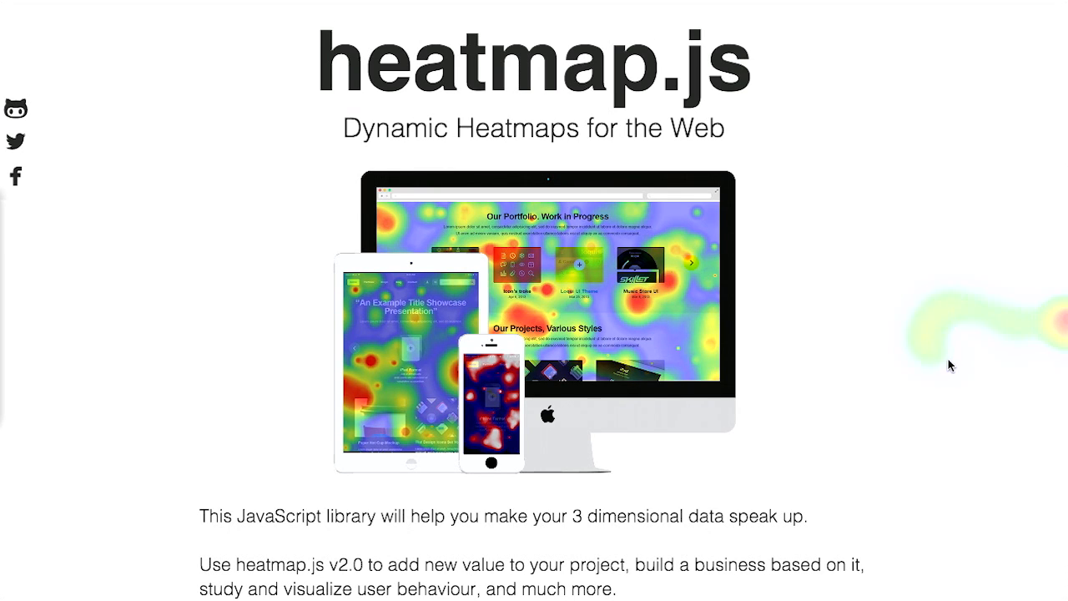
mouse_move(944, 442)
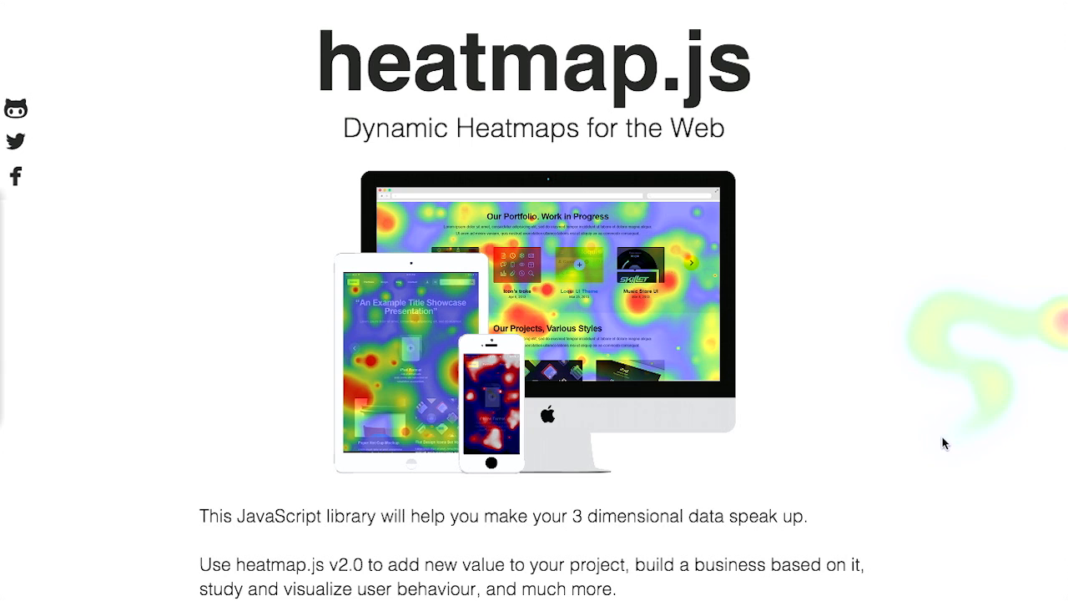
mouse_move(935, 441)
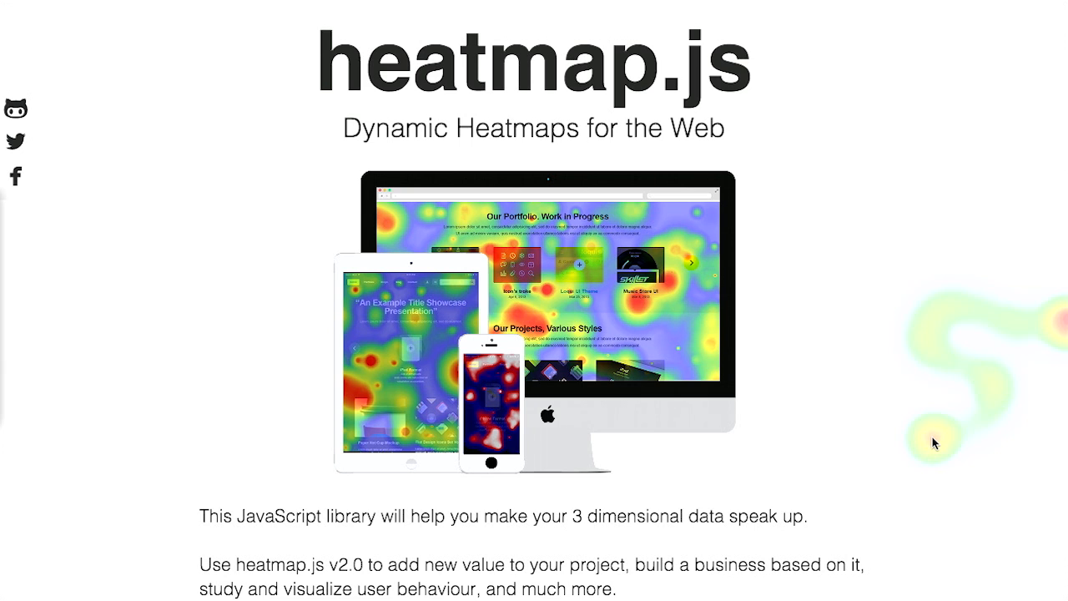
mouse_move(926, 427)
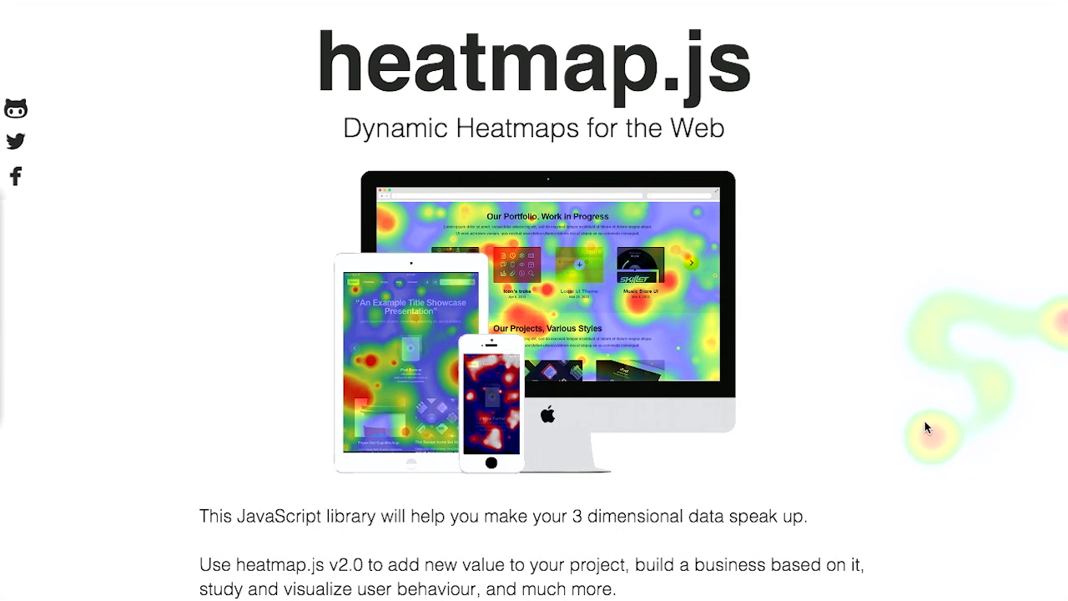
mouse_move(961, 363)
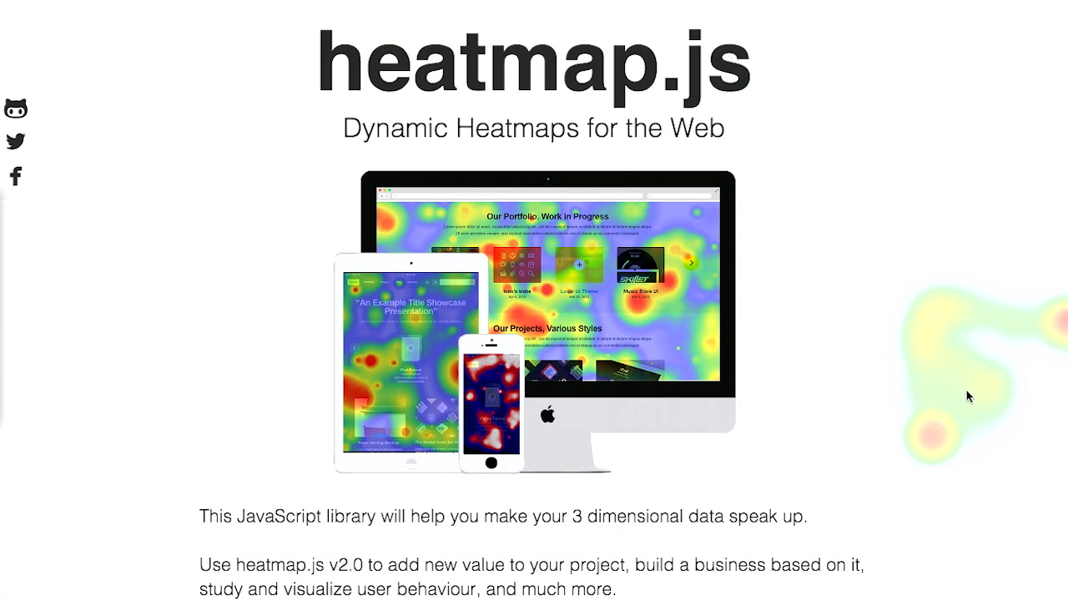
mouse_move(932, 353)
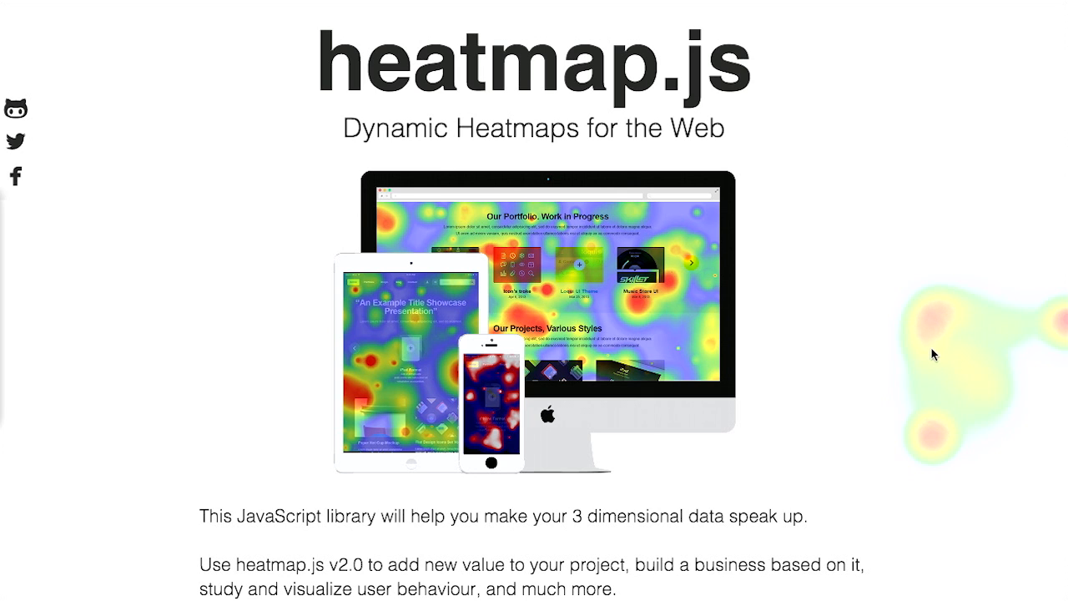
mouse_move(931, 417)
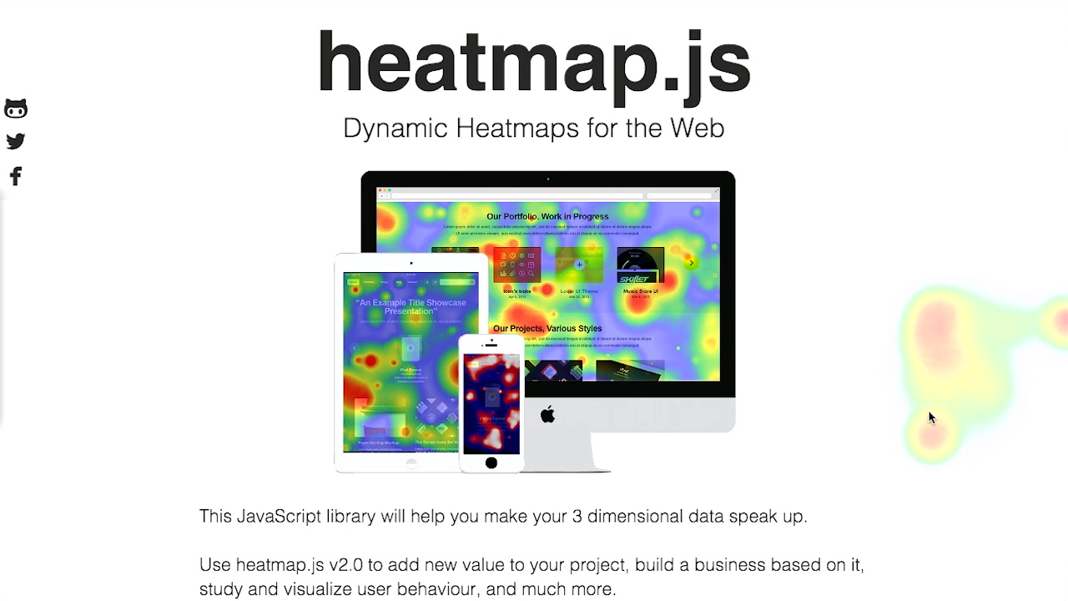
Step: Scroll past 'Why heatmap.js?' to the Quick Example code and sample heatmap
scroll(down, 3)
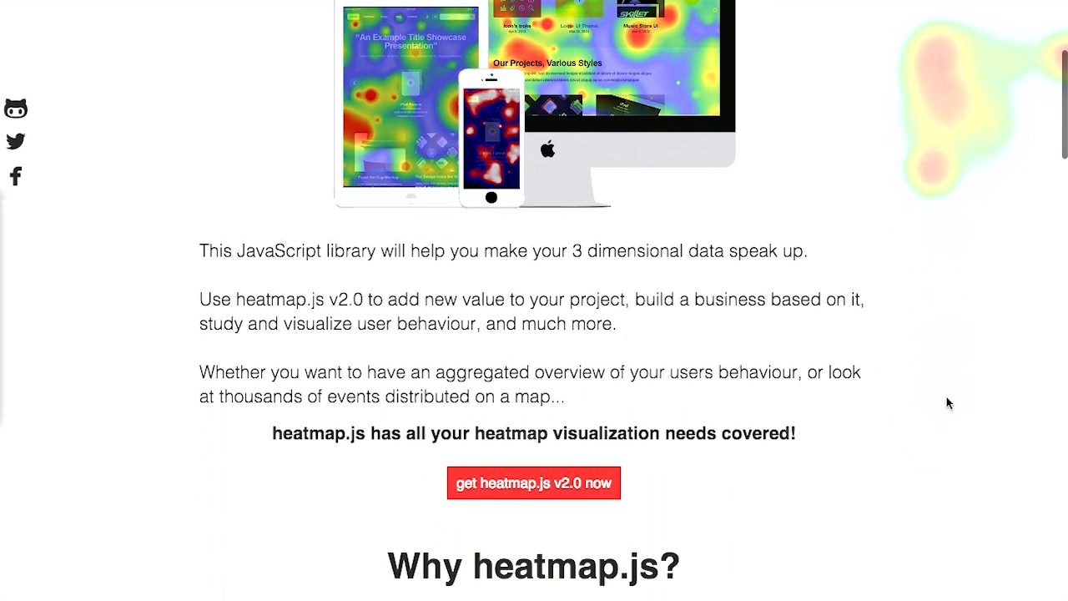
scroll(down, 3)
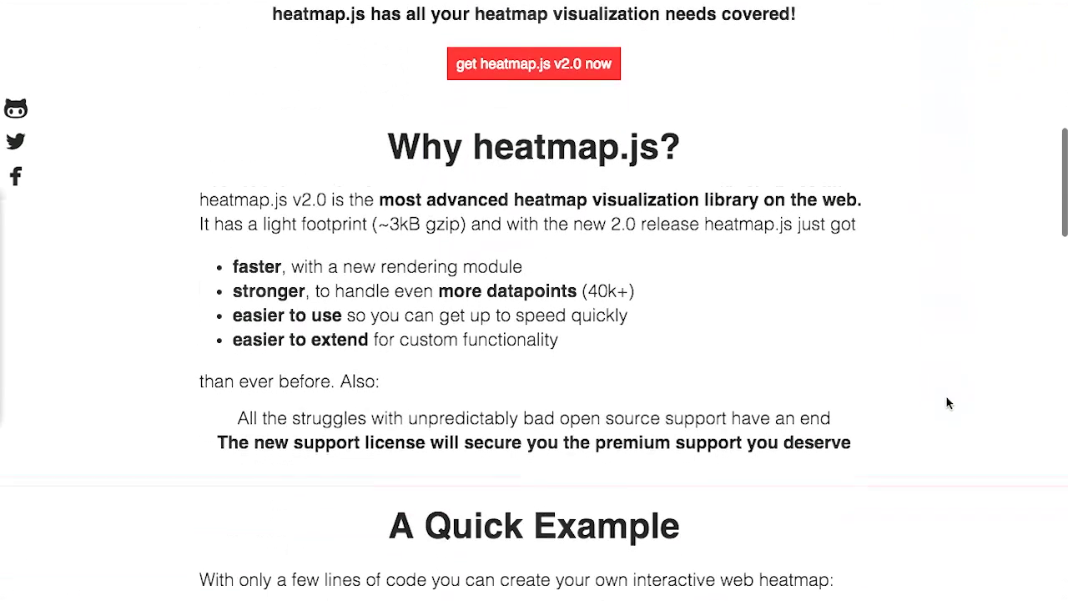
scroll(down, 3)
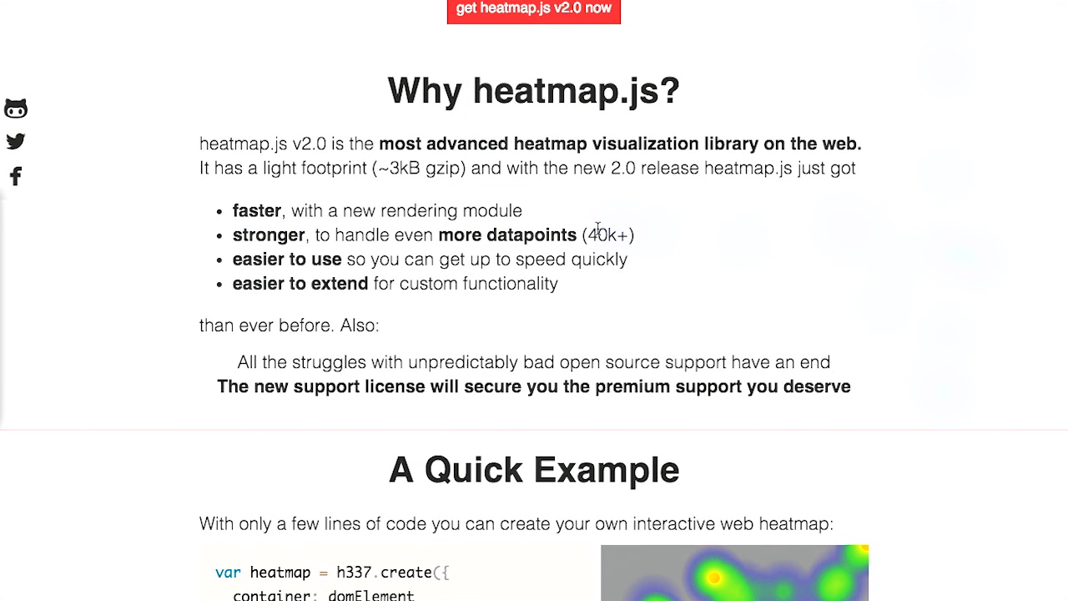
mouse_move(400, 172)
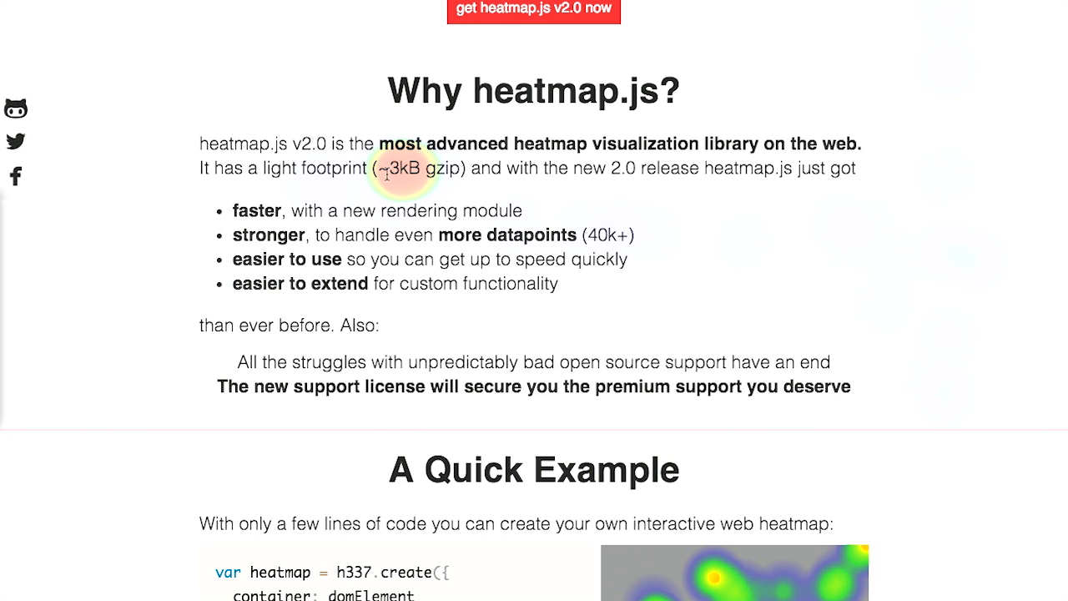
mouse_move(931, 213)
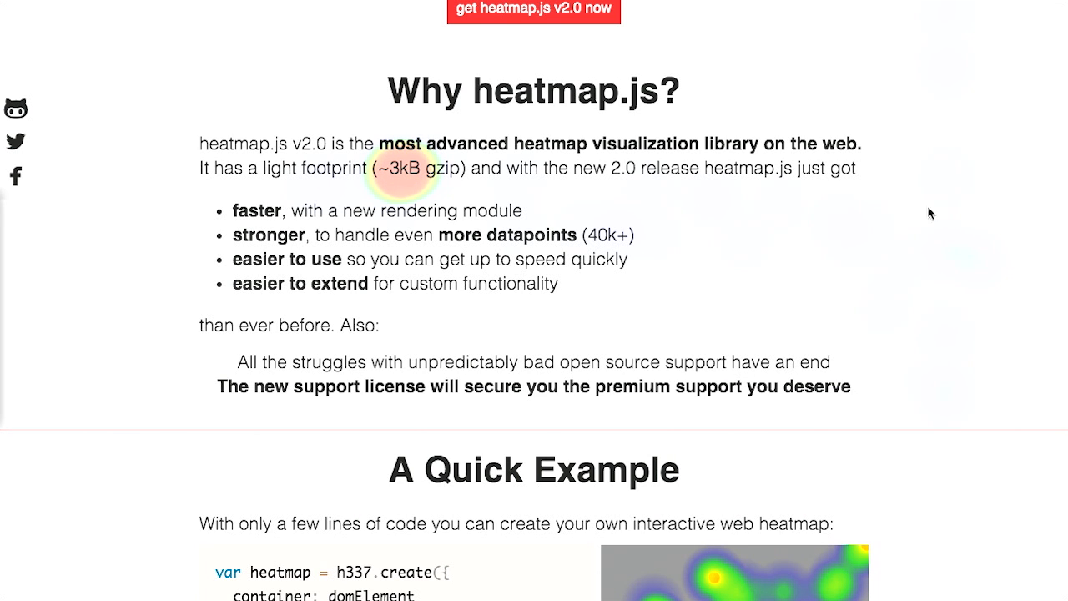
scroll(down, 3)
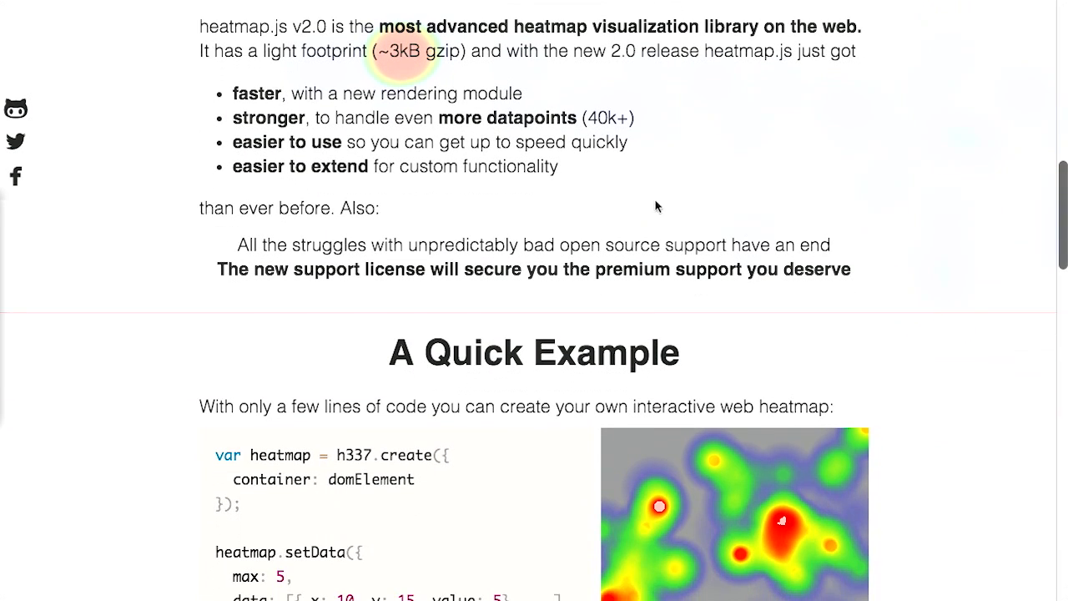
scroll(down, 3)
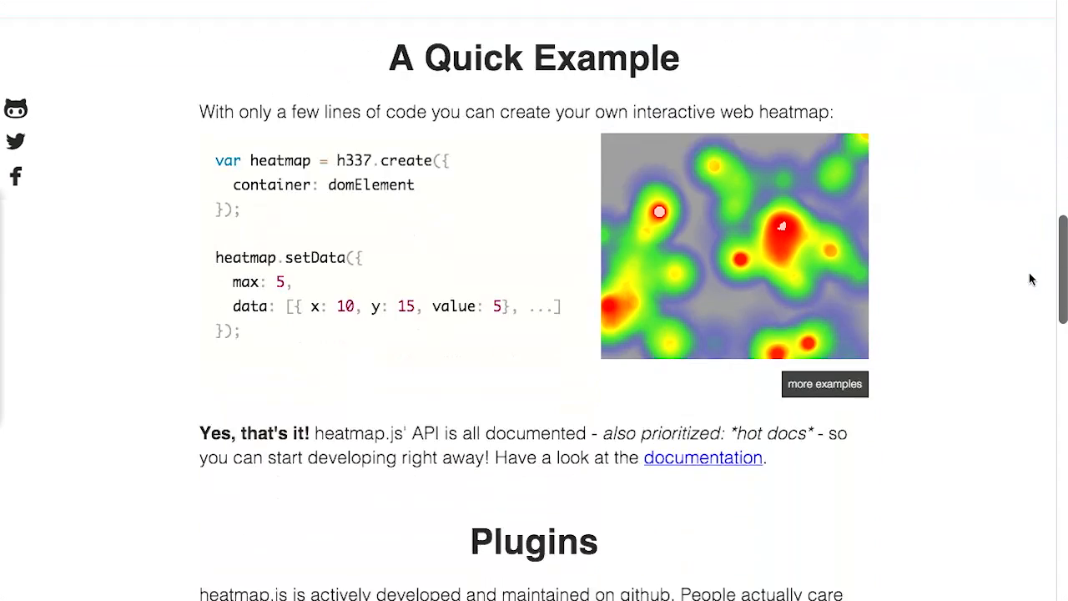
scroll(down, 3)
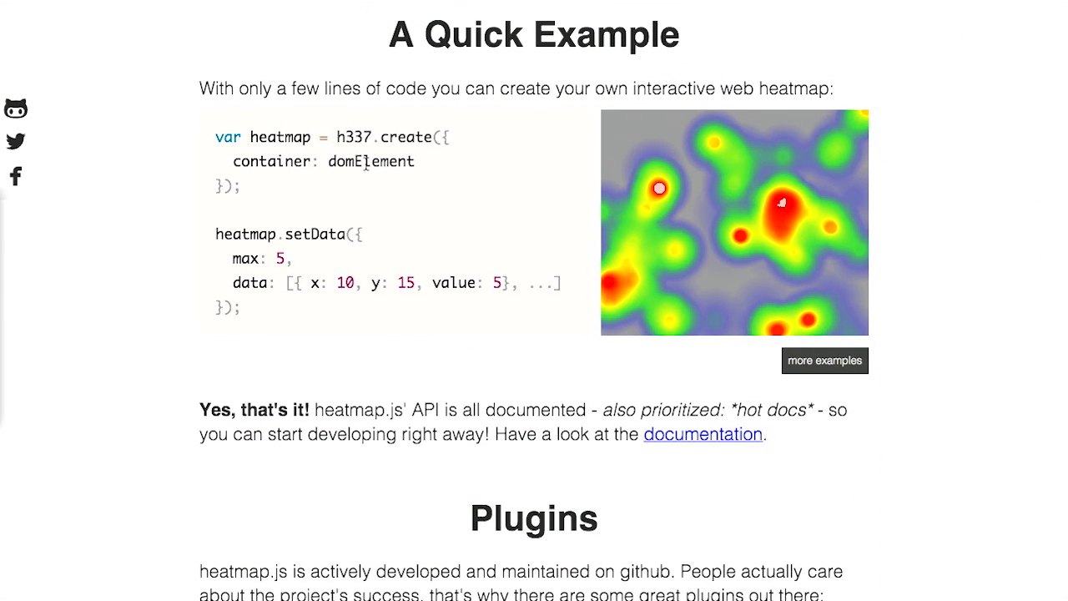
mouse_move(299, 155)
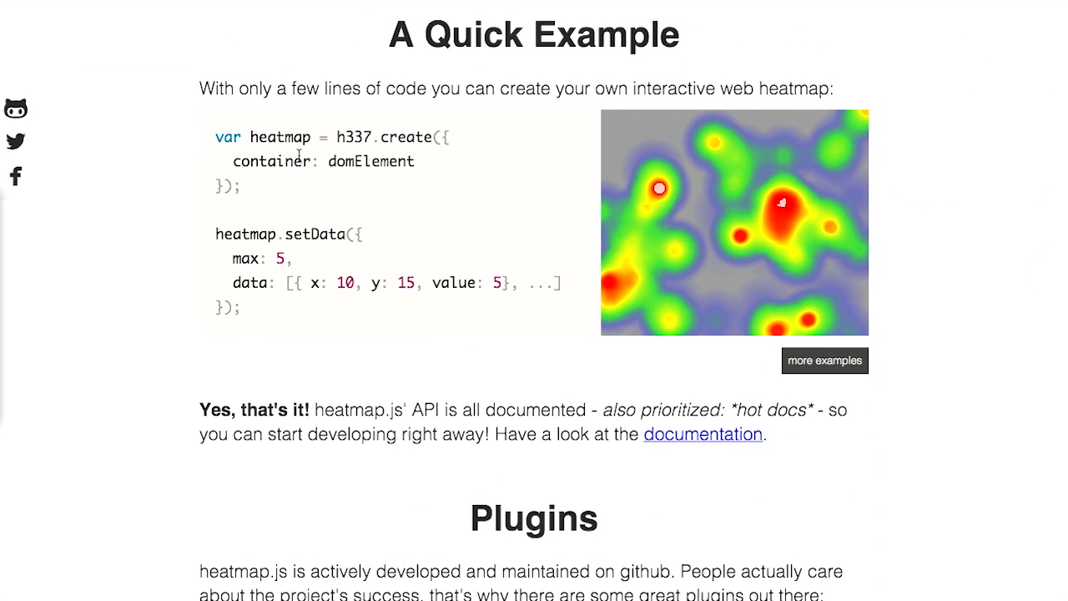
mouse_move(294, 181)
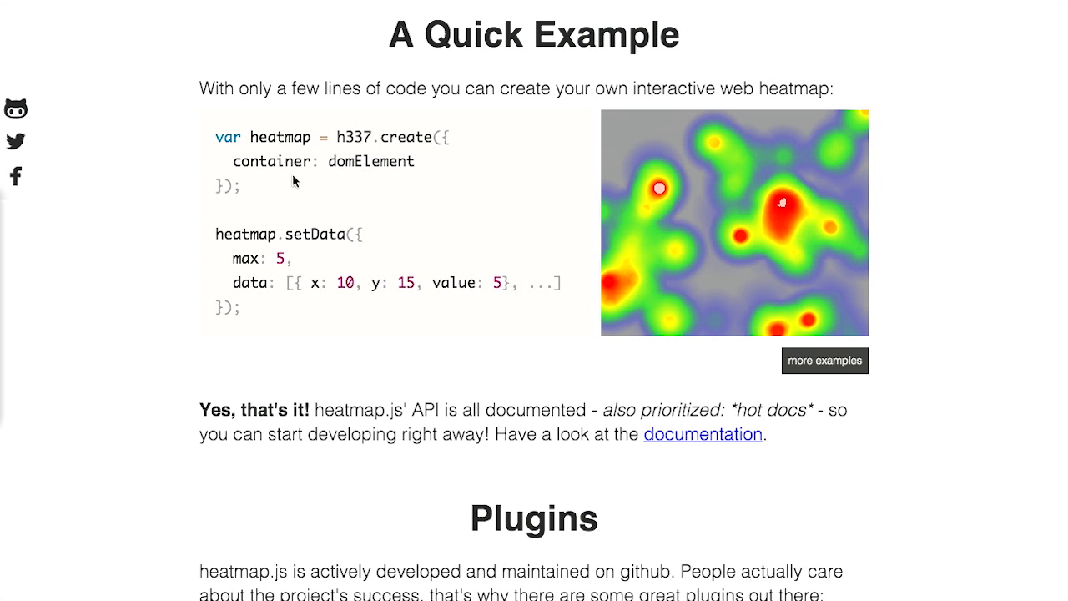
mouse_move(339, 254)
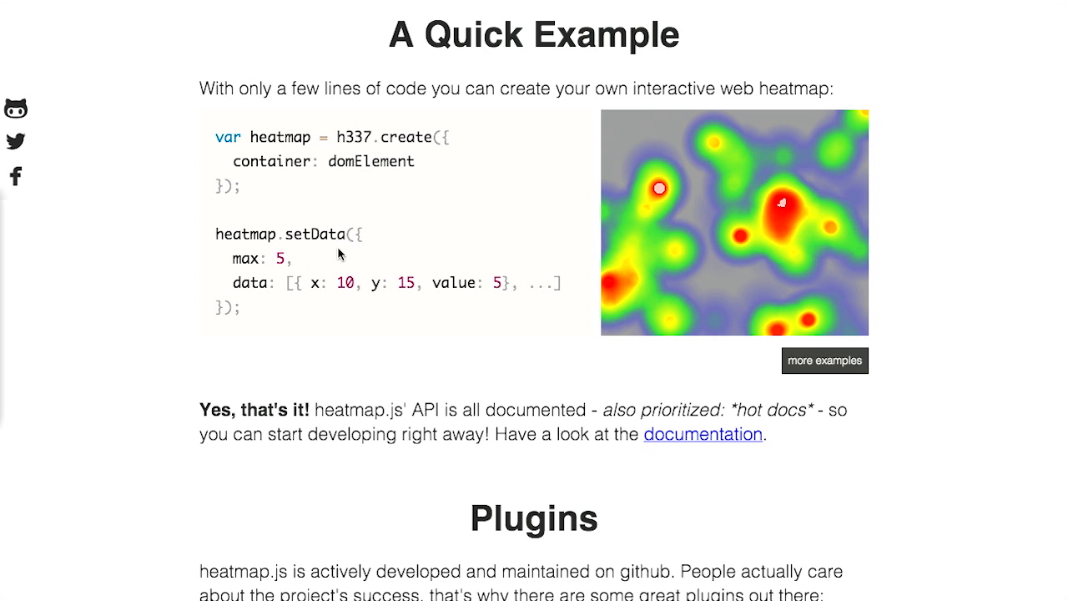
Step: View the documentation's API overview, then return to the homepage's Plugins section (GMaps, Leaflet, OpenLayers)
click(702, 434)
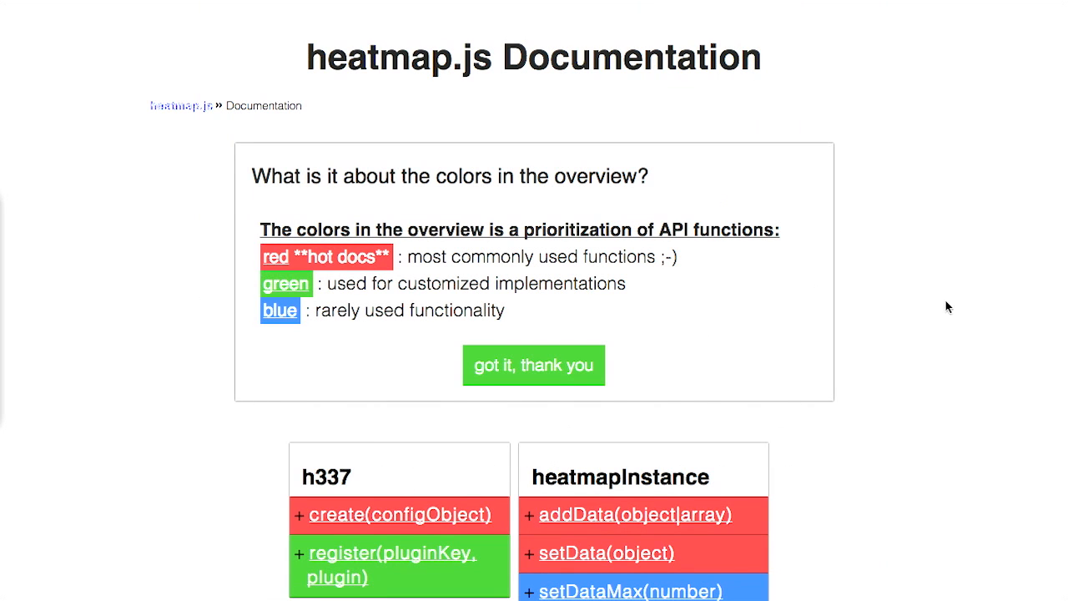
scroll(down, 3)
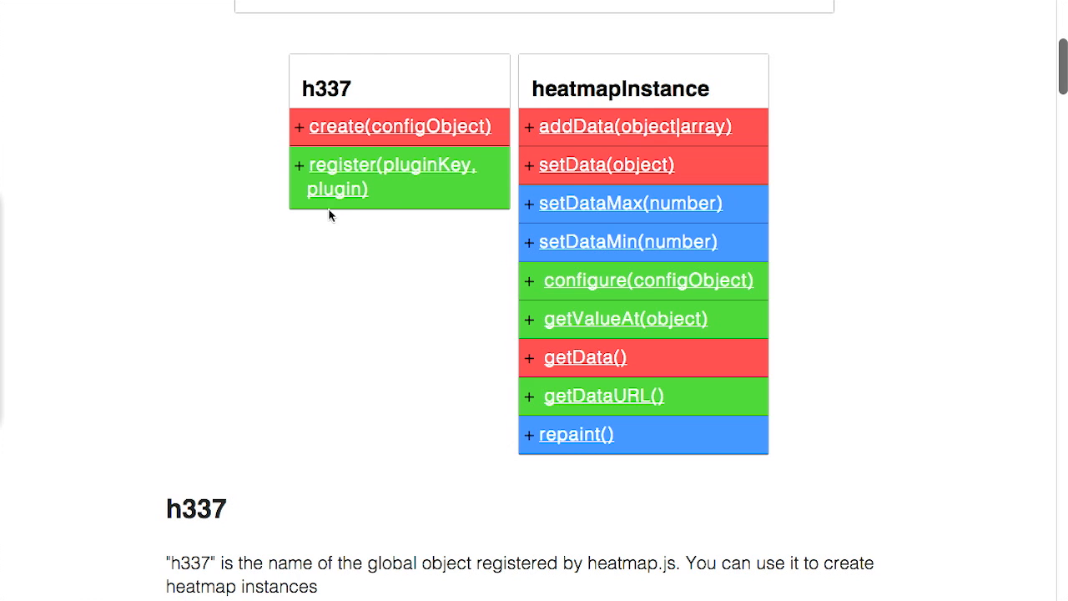
mouse_move(878, 252)
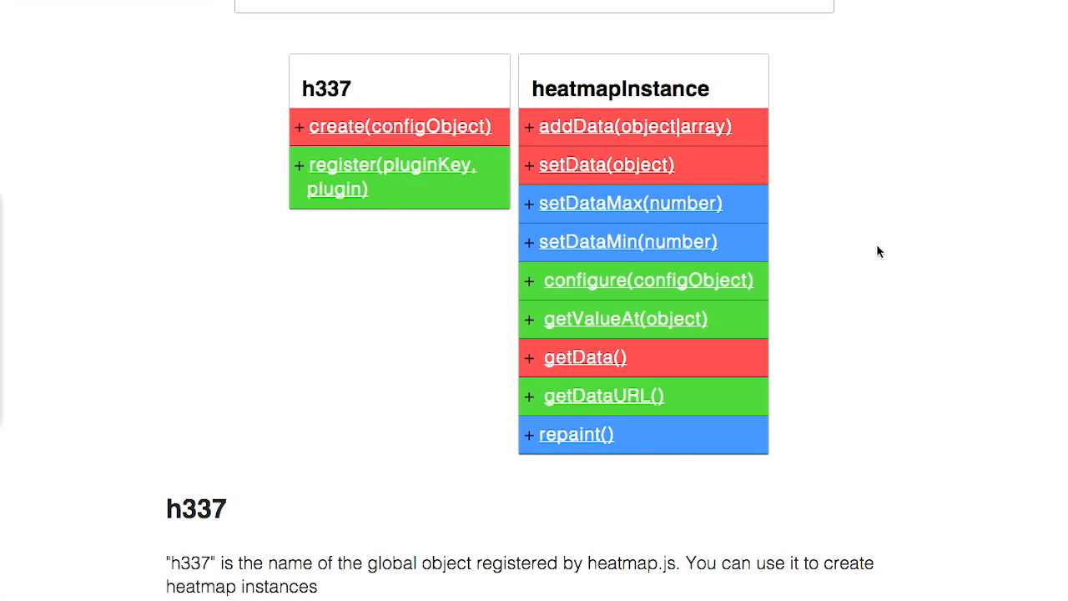
mouse_move(727, 215)
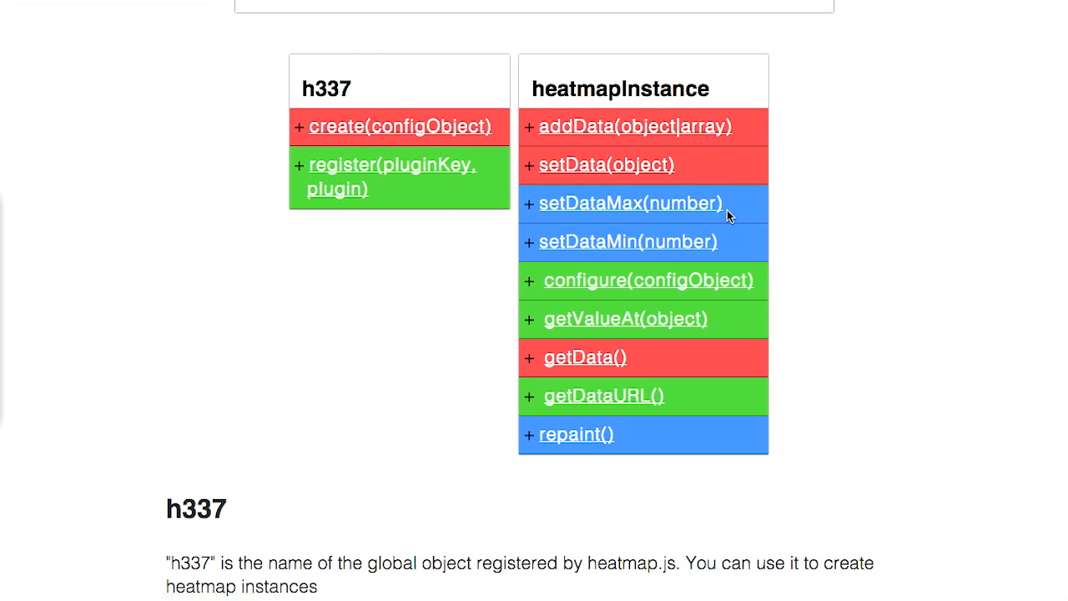
mouse_move(621, 332)
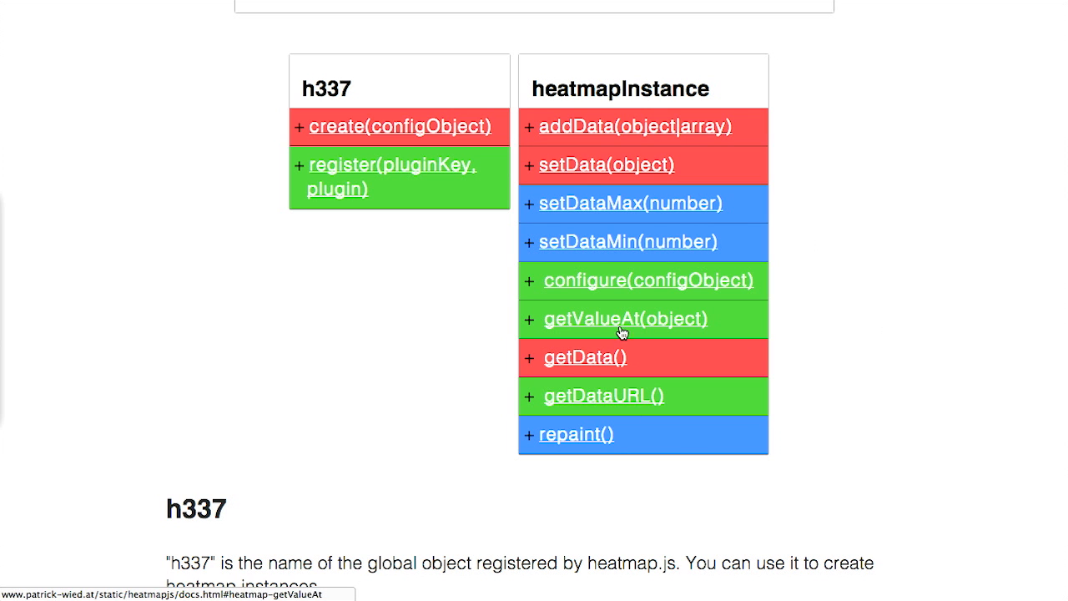
scroll(down, 3)
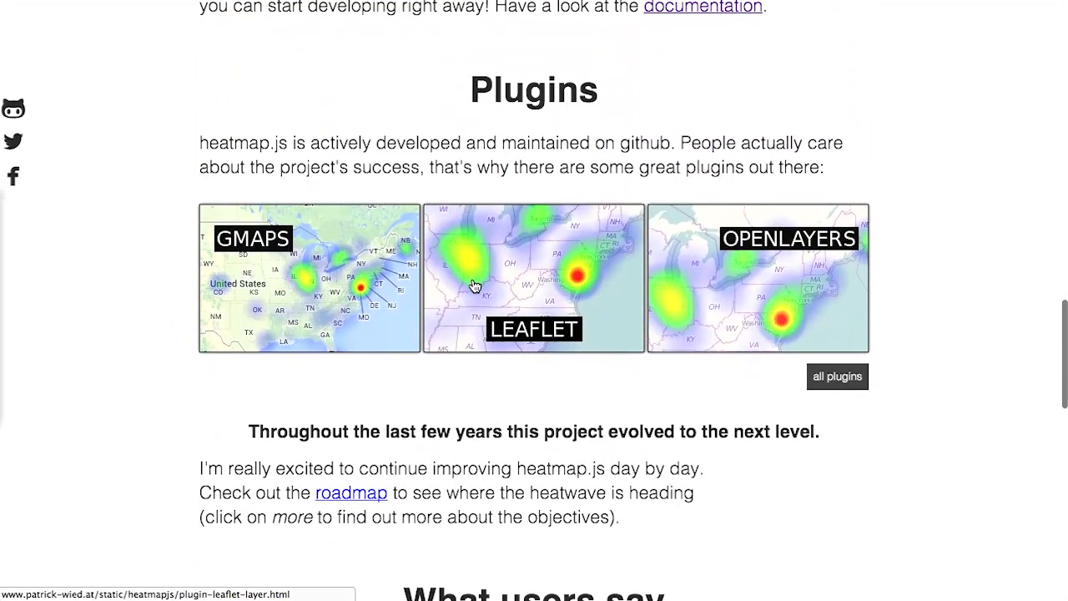
click(311, 277)
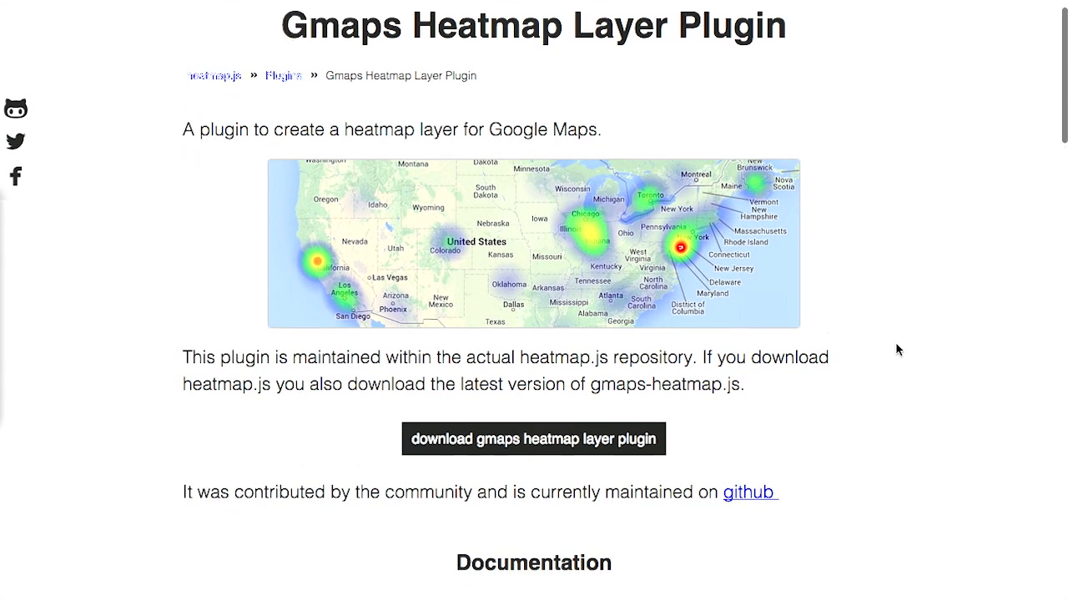
scroll(down, 3)
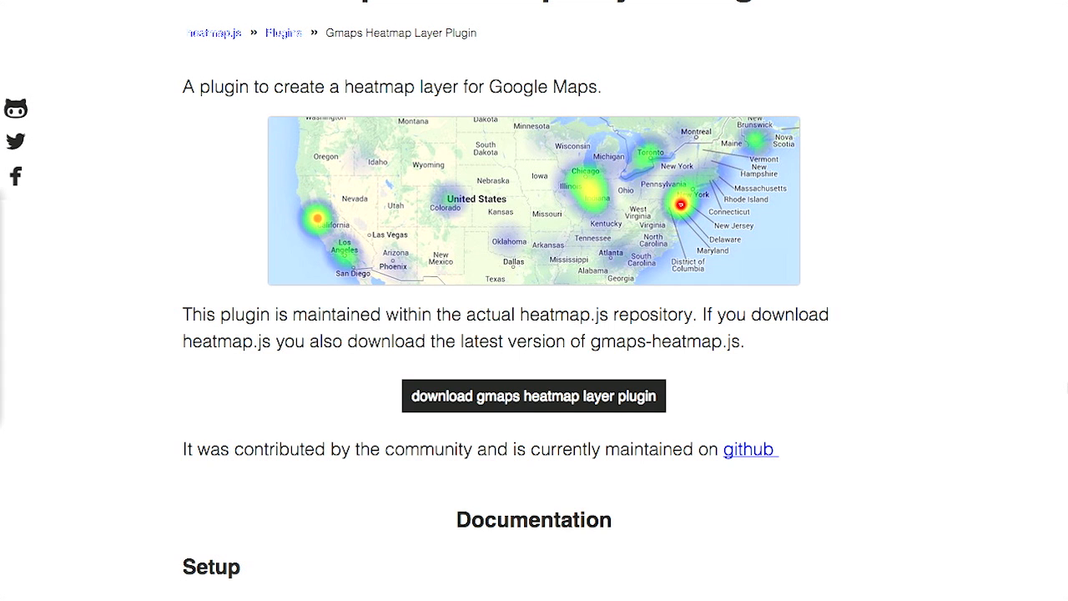
scroll(down, 3)
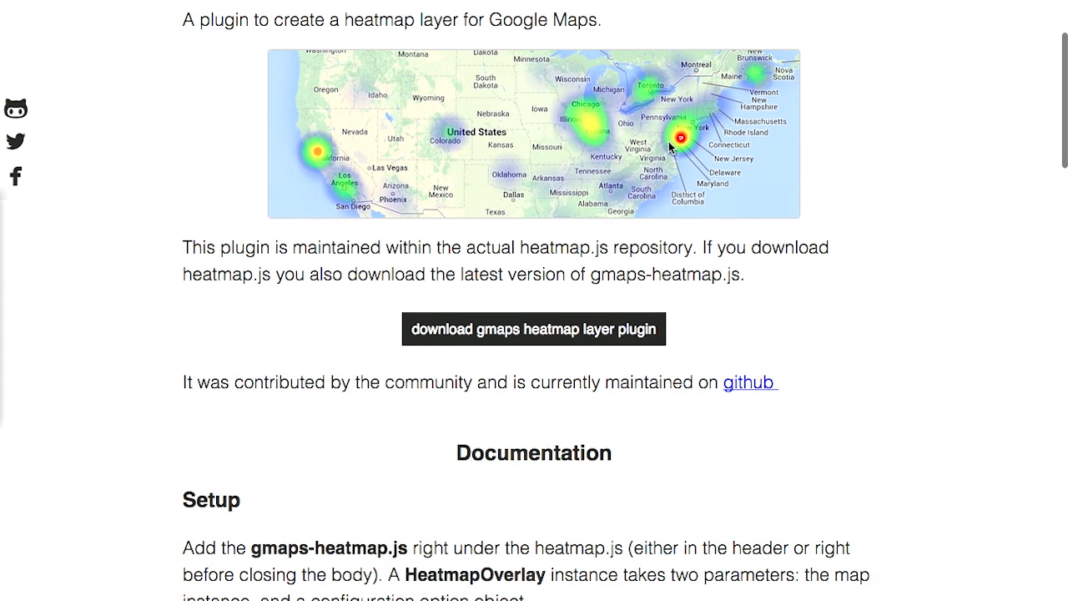
scroll(up, 3)
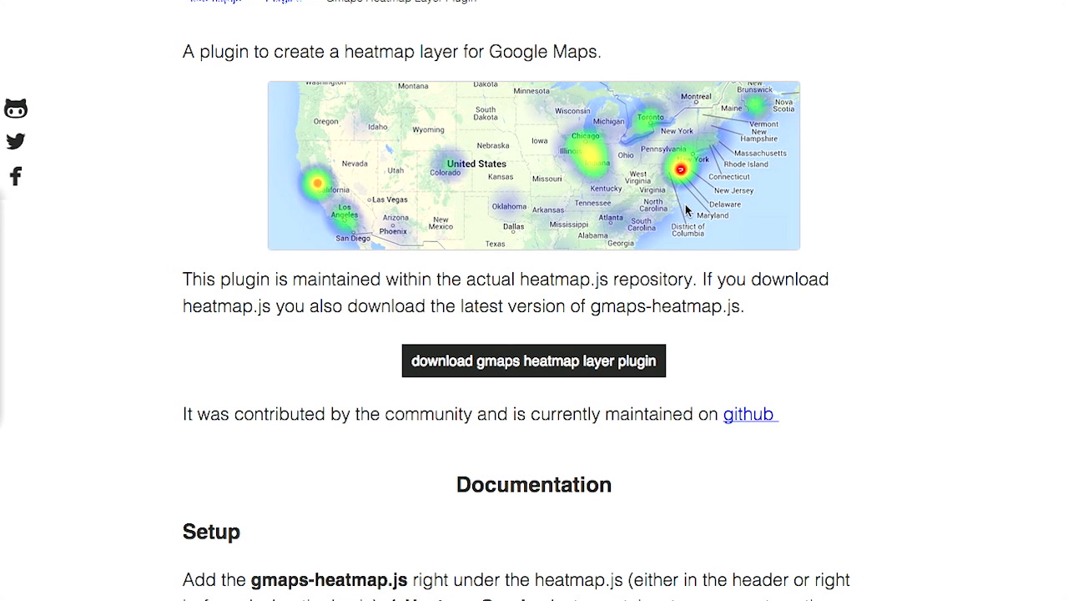
mouse_move(693, 181)
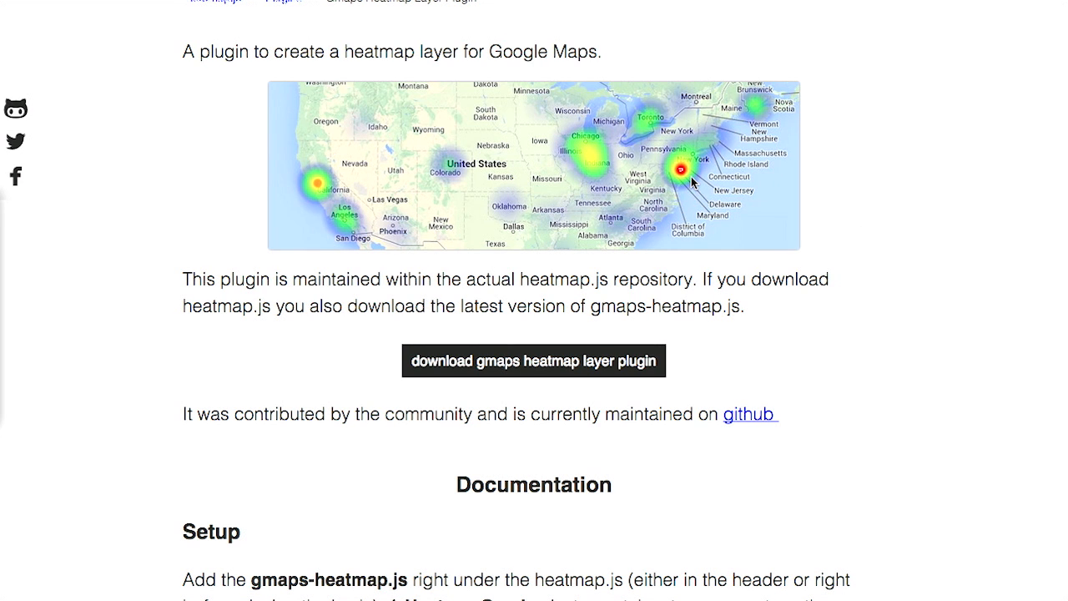
scroll(up, 3)
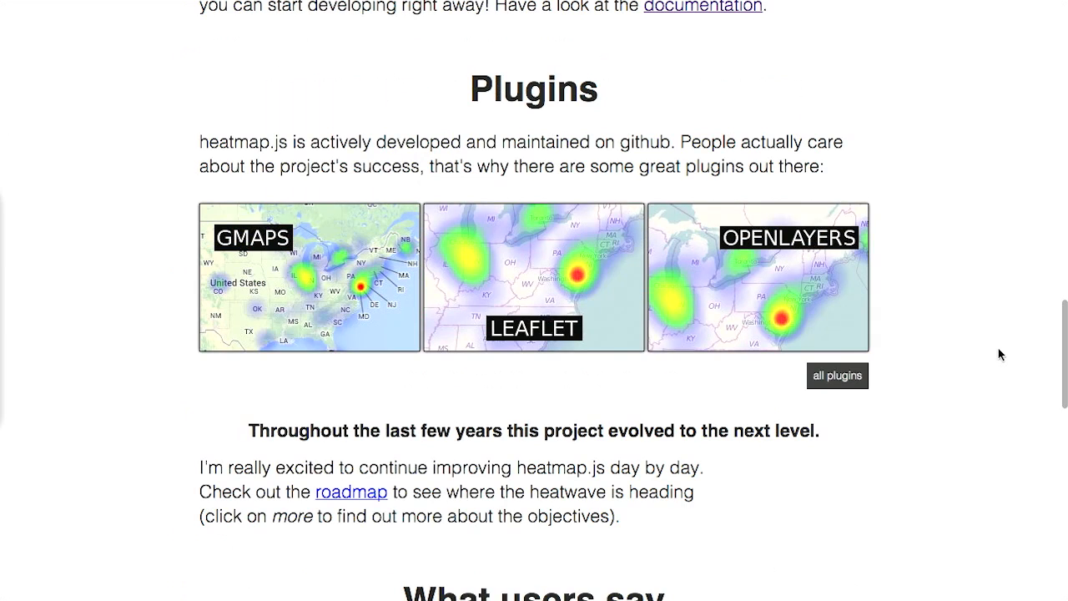
Step: Bring up the HTML5 device mockups page with the iPhone5 portrait markup and preview
scroll(up, 3)
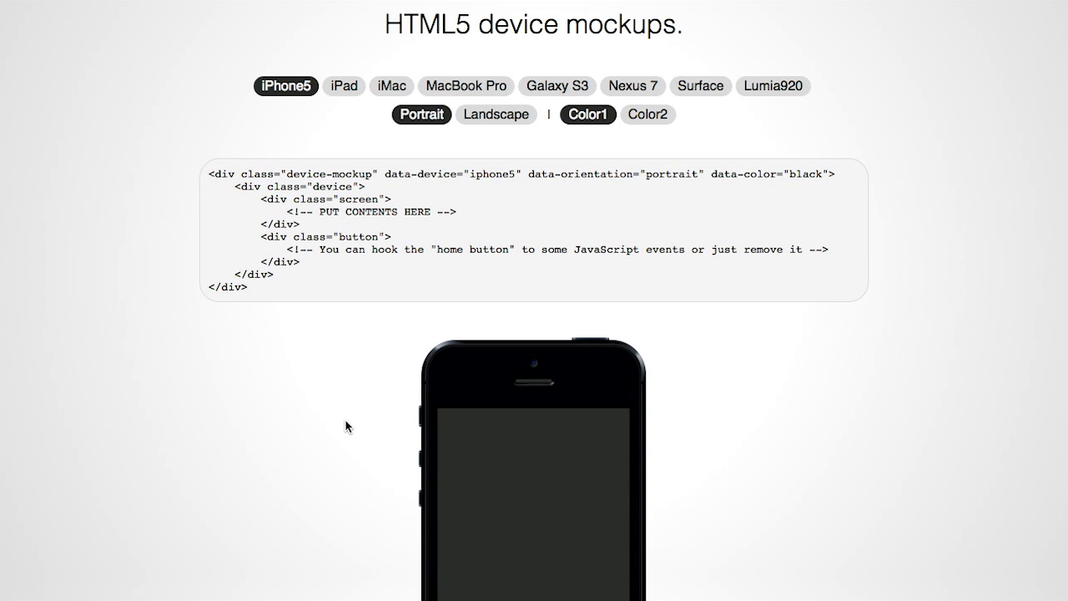
Step: Look over the iPhone5 portrait preview, select the PUT CONTENTS HERE comment, and return to the top
scroll(down, 3)
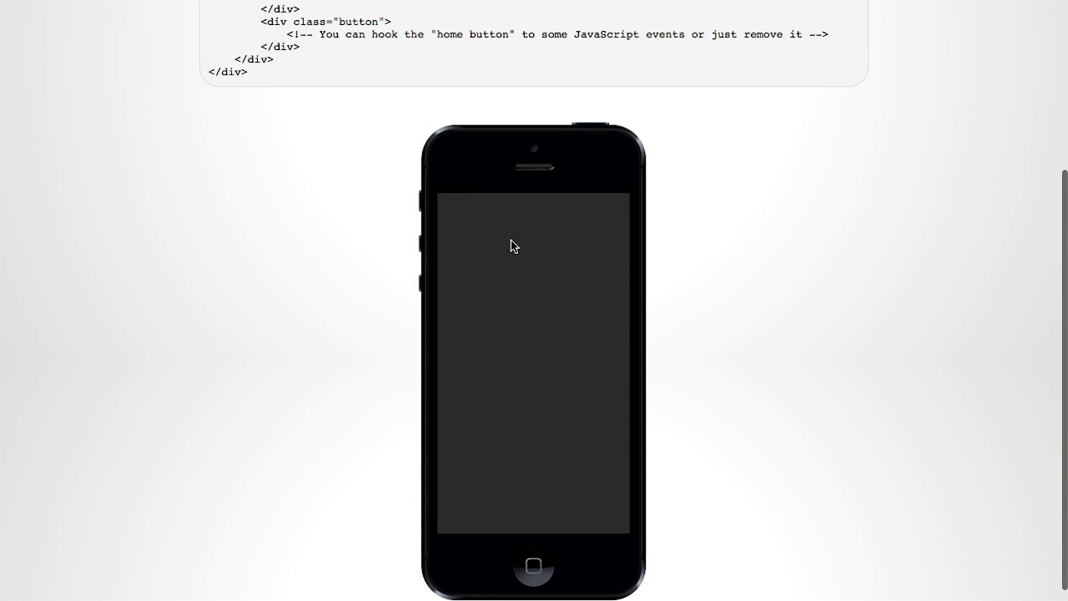
mouse_move(557, 324)
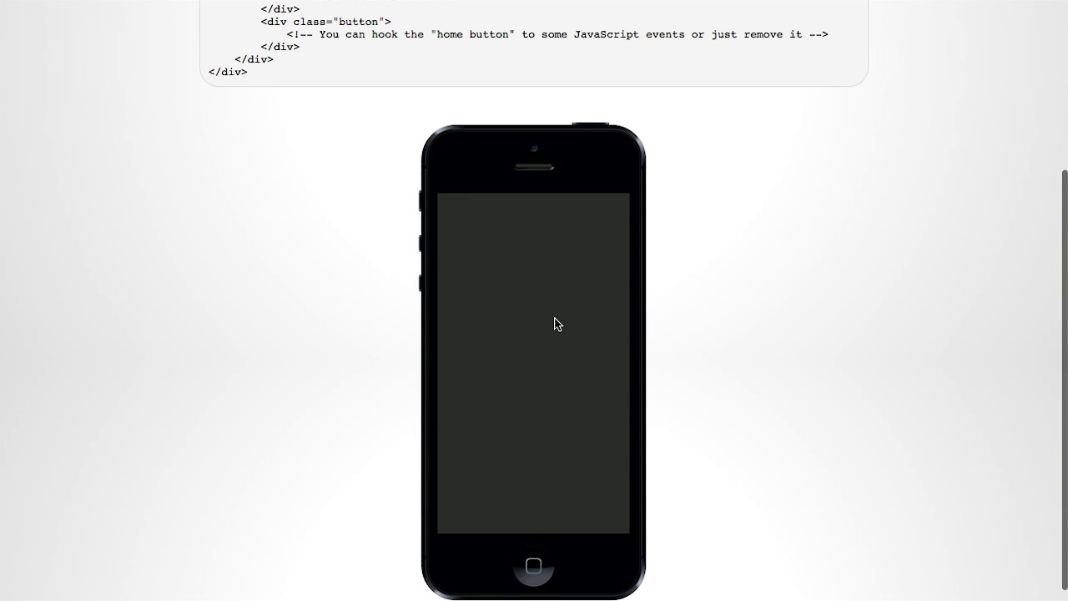
scroll(up, 3)
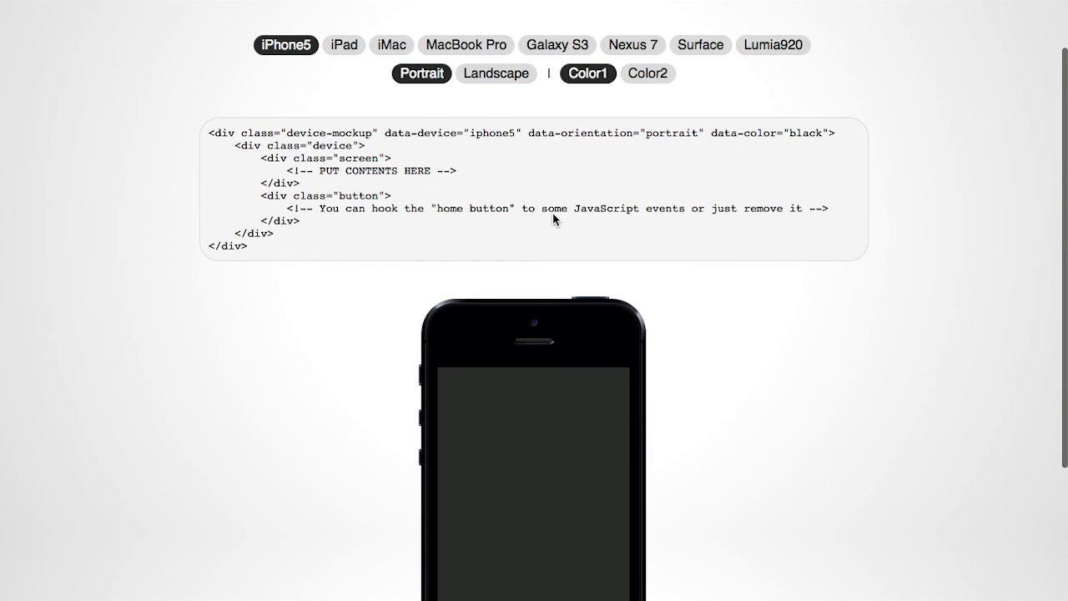
double_click(373, 170)
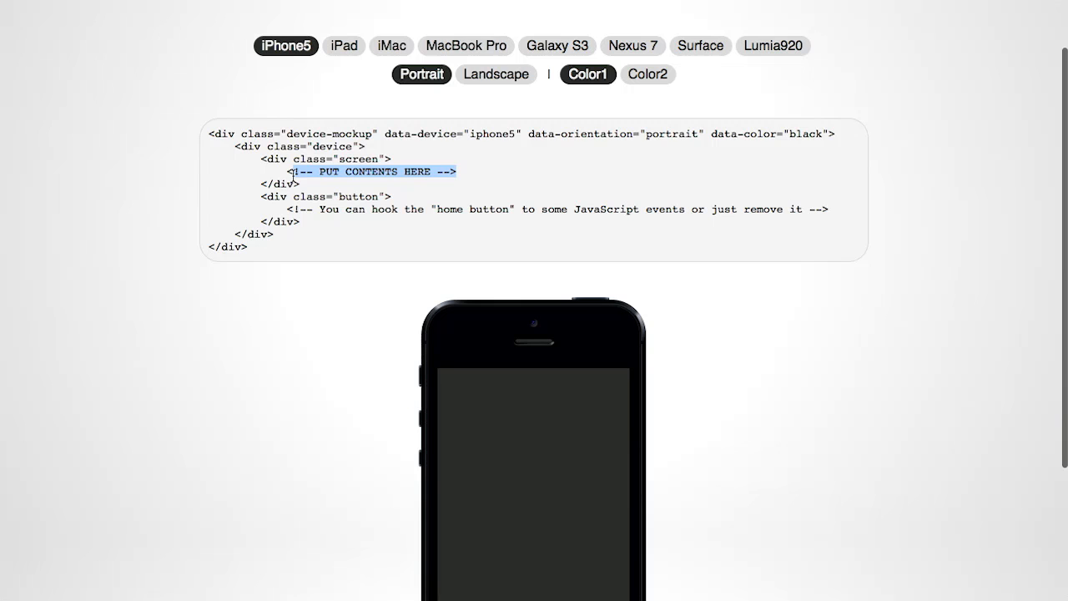
mouse_move(470, 286)
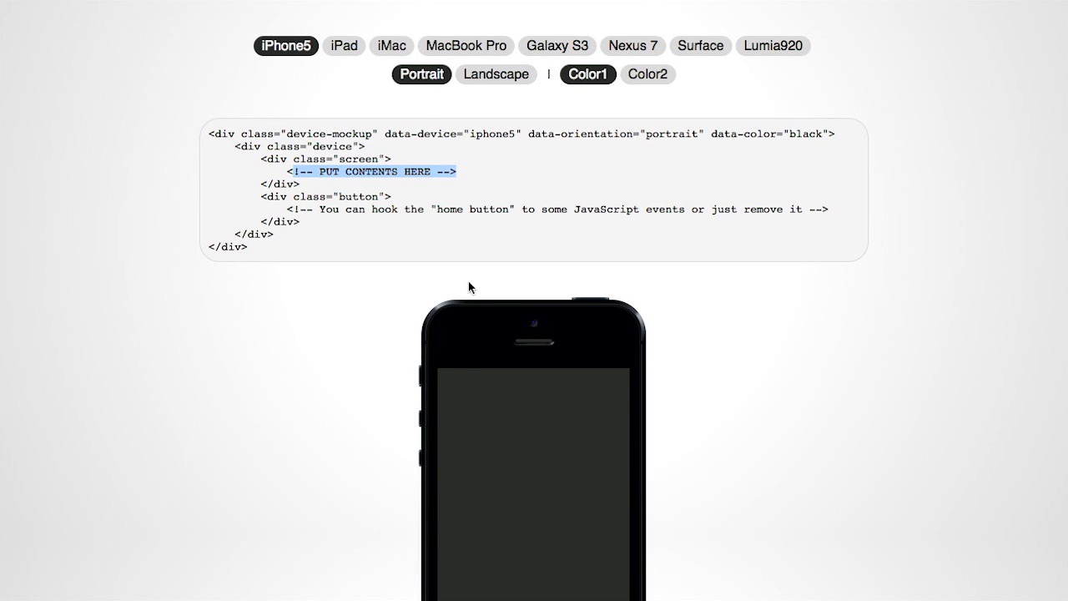
scroll(down, 3)
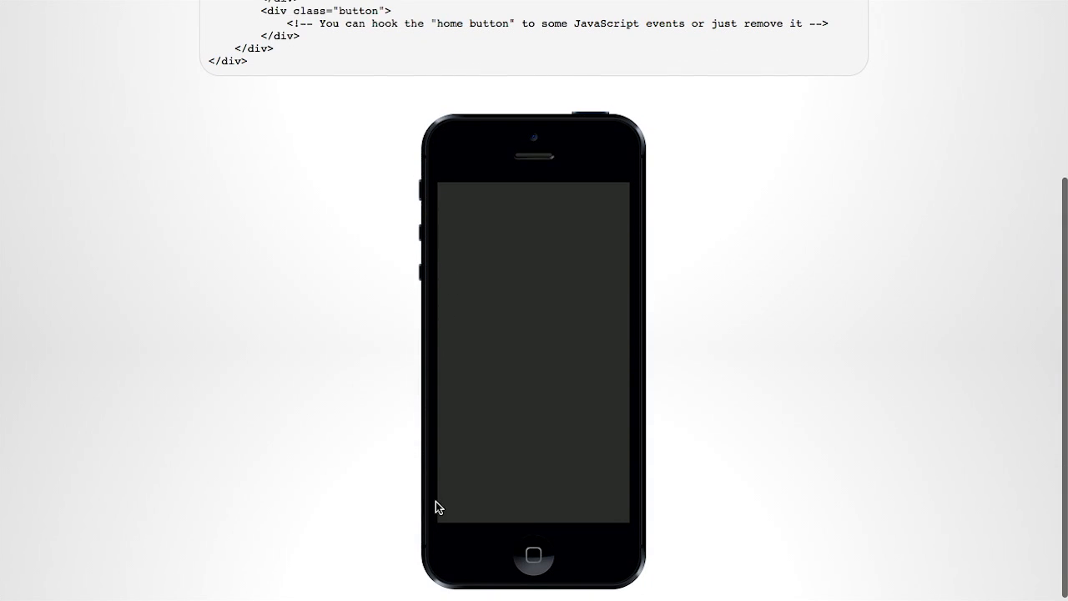
mouse_move(621, 194)
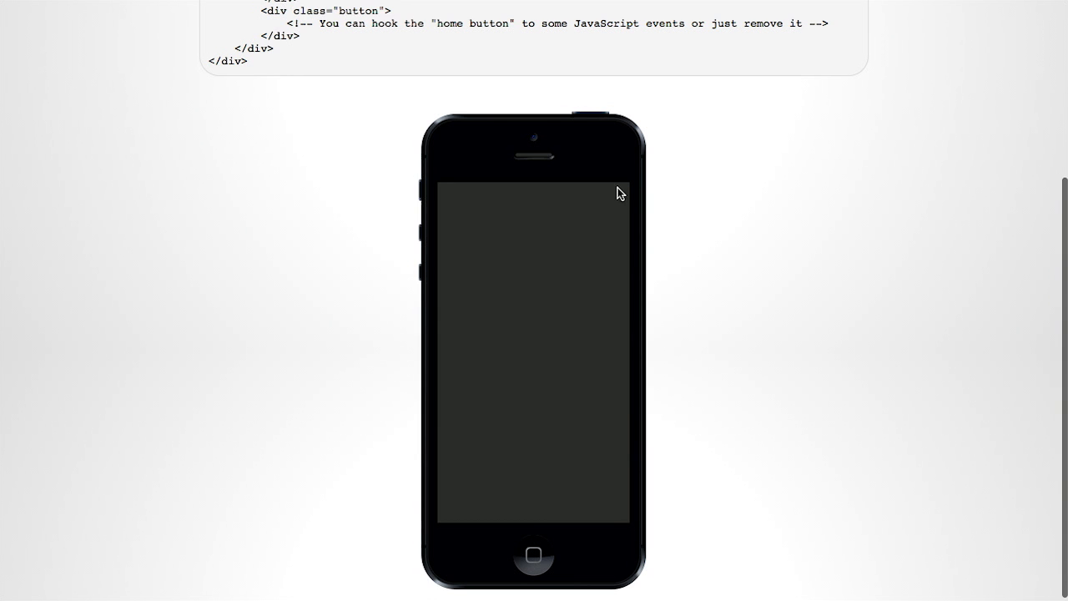
mouse_move(628, 191)
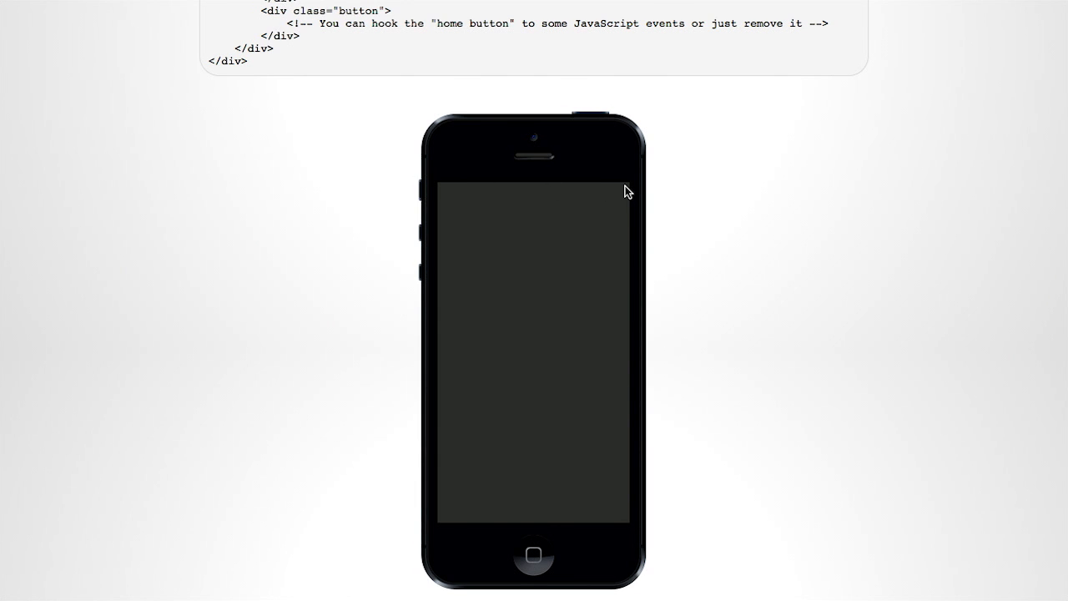
mouse_move(659, 179)
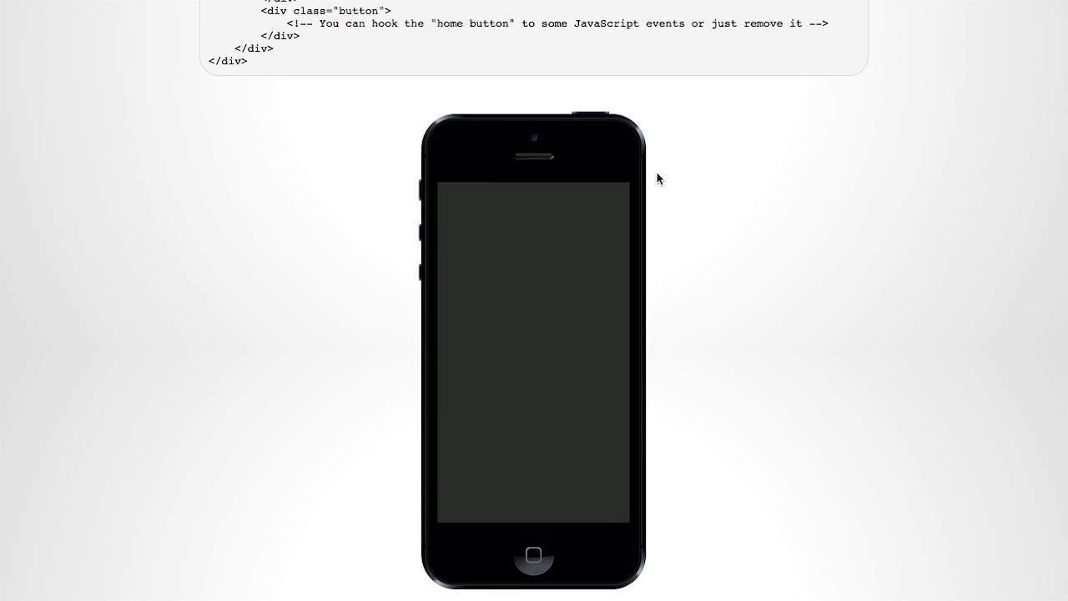
mouse_move(711, 185)
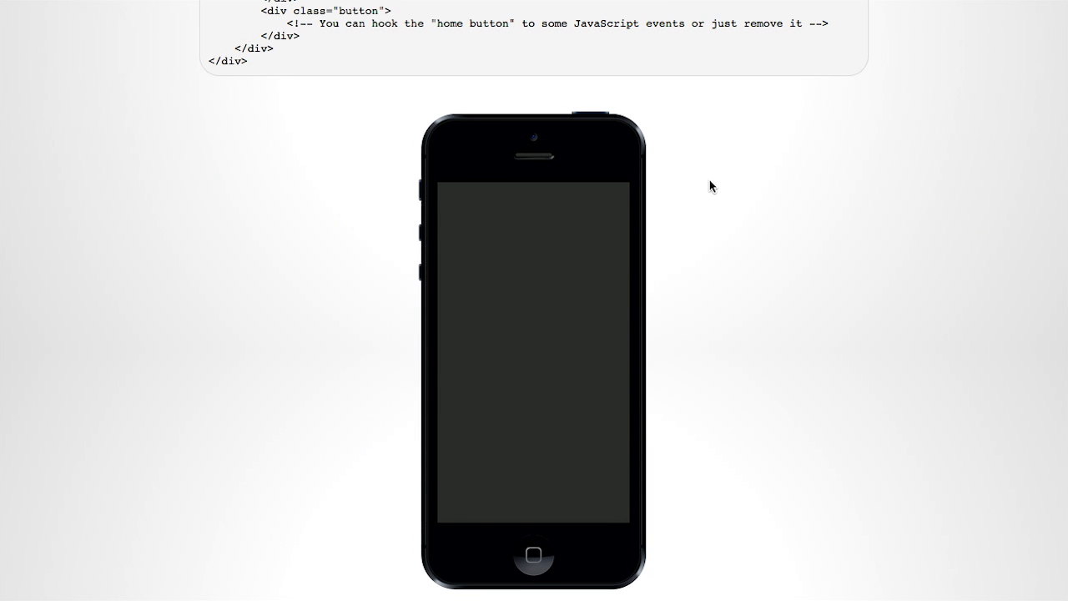
scroll(up, 3)
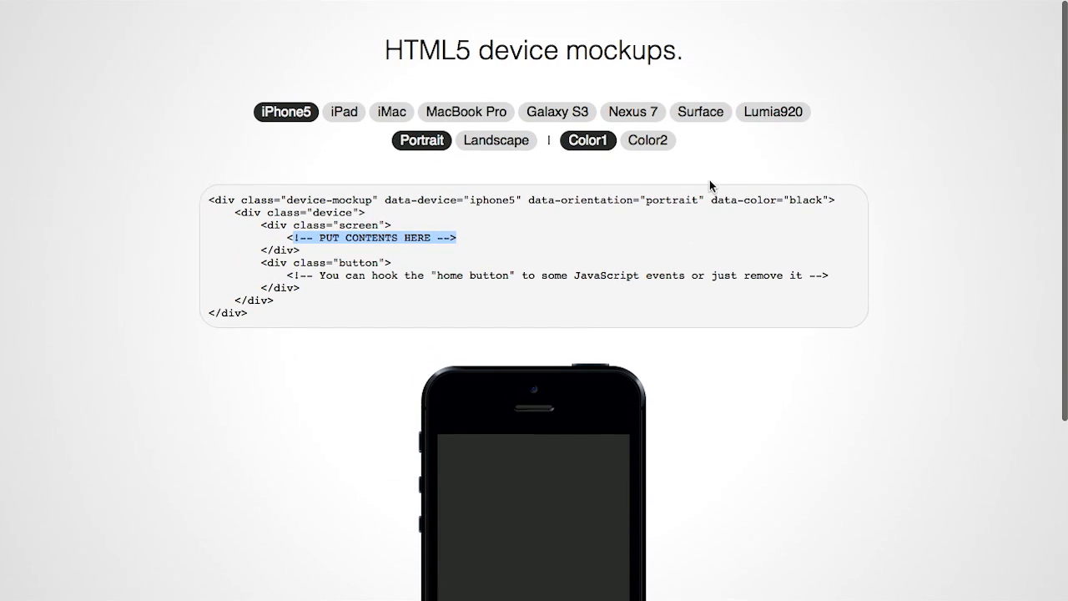
Step: Preview the iPad, Galaxy S3, Nexus 7 and Surface device mockups
click(343, 112)
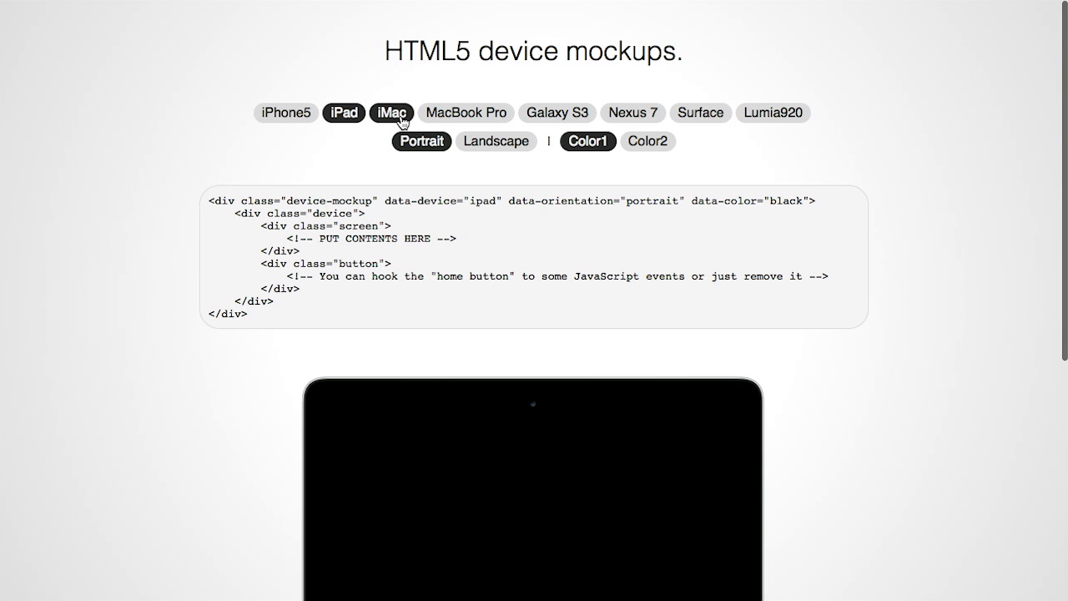
scroll(down, 3)
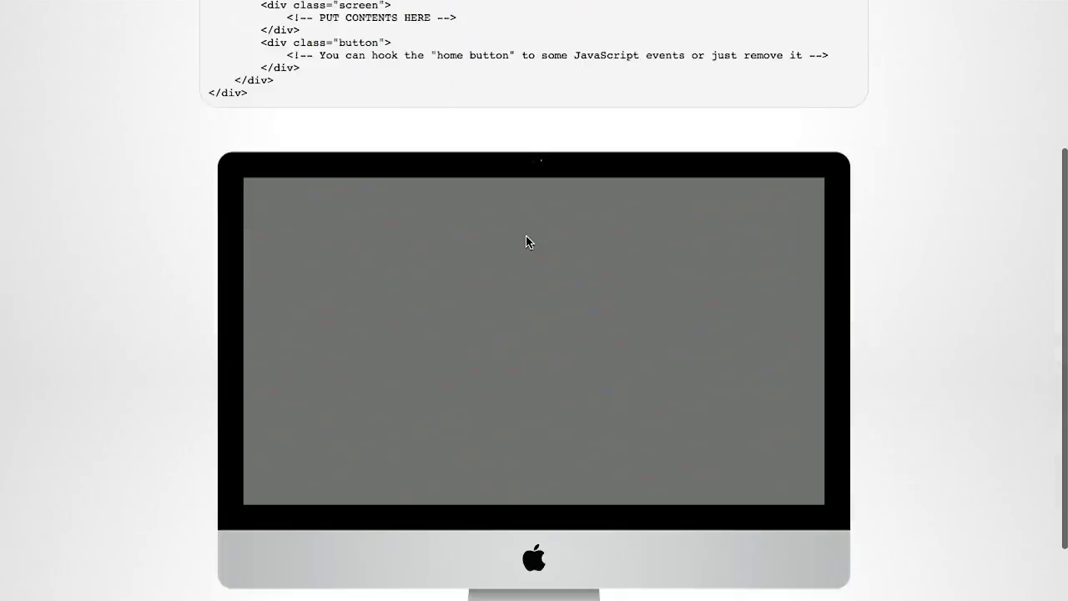
scroll(up, 3)
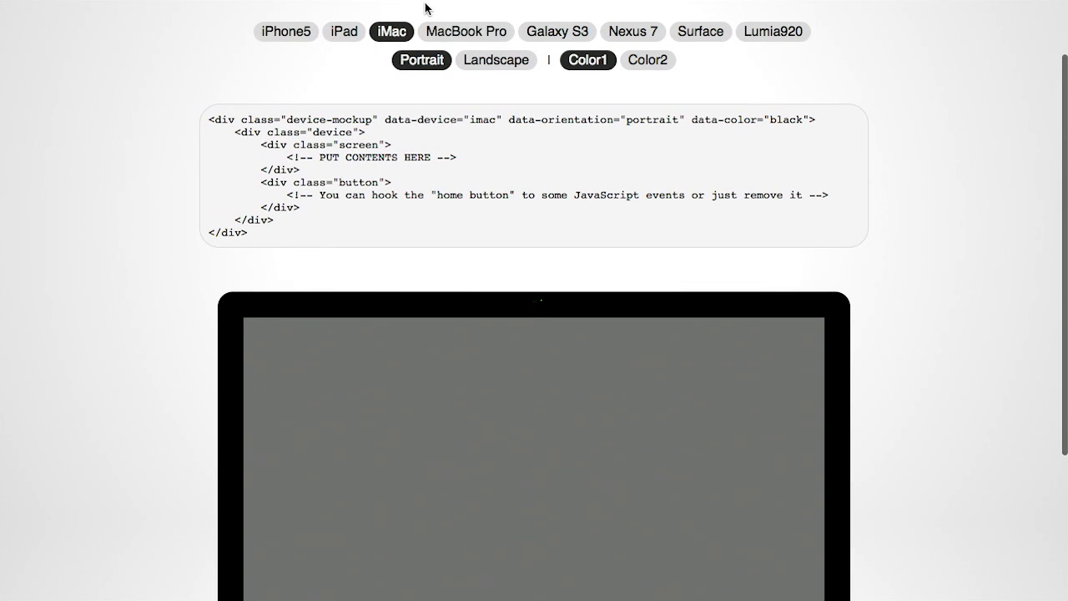
click(557, 32)
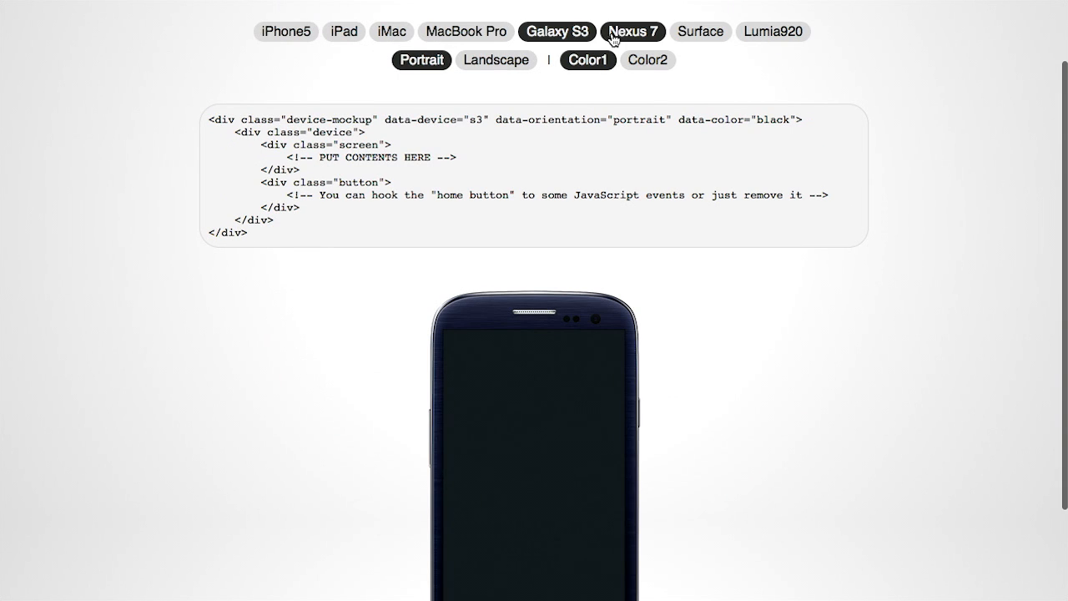
click(633, 31)
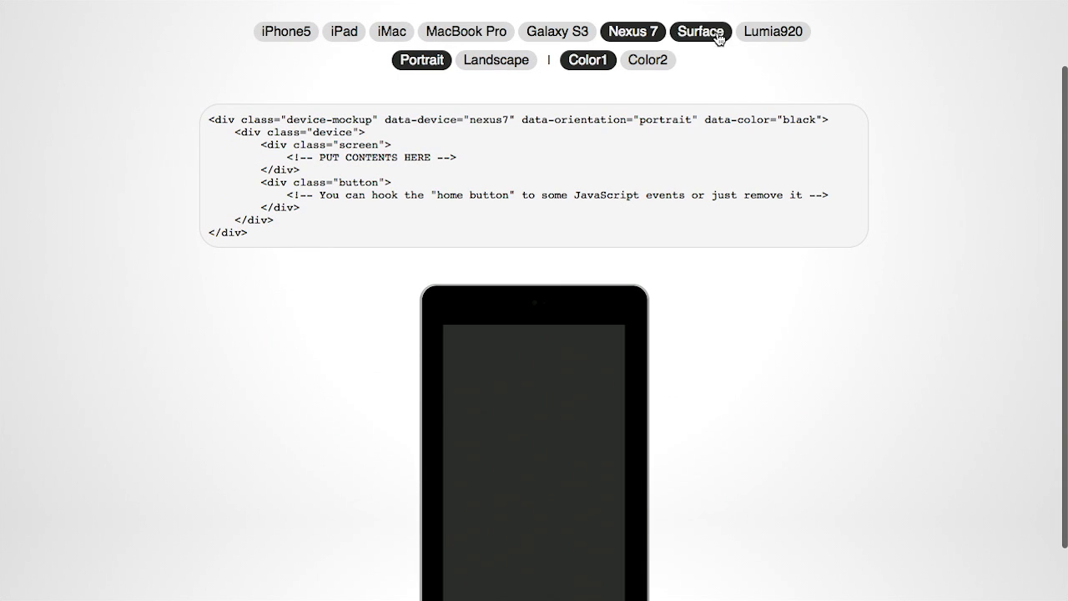
click(701, 32)
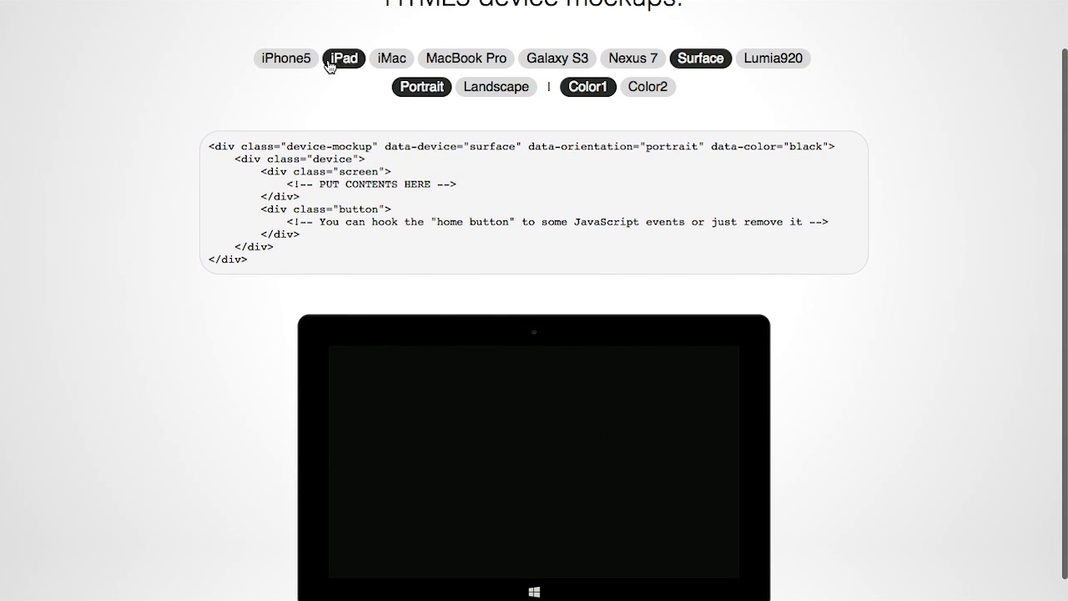
Step: Switch back to iPhone5 and show it white in landscape with matching markup
click(285, 59)
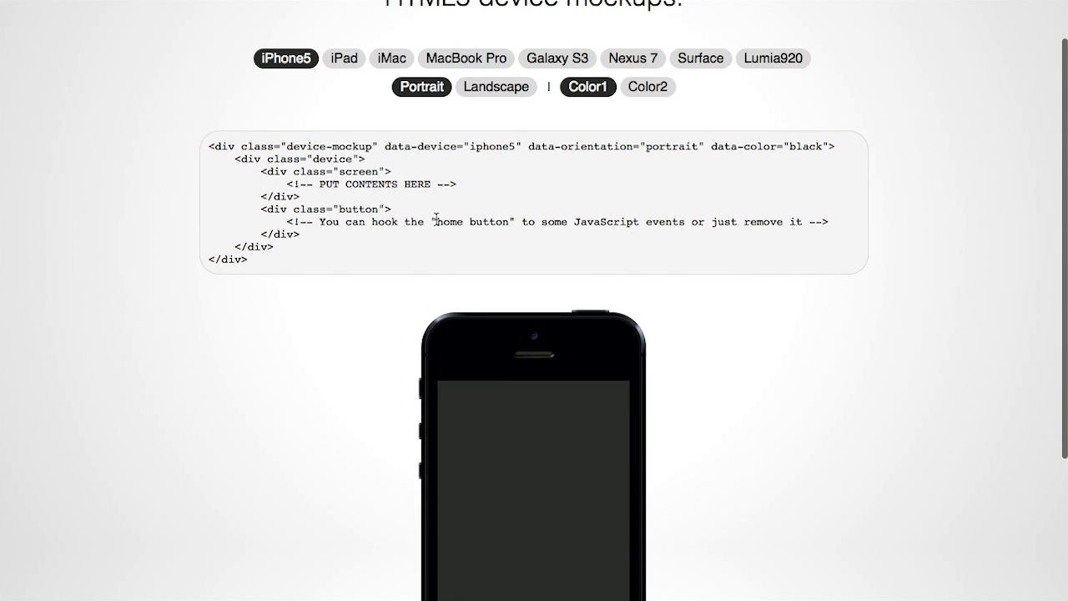
click(648, 87)
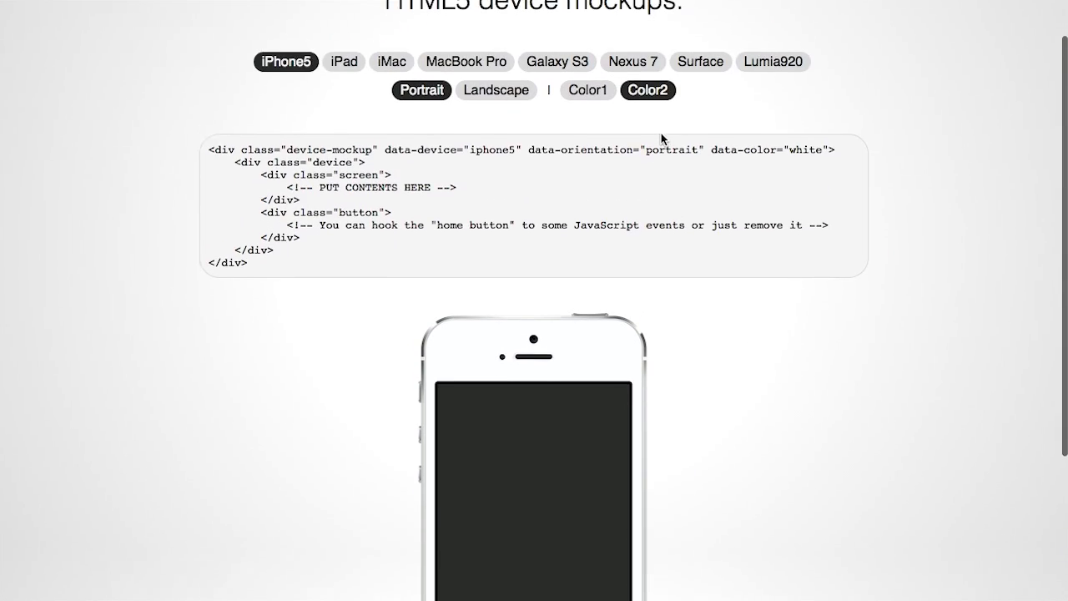
click(588, 141)
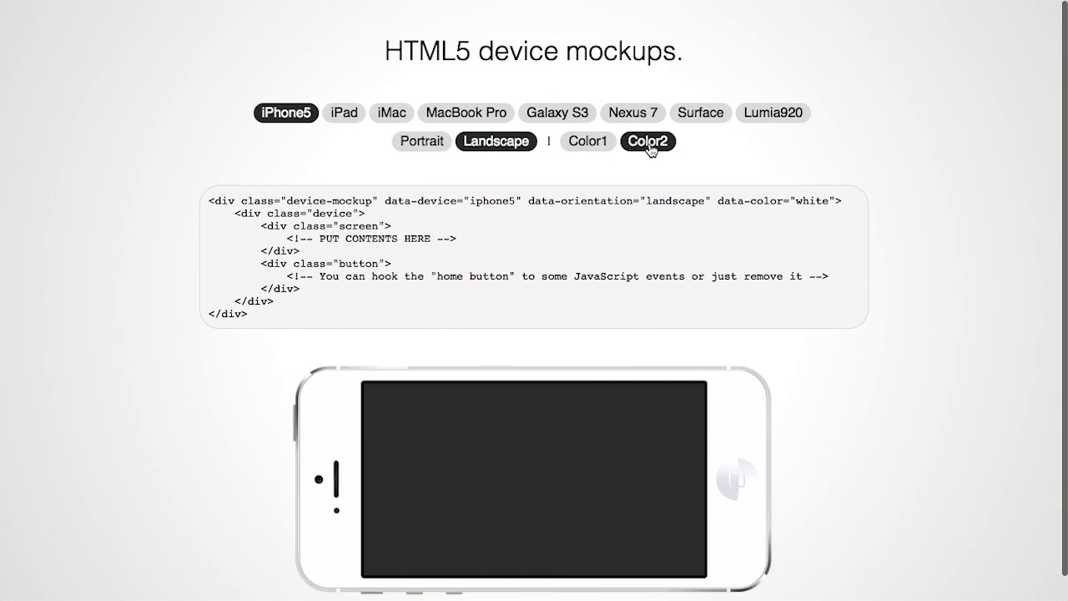
click(587, 140)
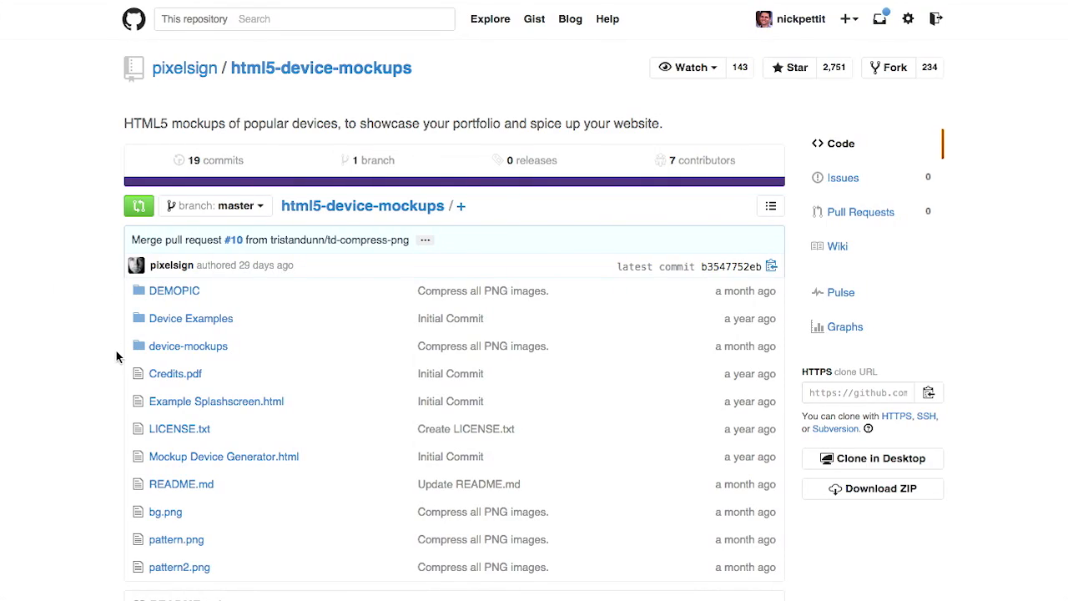
Step: Navigate the GitHub repository into the device-mockups/imac folder
scroll(down, 3)
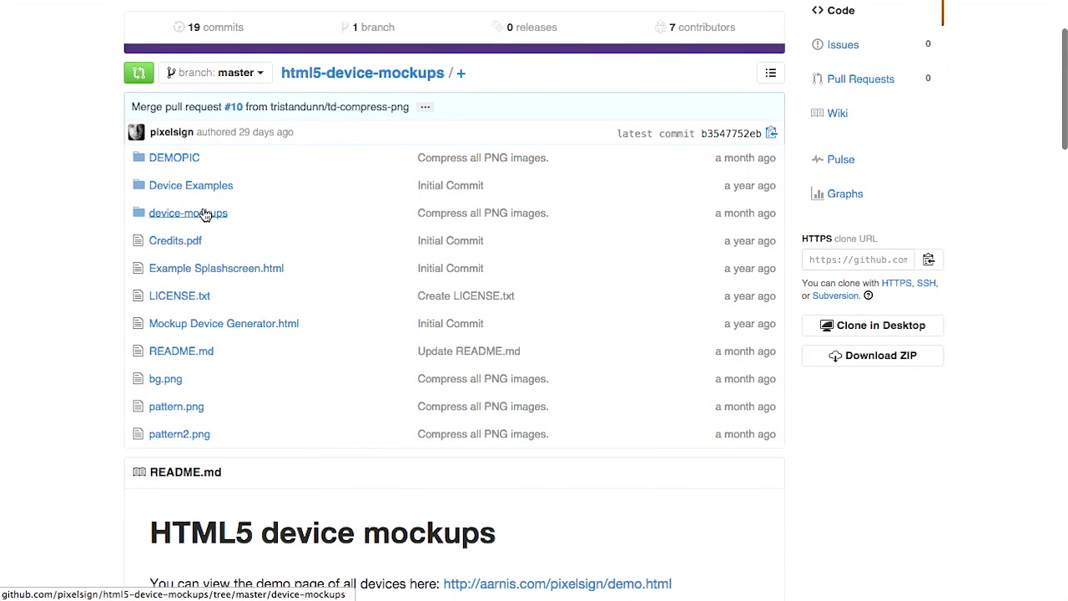
click(187, 214)
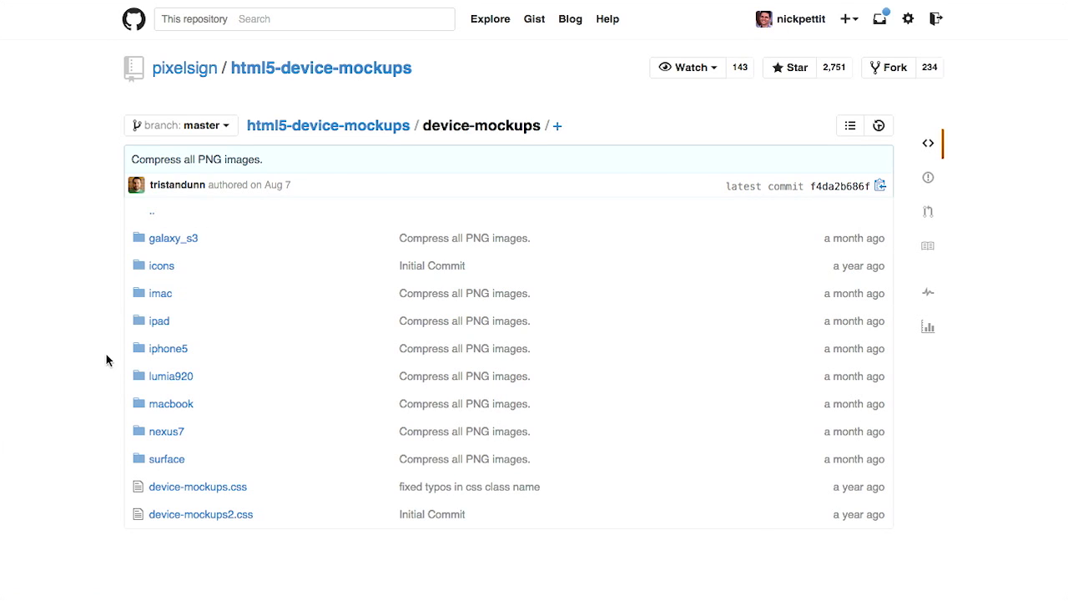
scroll(down, 3)
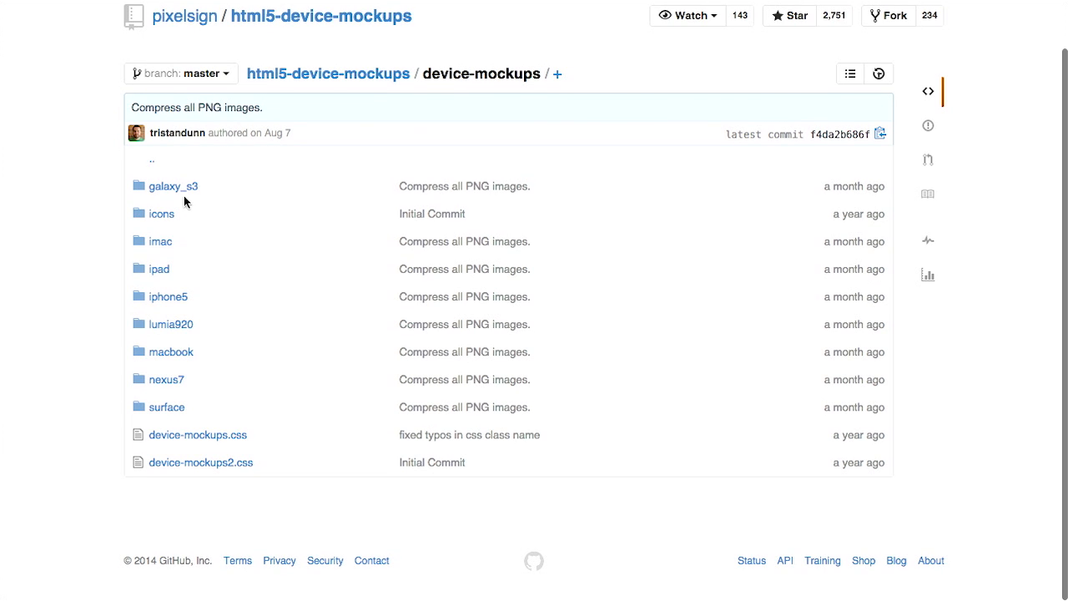
mouse_move(159, 240)
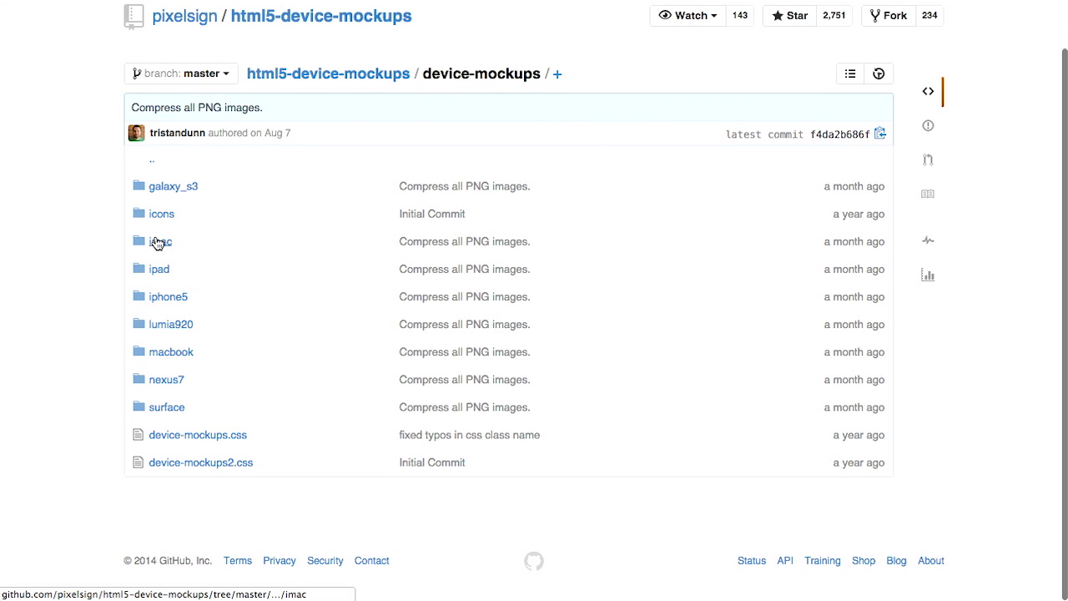
click(160, 241)
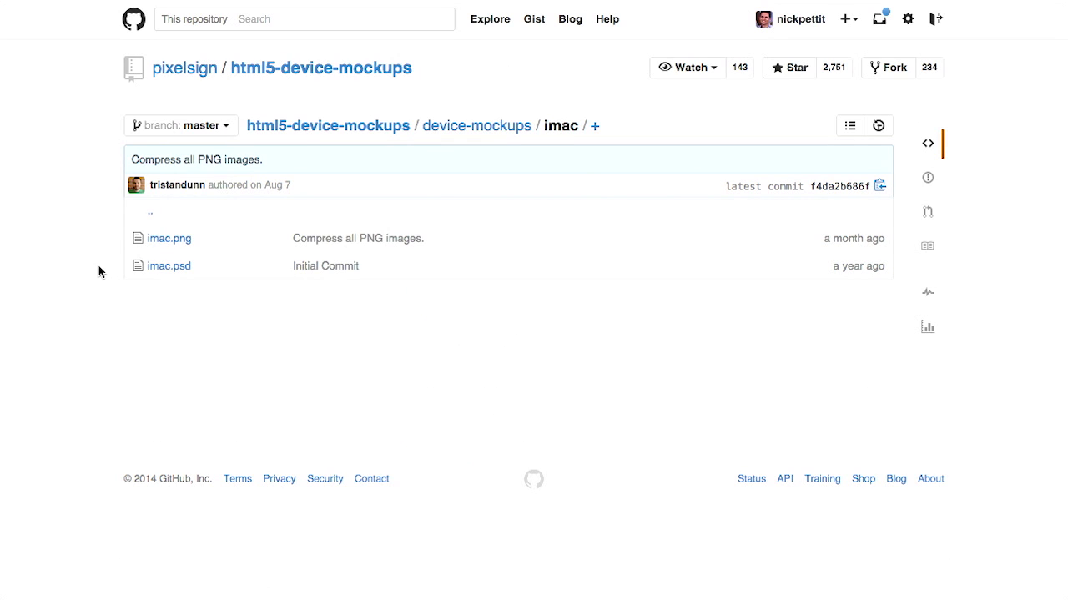
Step: View the imac.png iMac mockup image on GitHub
click(169, 237)
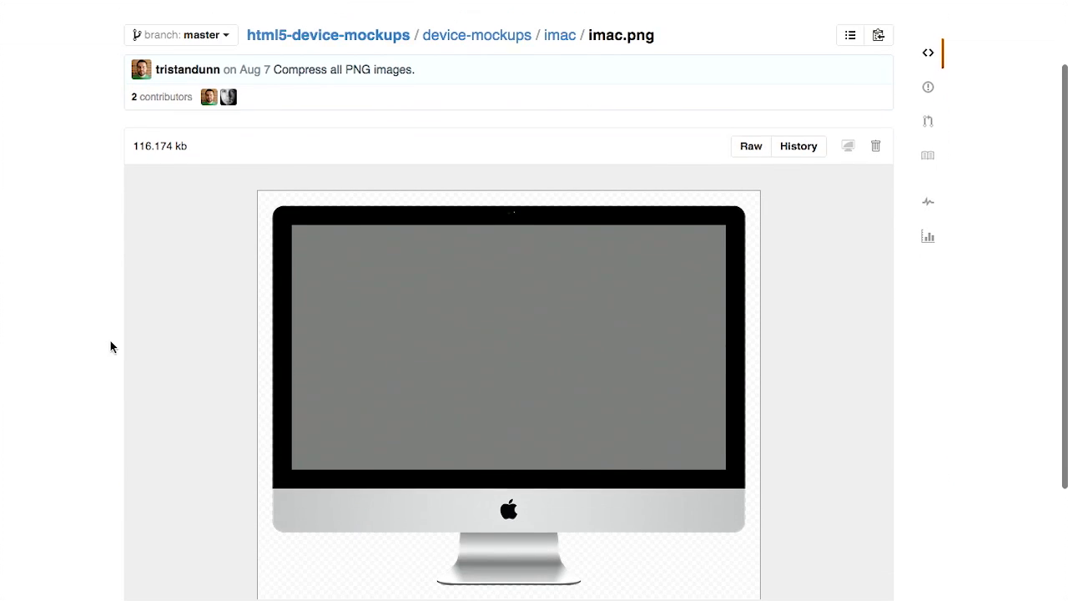
scroll(up, 3)
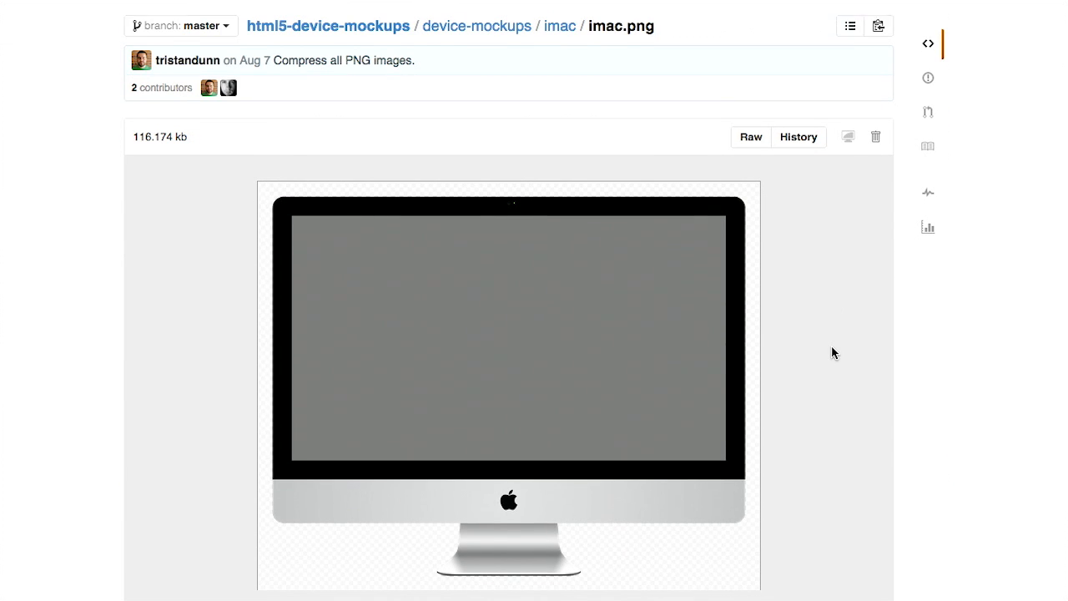
scroll(up, 3)
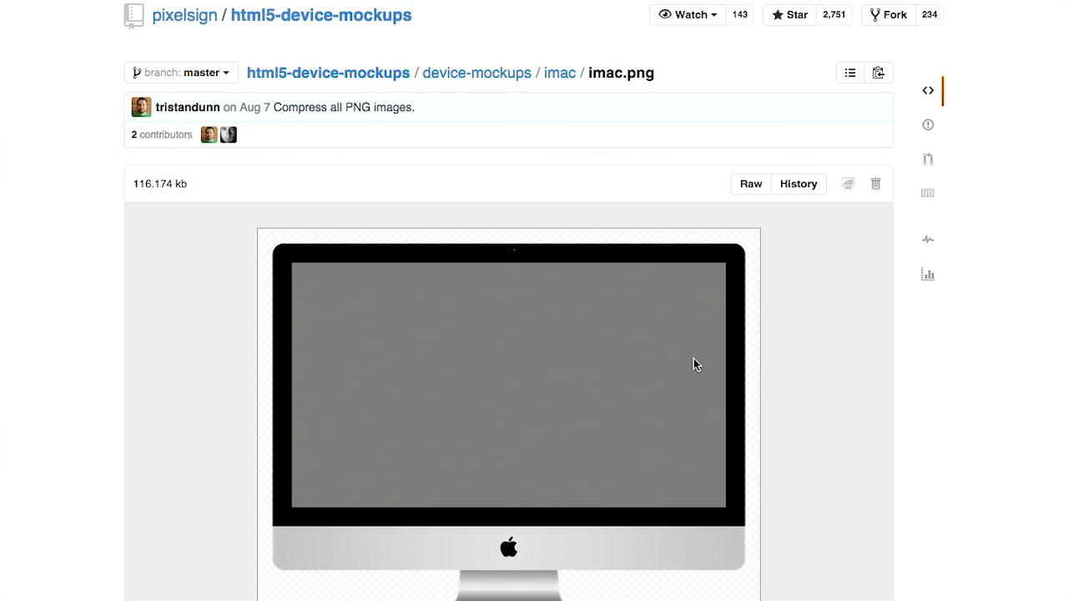
mouse_move(780, 341)
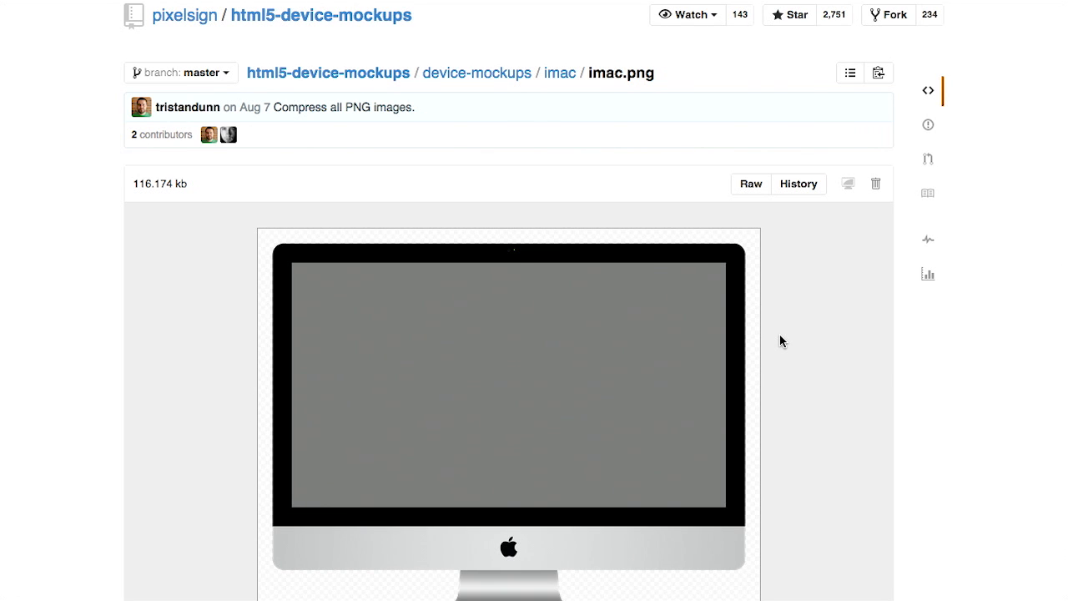
scroll(down, 3)
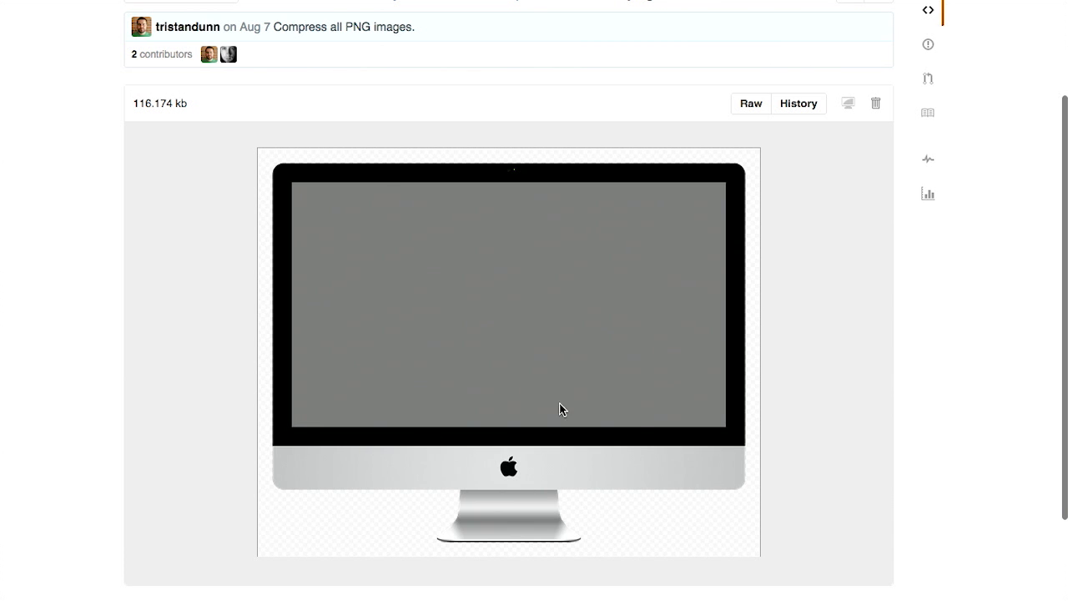
mouse_move(507, 466)
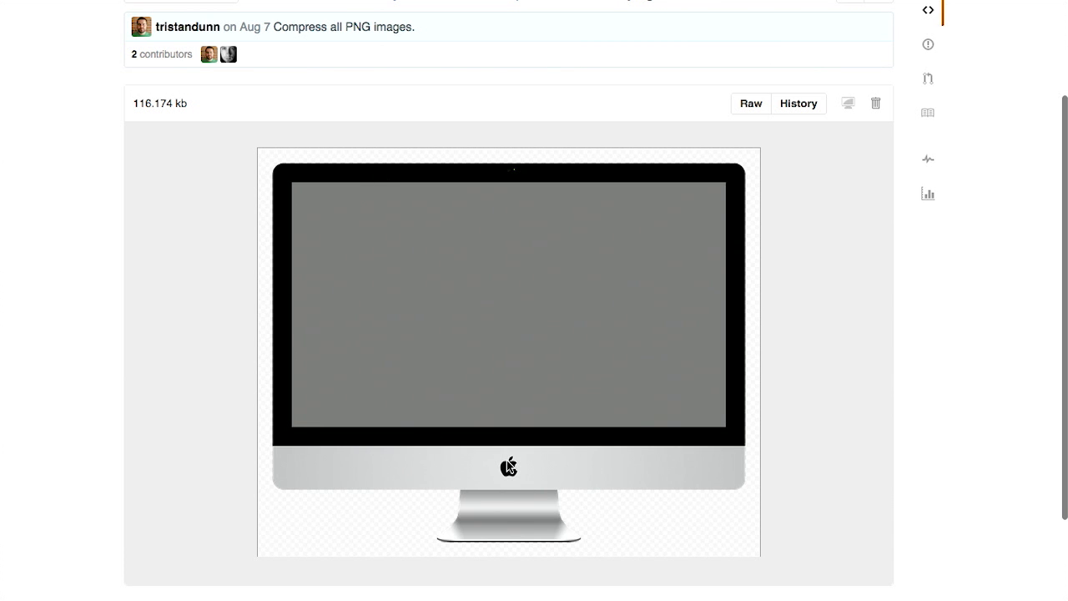
mouse_move(744, 494)
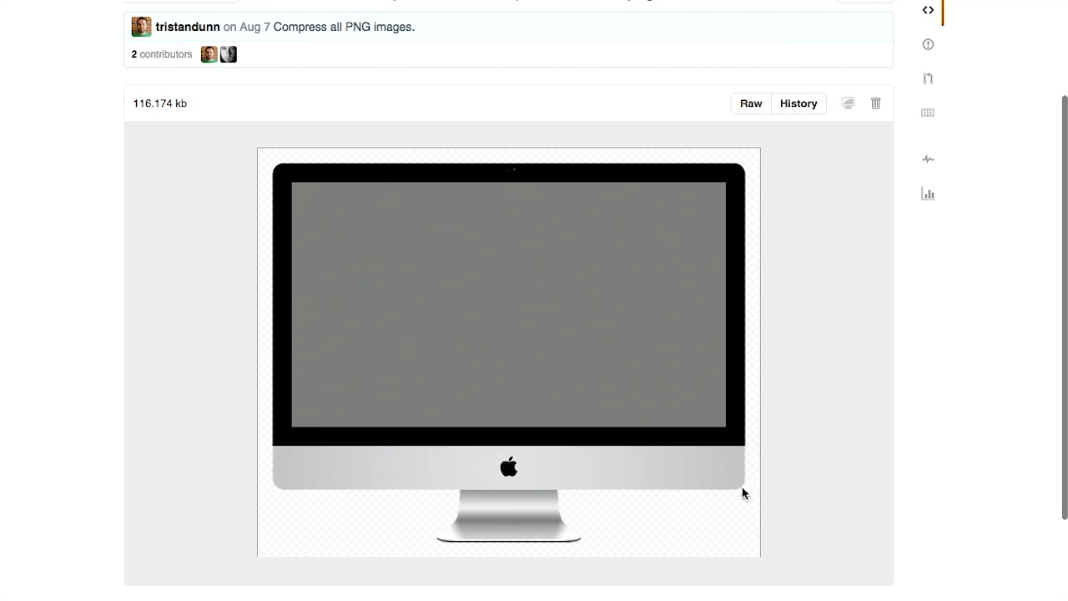
mouse_move(664, 526)
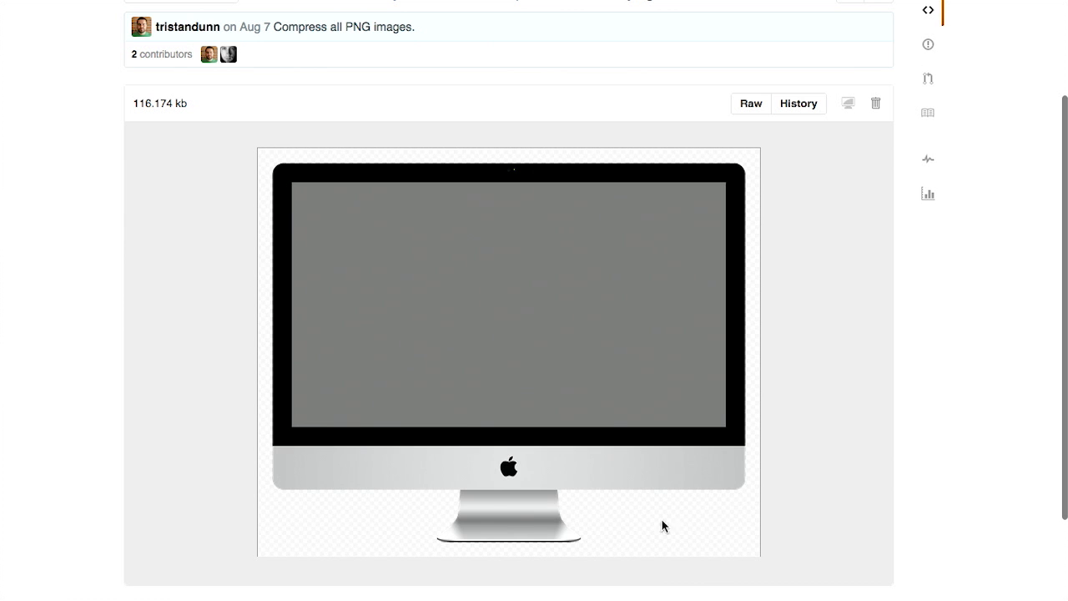
mouse_move(487, 518)
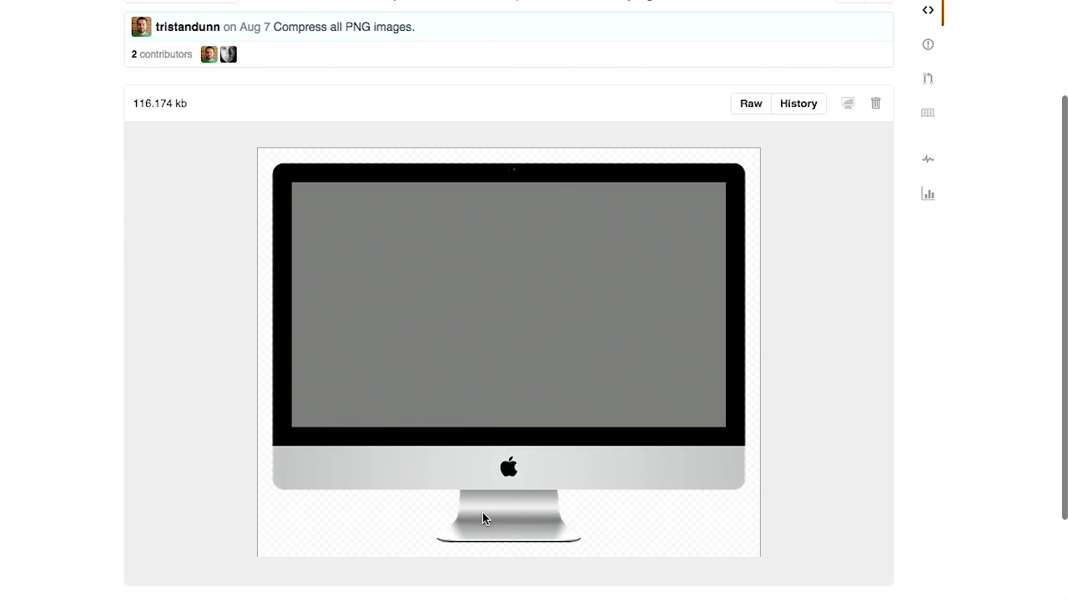
mouse_move(323, 221)
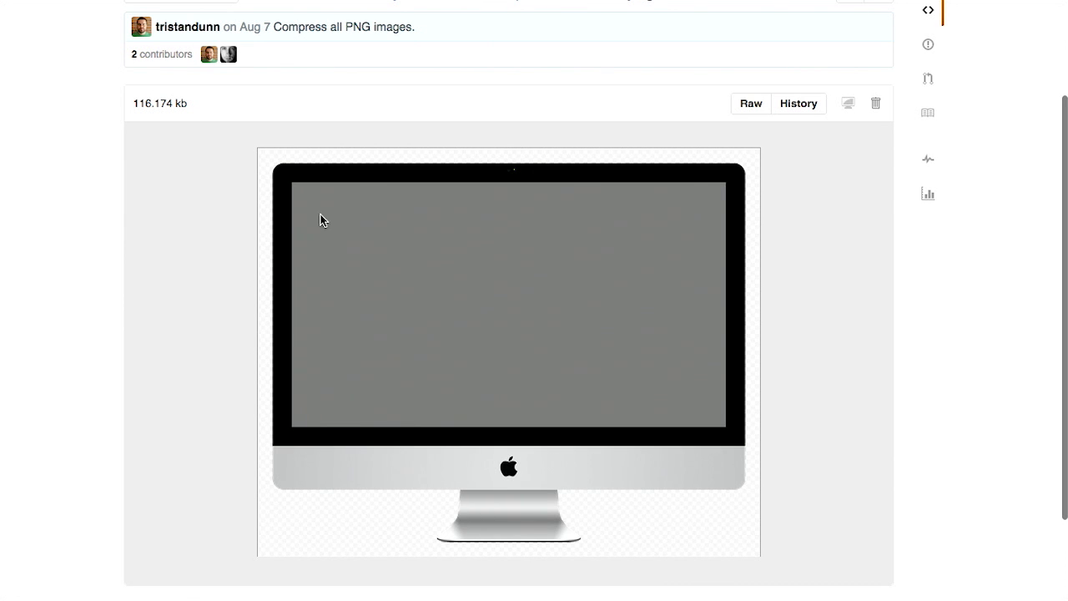
mouse_move(292, 390)
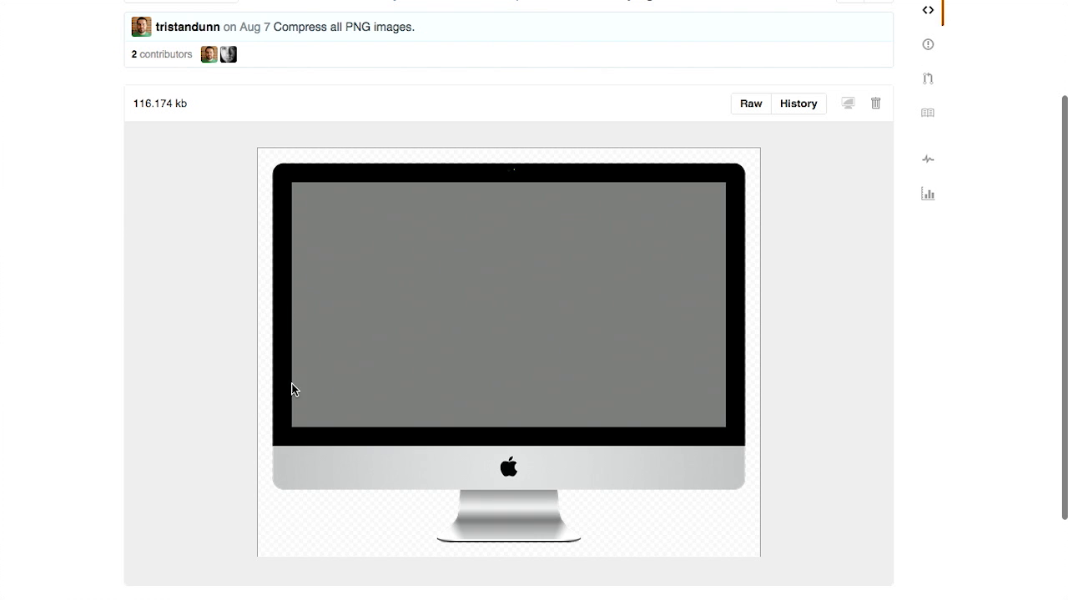
mouse_move(293, 442)
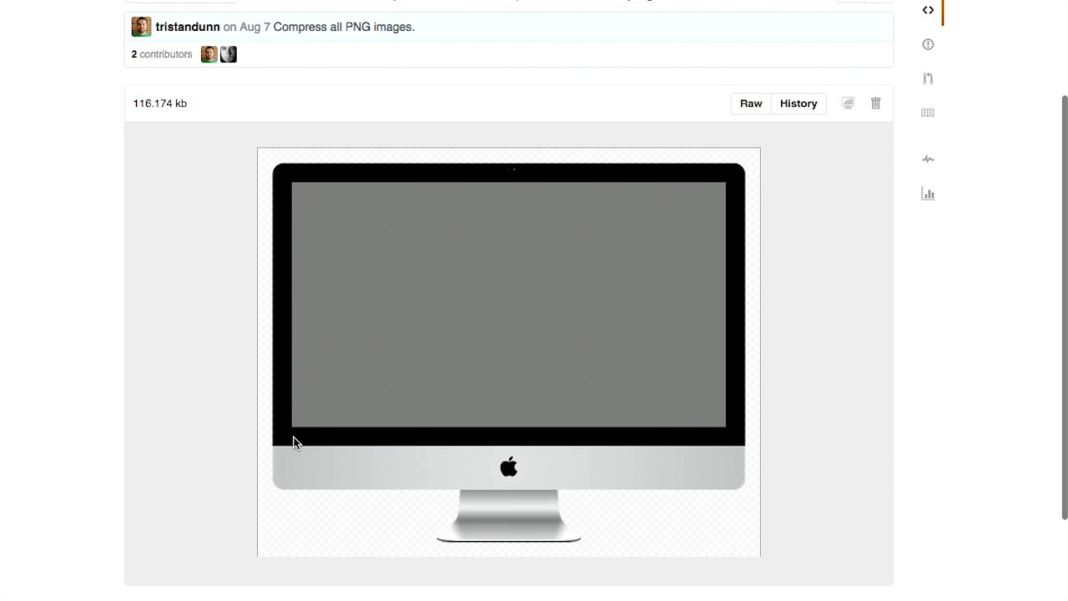
mouse_move(725, 194)
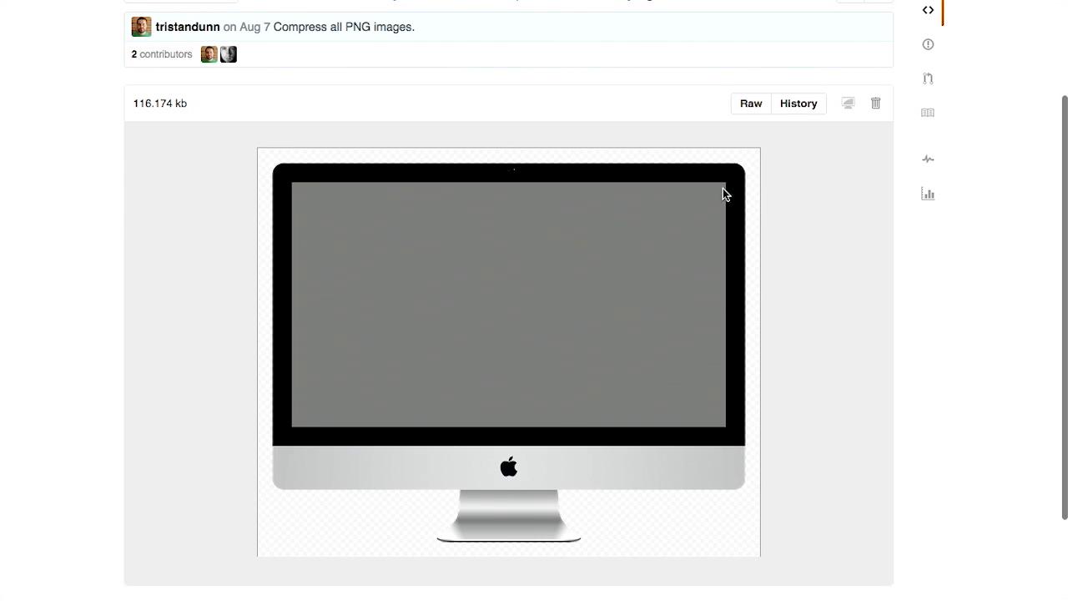
Step: Go back to the device-mockups folder listing, then bring up the AngularJS Beginner's Guide article
click(30, 300)
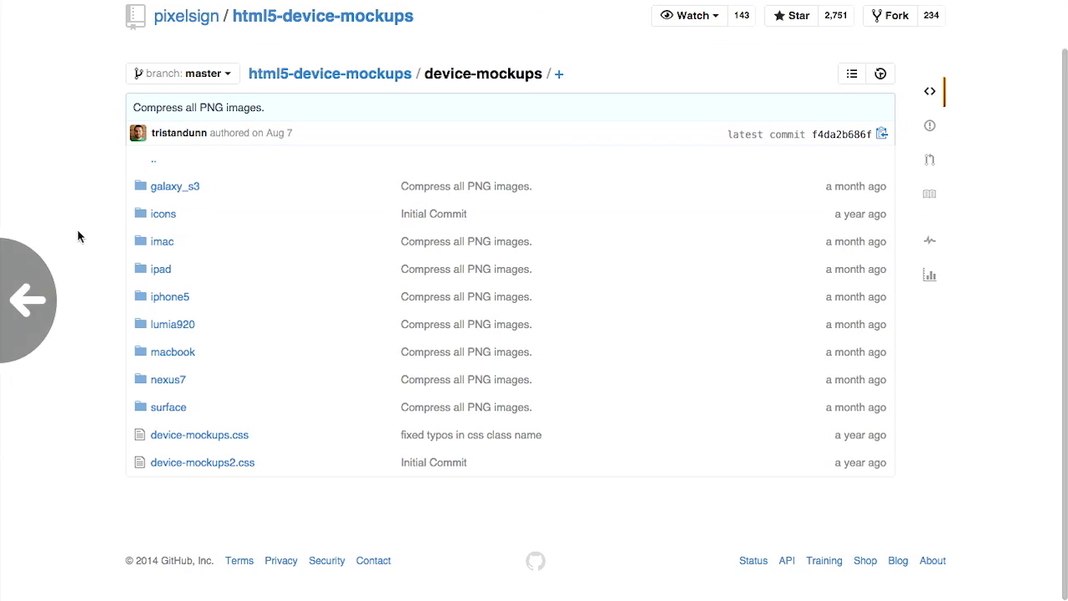
scroll(up, 3)
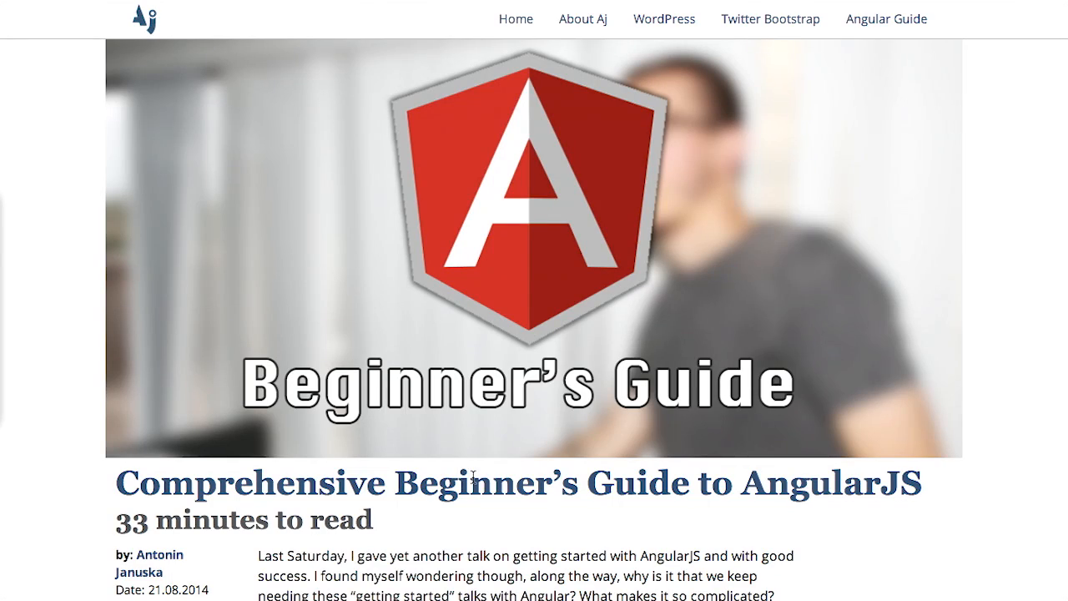
Step: Scroll through the introduction and About AngularJS section down to the App 1 jQuery code block
scroll(down, 3)
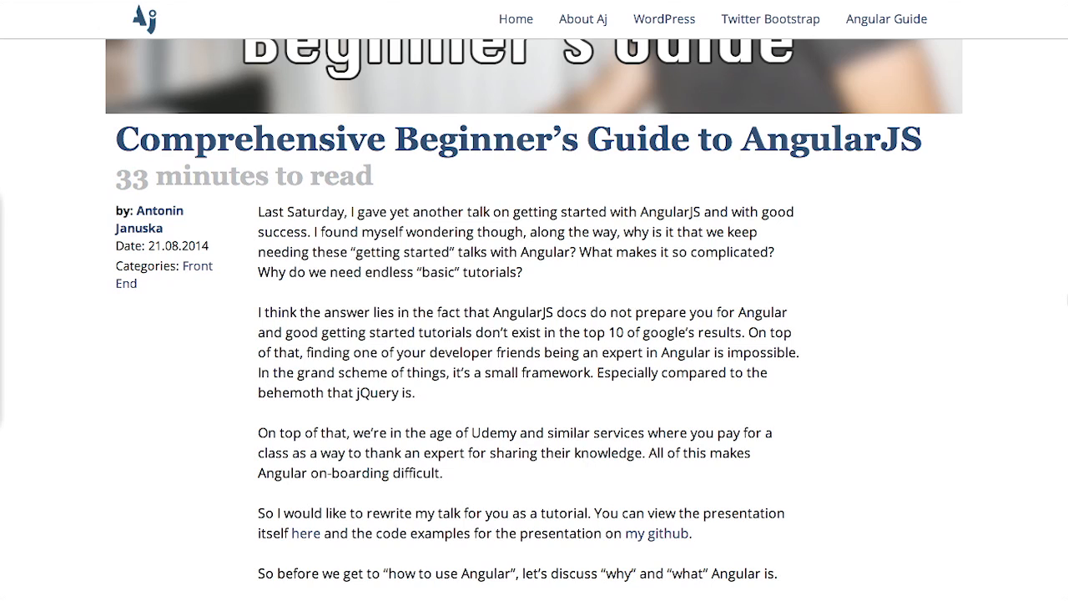
mouse_move(971, 290)
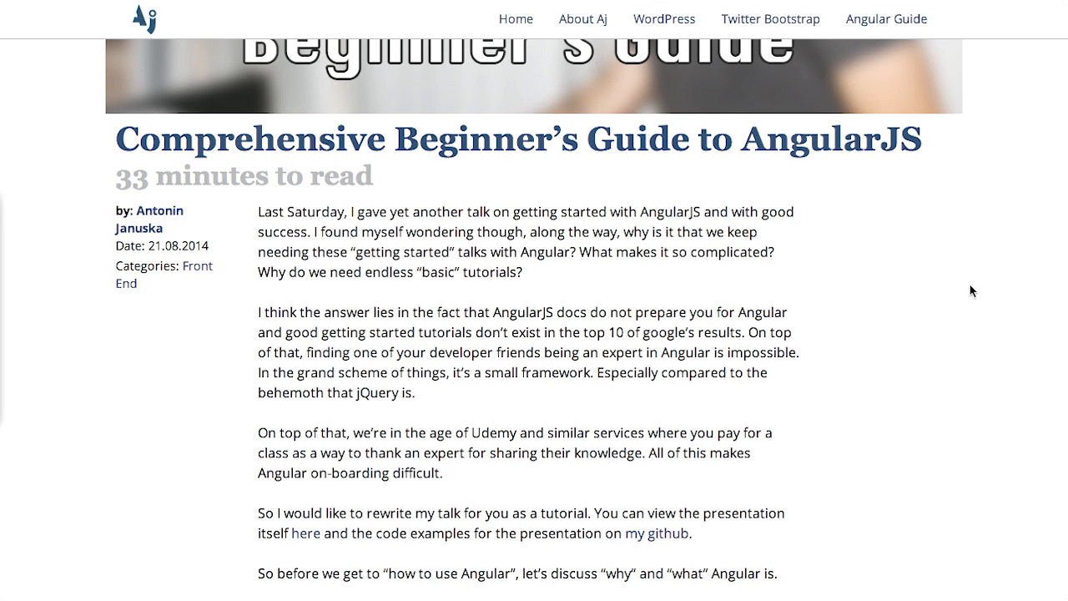
scroll(down, 3)
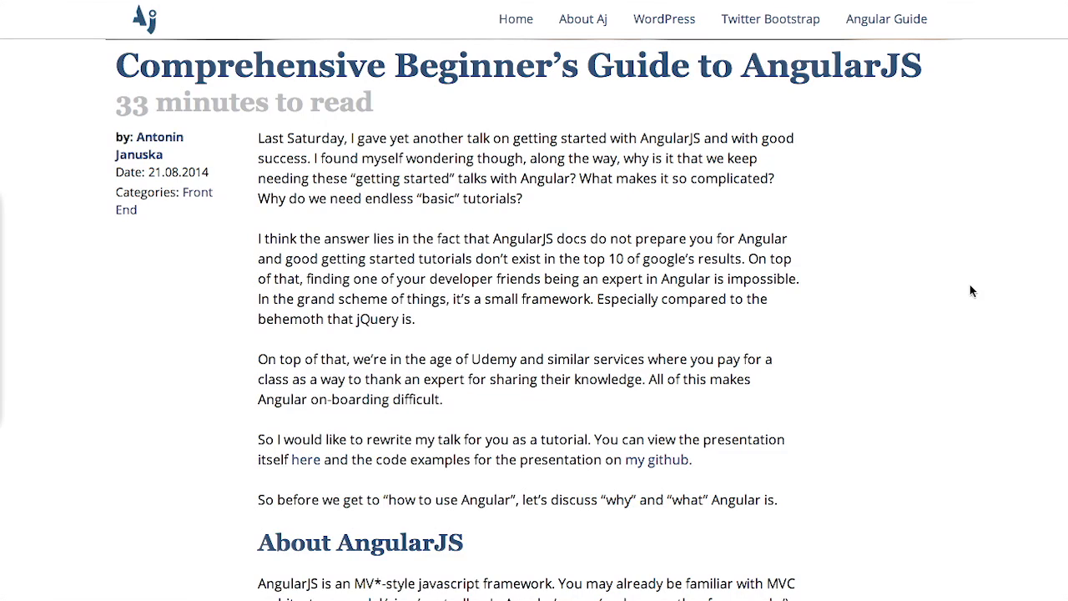
scroll(down, 3)
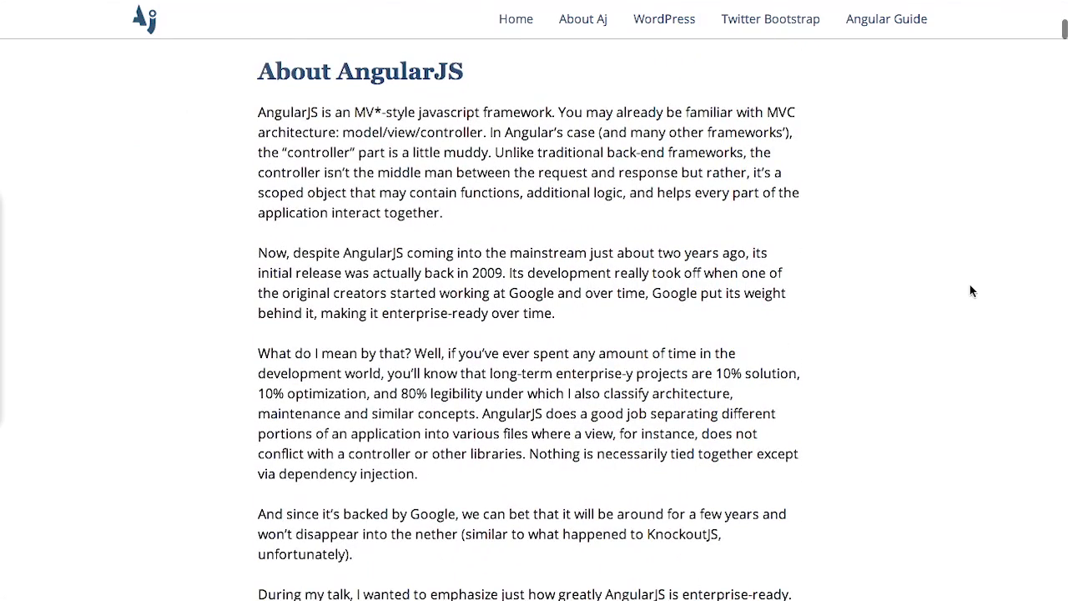
scroll(down, 3)
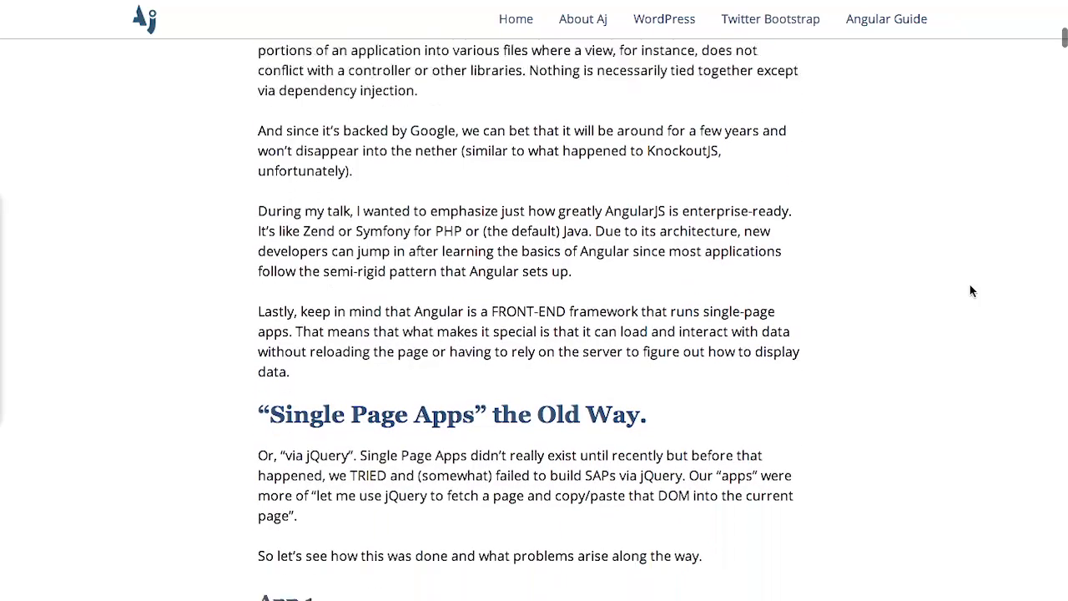
scroll(down, 3)
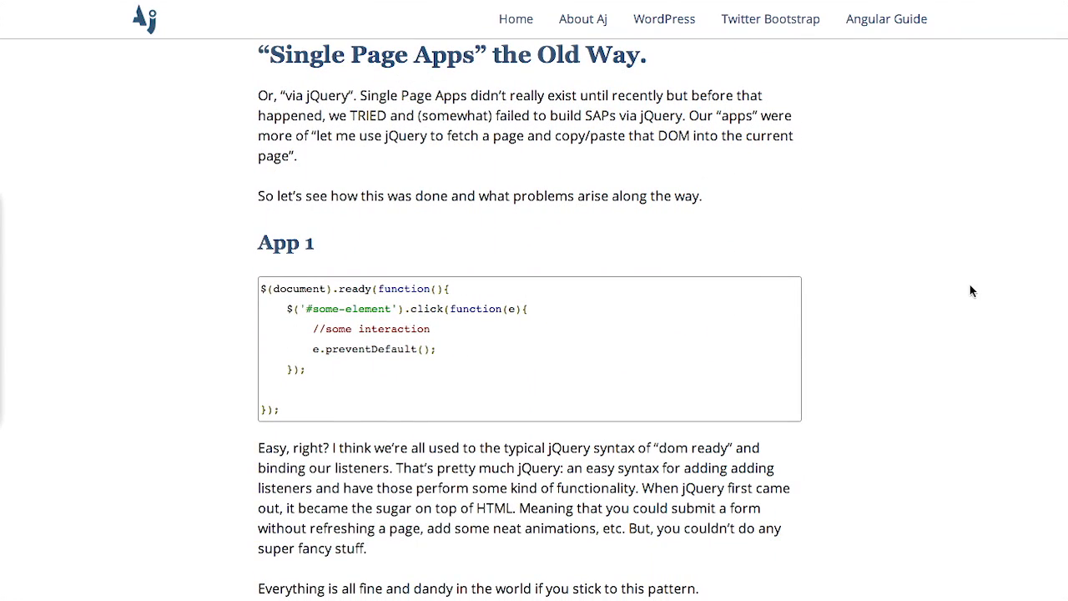
scroll(down, 3)
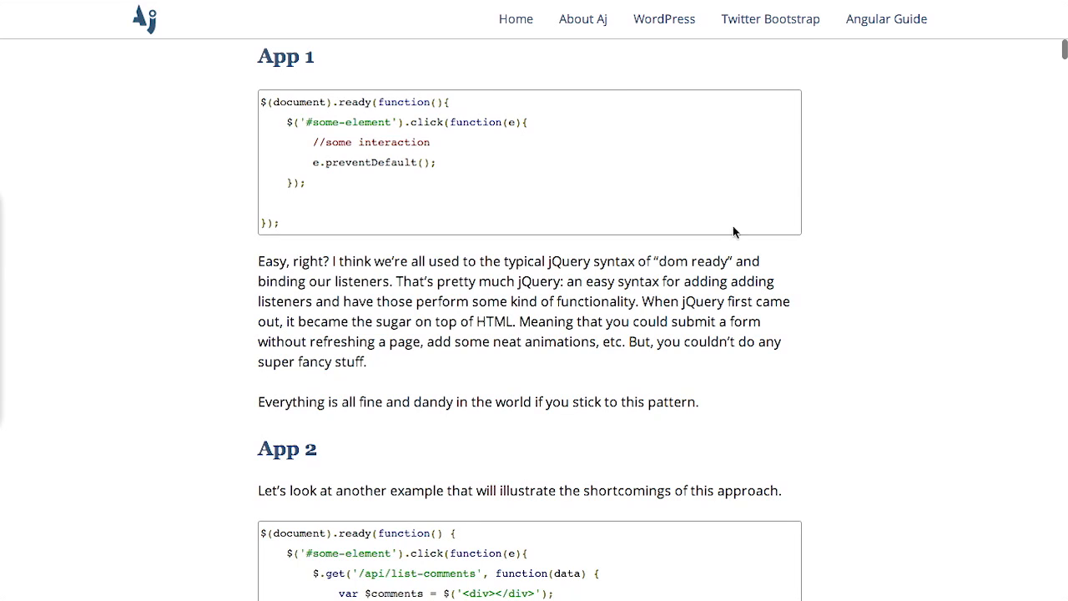
mouse_move(959, 210)
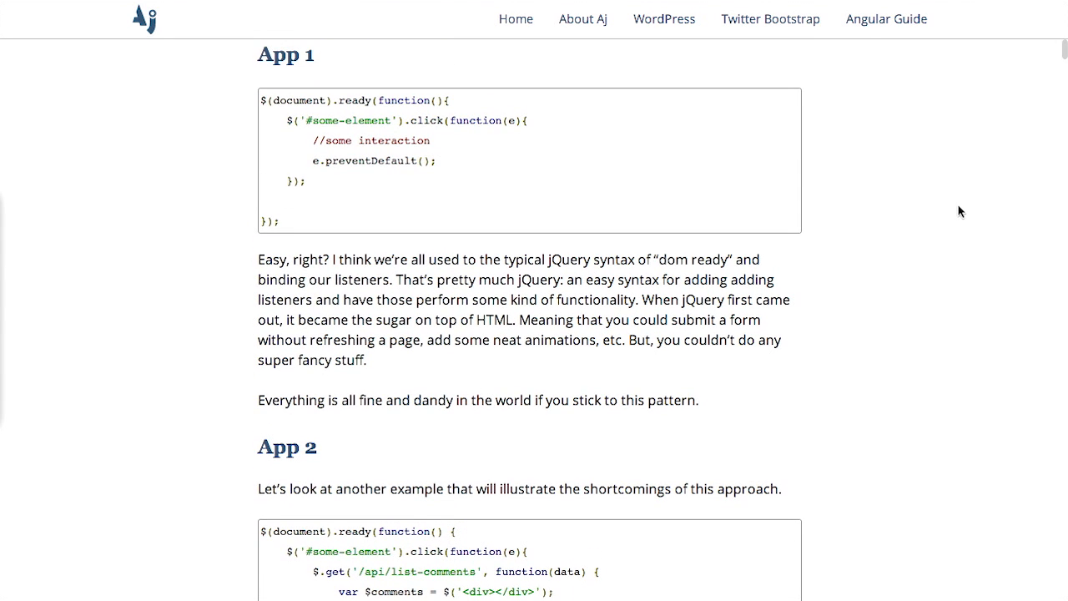
Step: Scroll past the App 2 comments code to the 'Let's get into the bigger problems' list
scroll(down, 3)
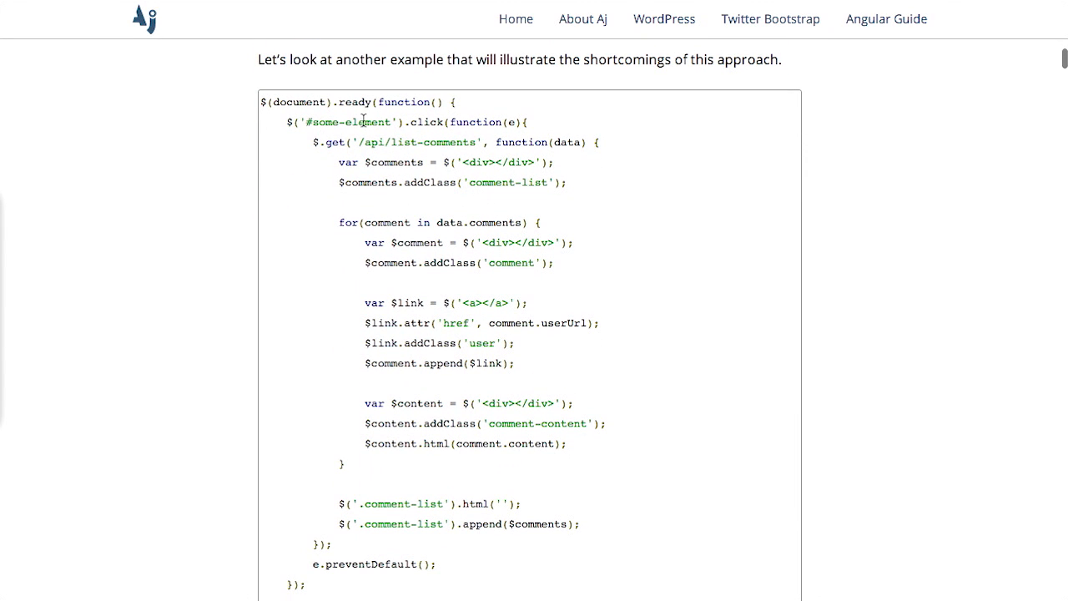
mouse_move(280, 180)
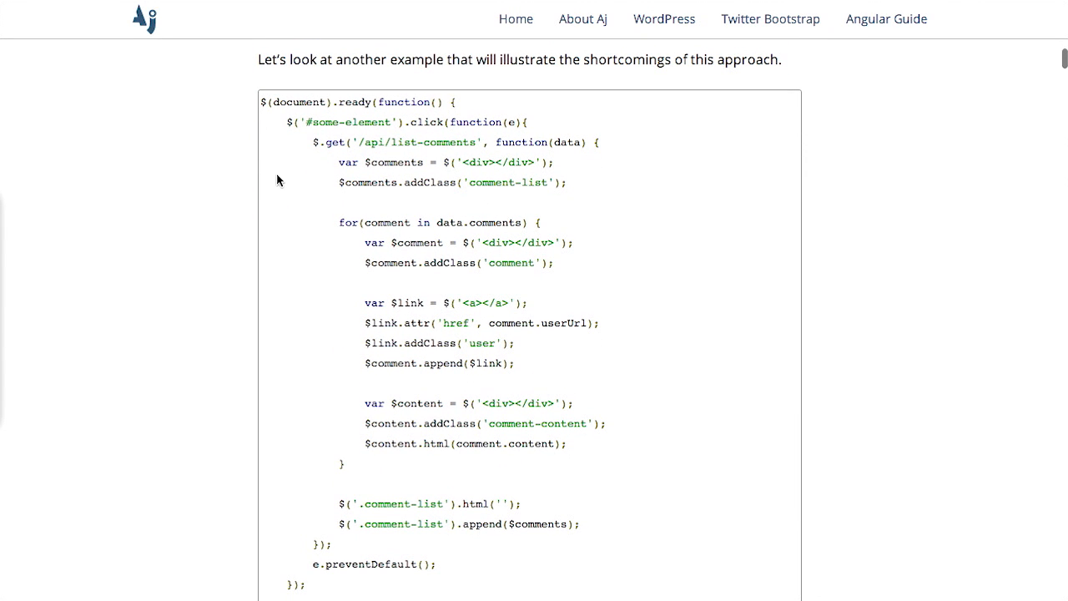
scroll(down, 3)
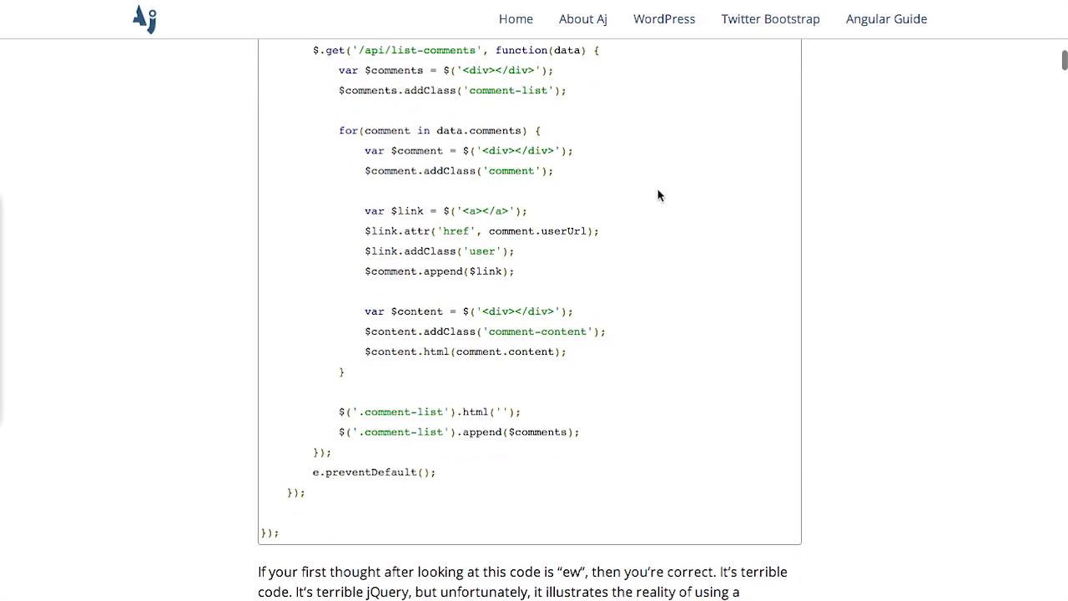
mouse_move(427, 81)
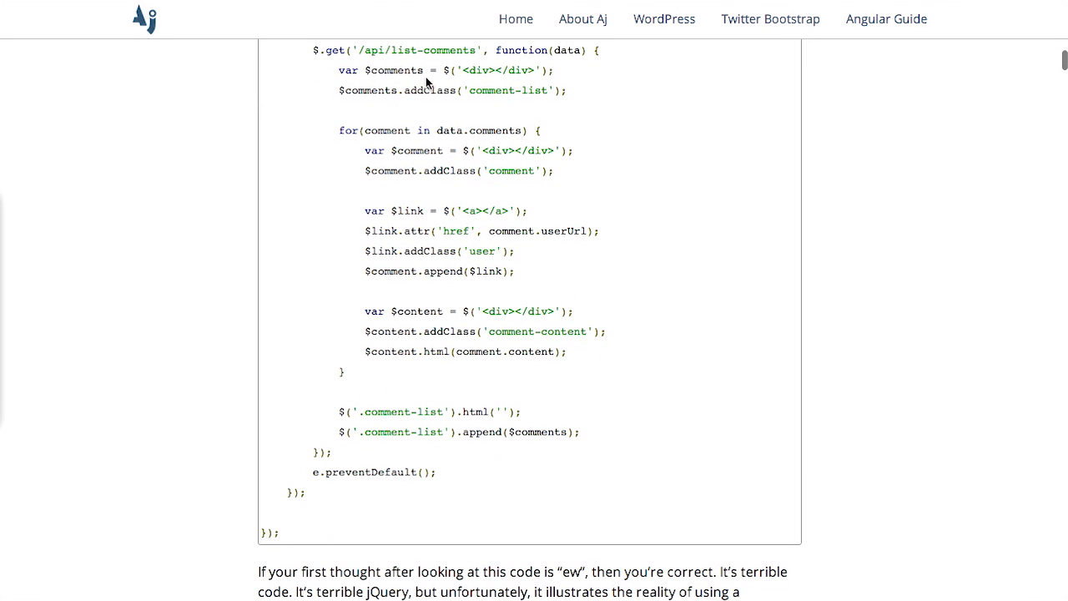
mouse_move(458, 100)
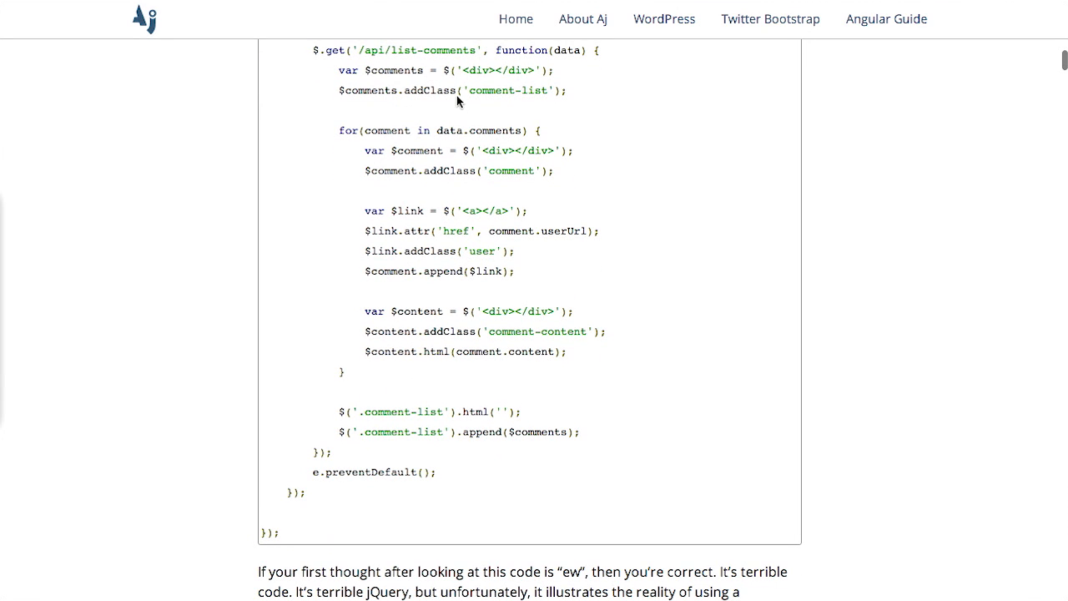
mouse_move(727, 157)
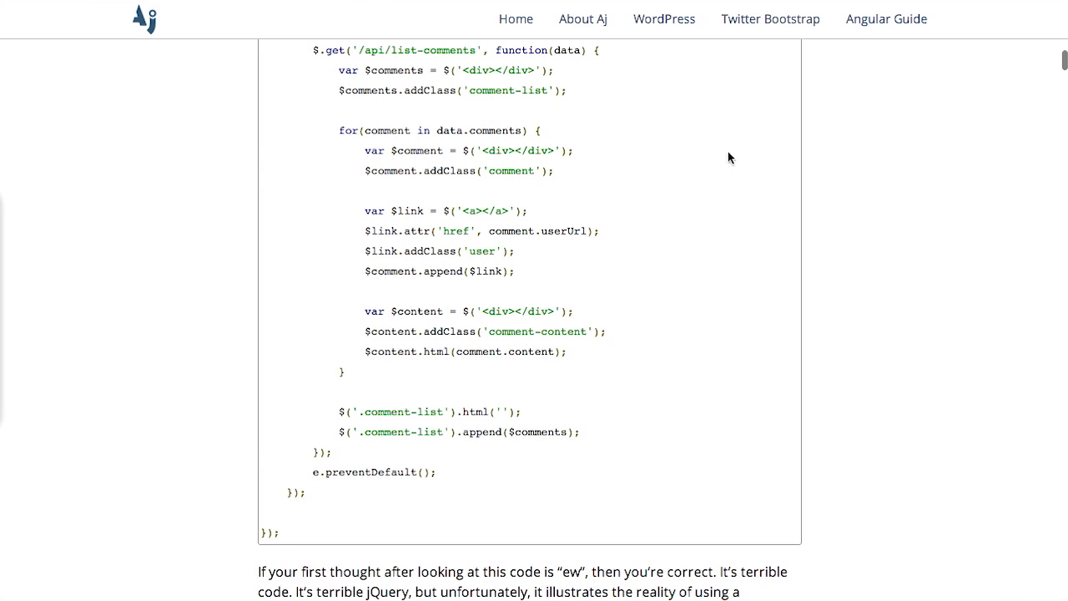
mouse_move(417, 300)
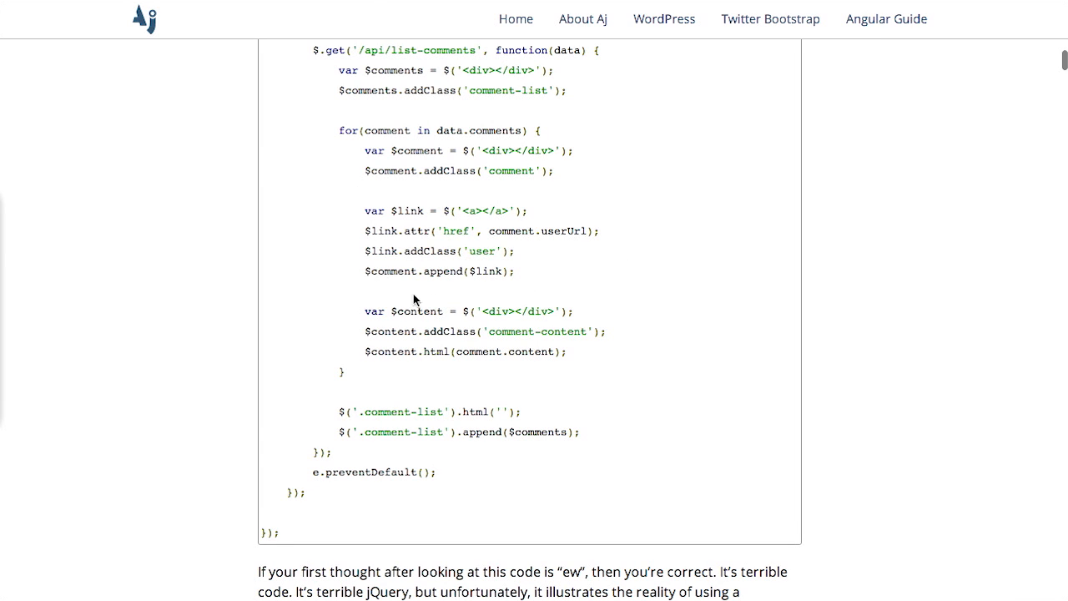
mouse_move(1060, 305)
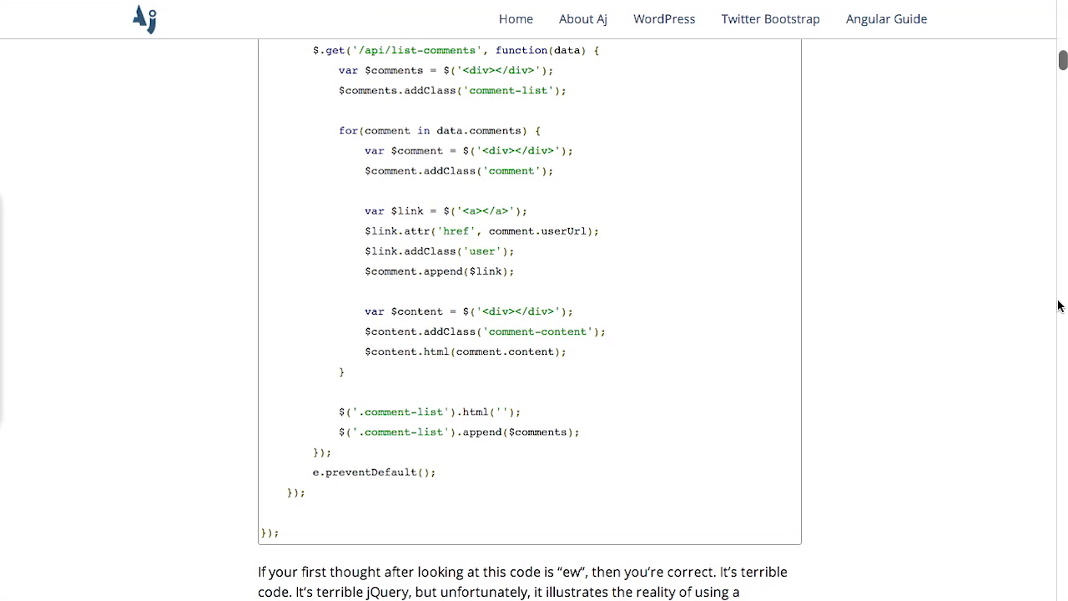
scroll(up, 3)
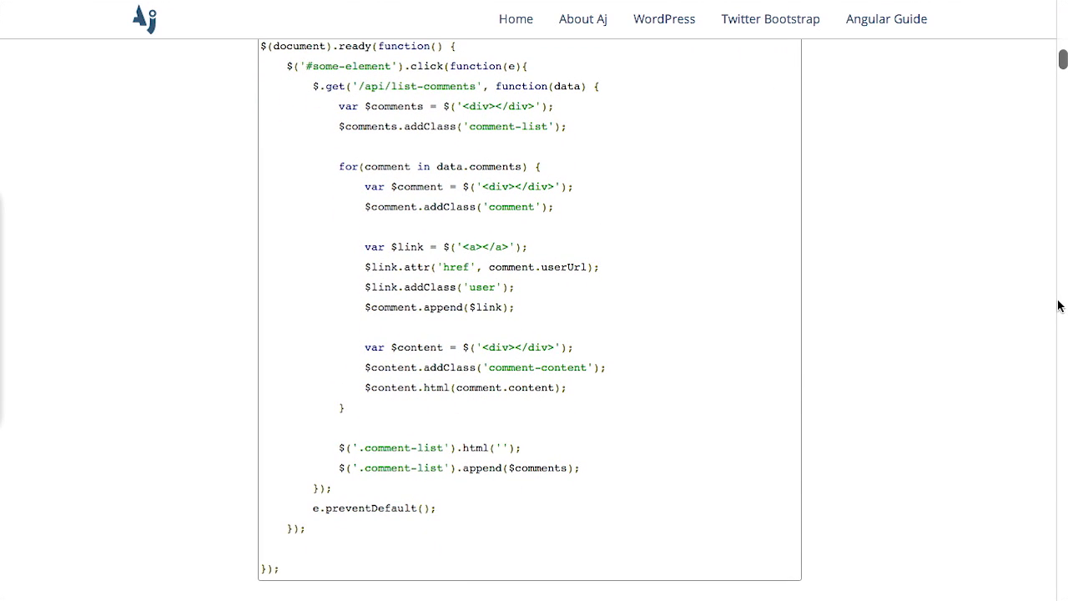
scroll(down, 3)
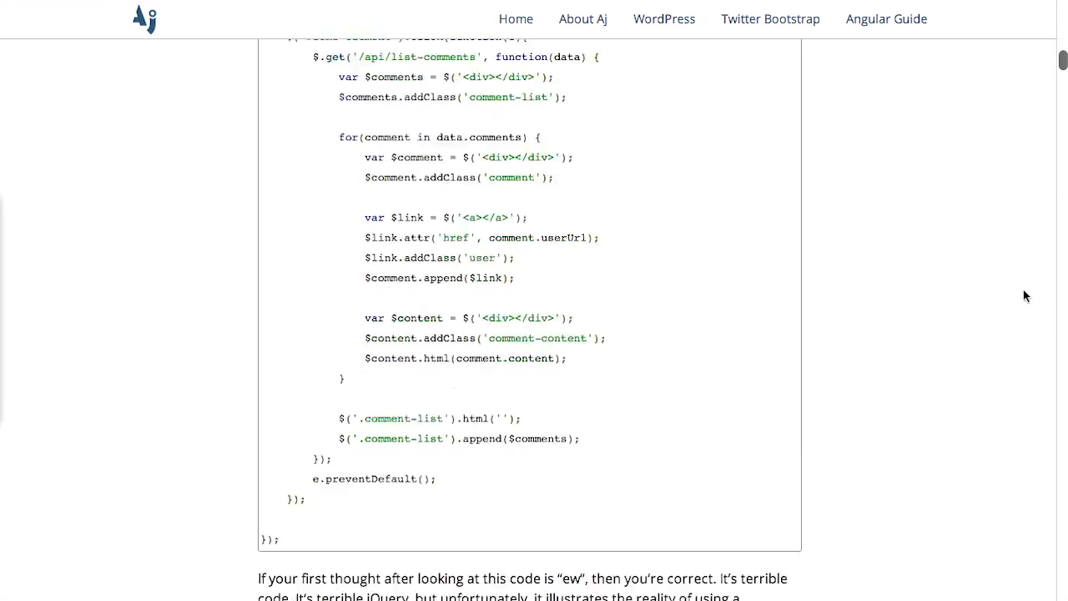
scroll(down, 3)
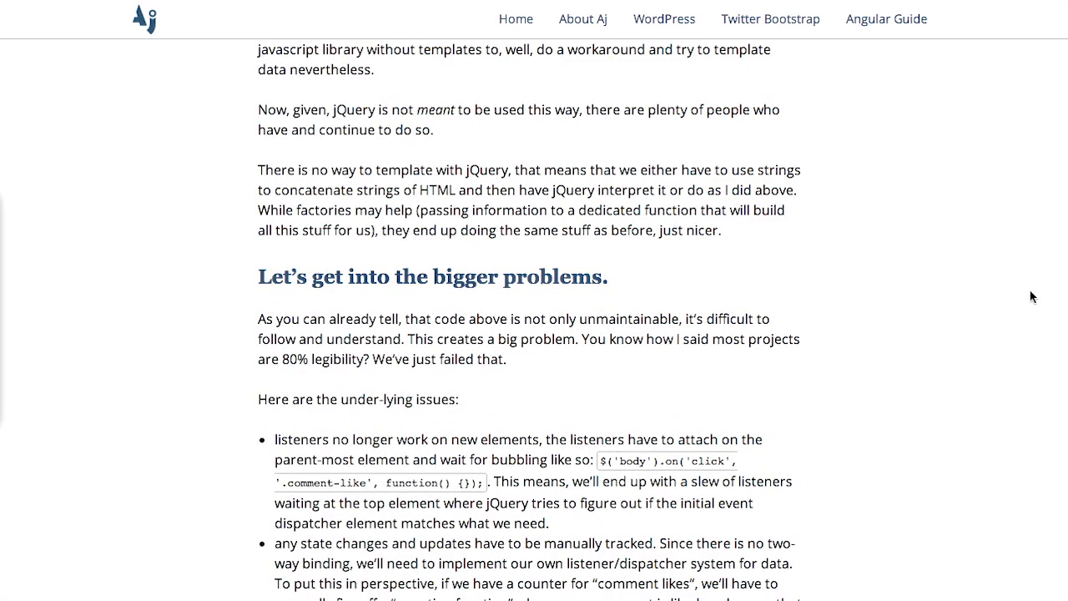
scroll(down, 3)
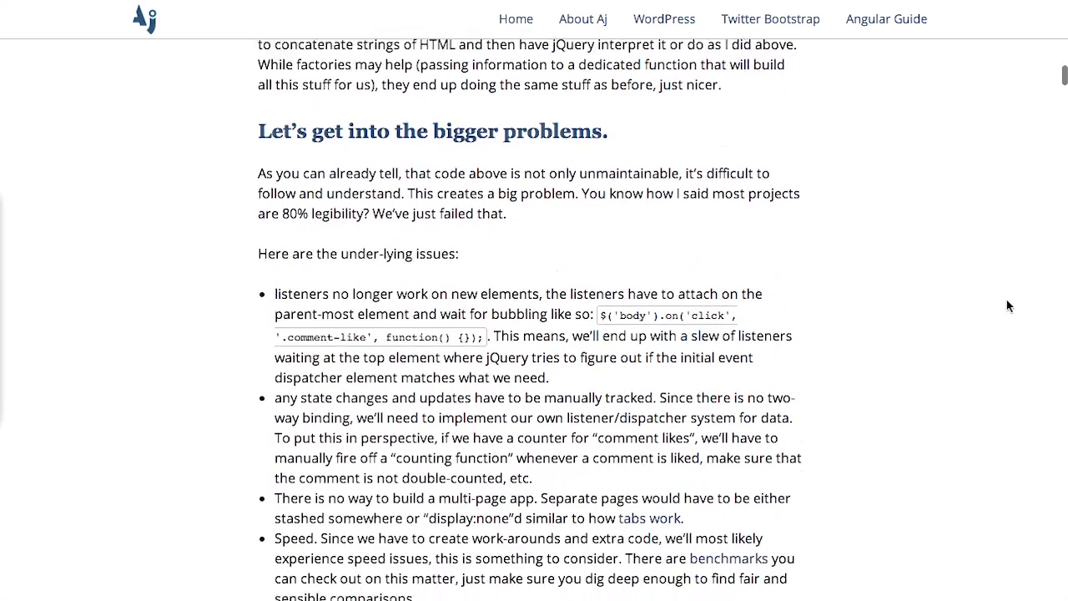
scroll(down, 3)
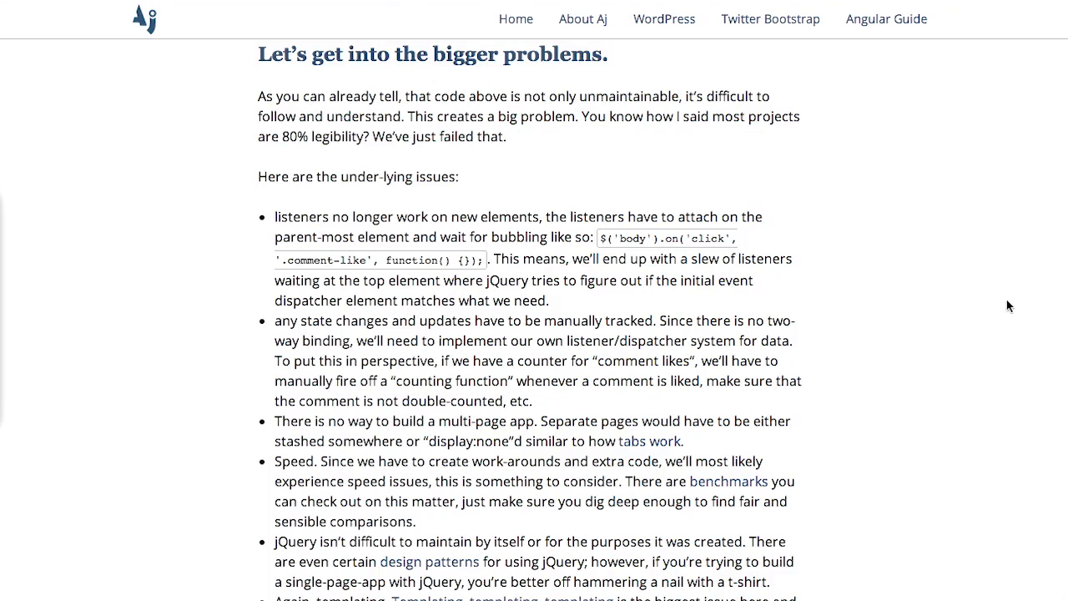
Step: Enter 'Test text' in the Step 1 data-binding demo field and watch it echo below
scroll(down, 3)
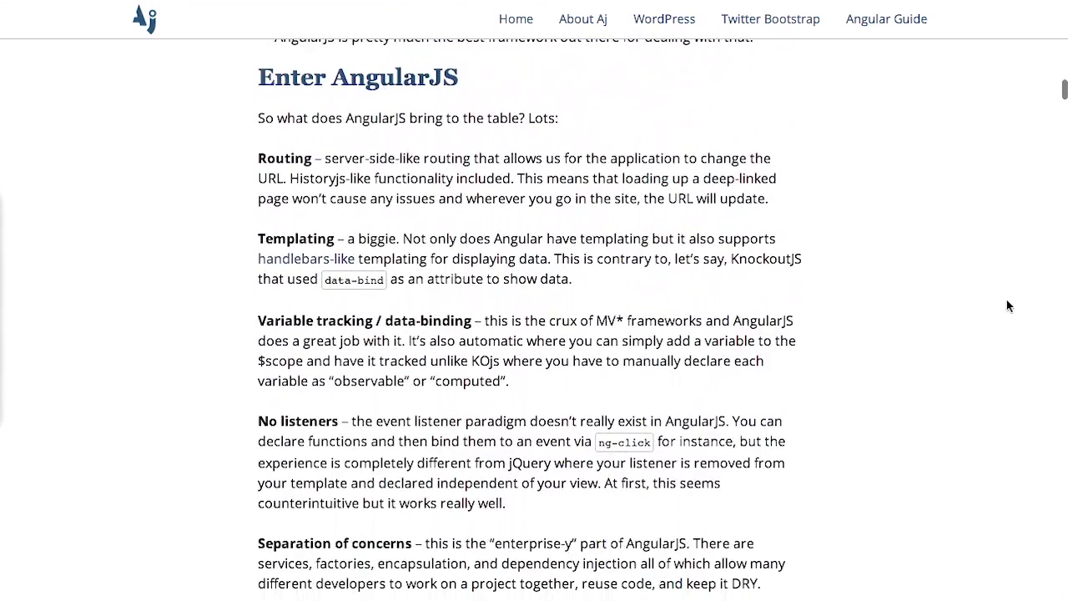
scroll(down, 3)
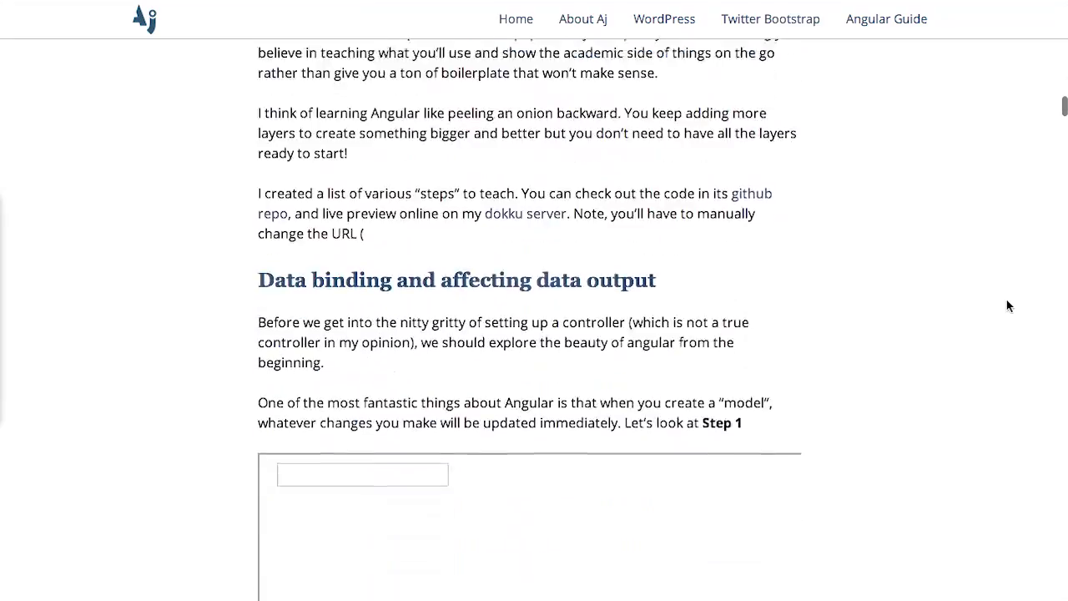
scroll(down, 3)
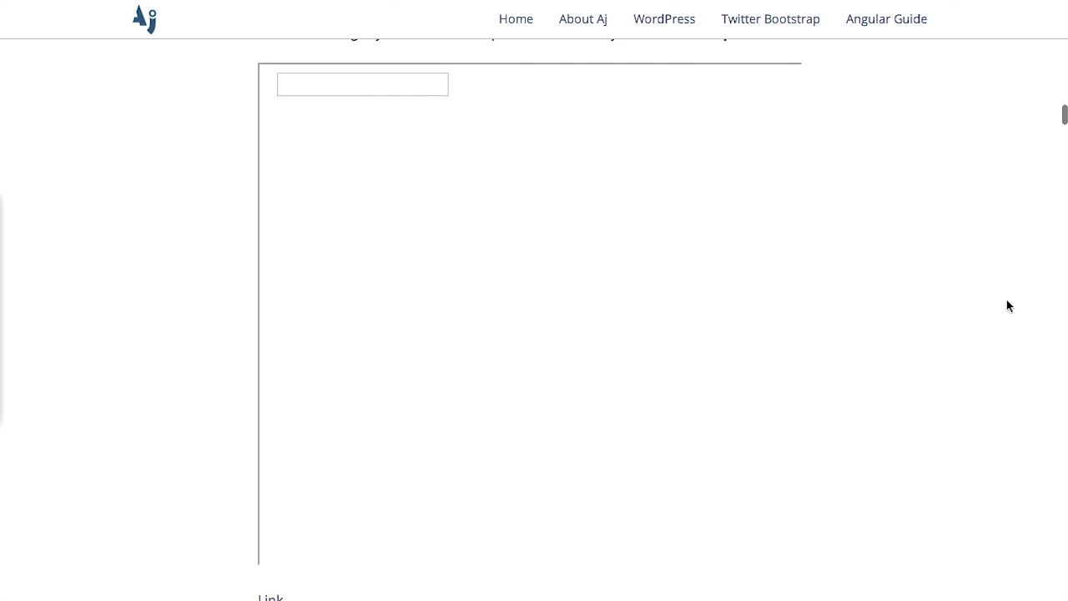
text(Test text)
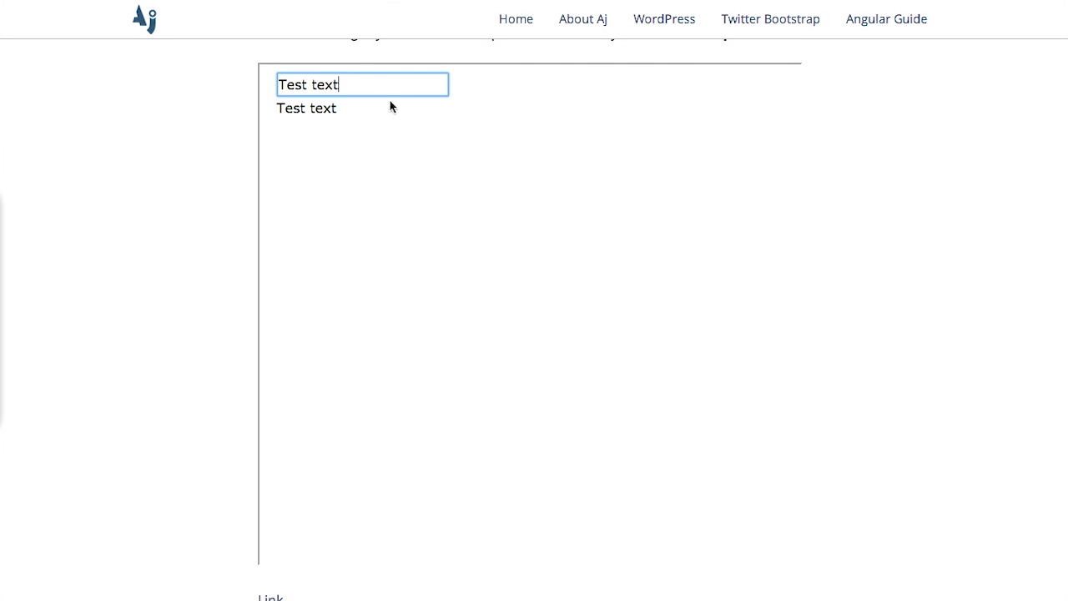
mouse_move(434, 127)
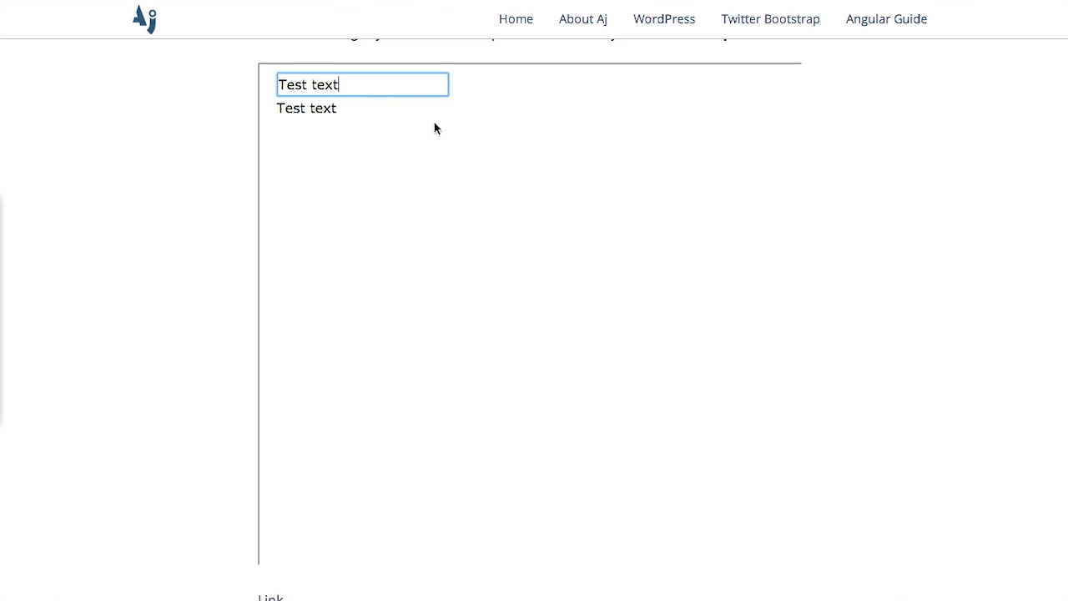
mouse_move(401, 193)
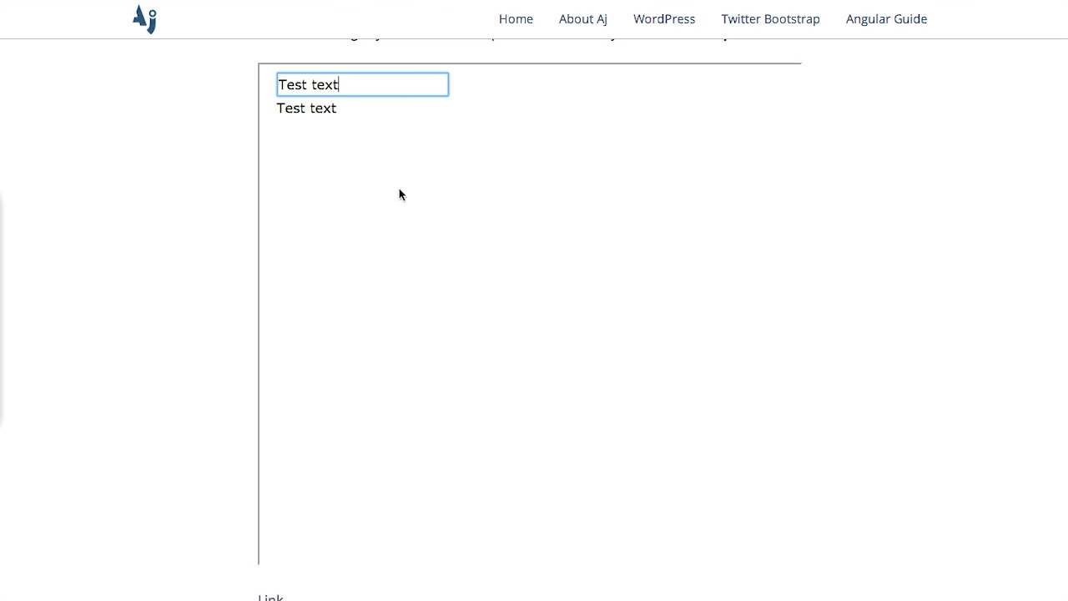
Step: Scroll to the Step 1 HTML listing with ng-model and select words within its code lines
scroll(down, 3)
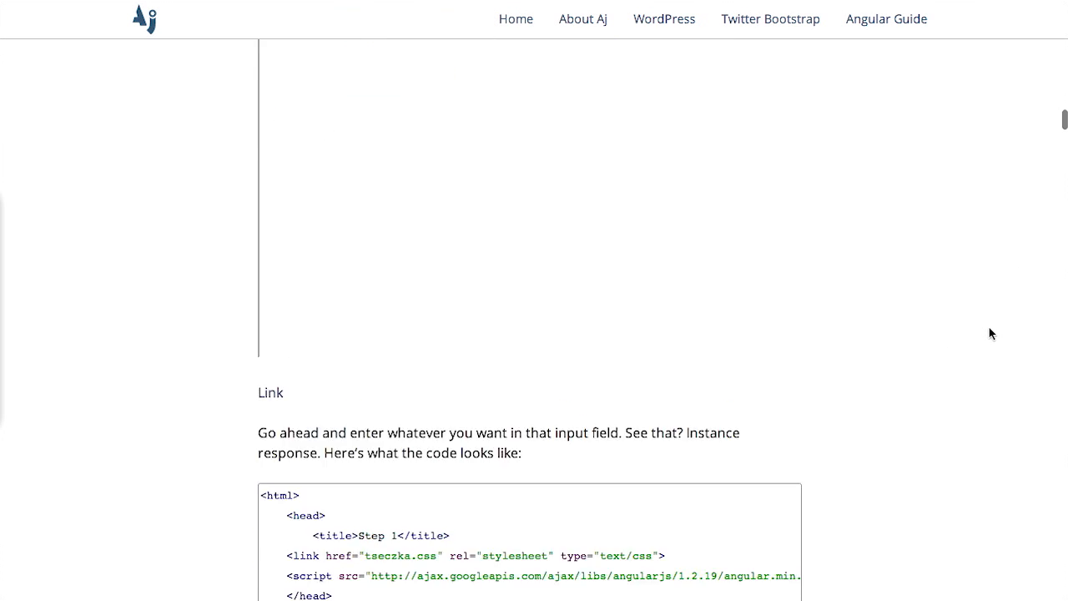
scroll(down, 3)
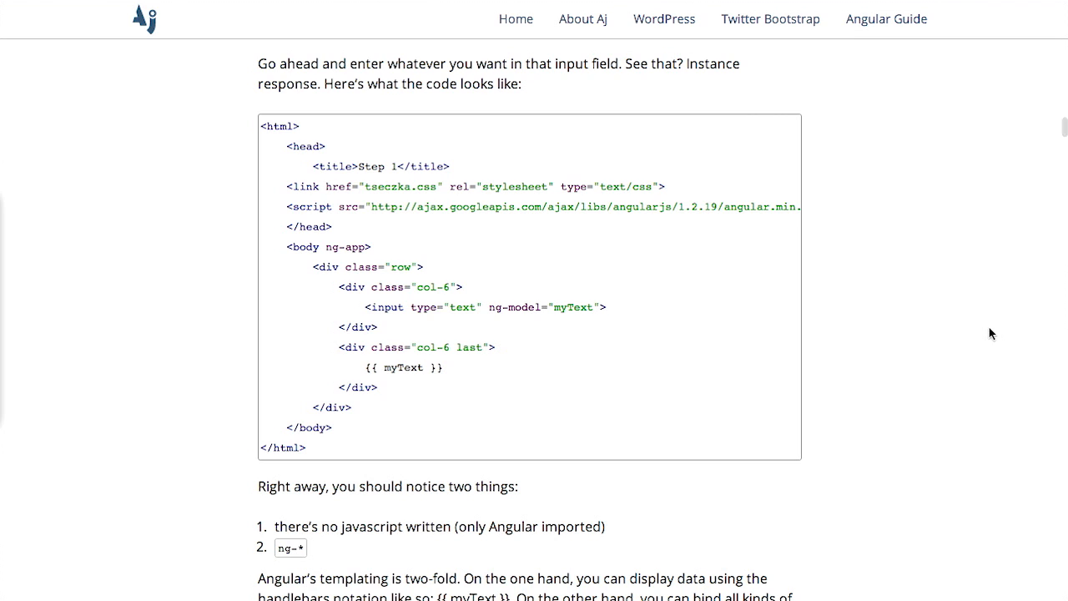
mouse_move(391, 304)
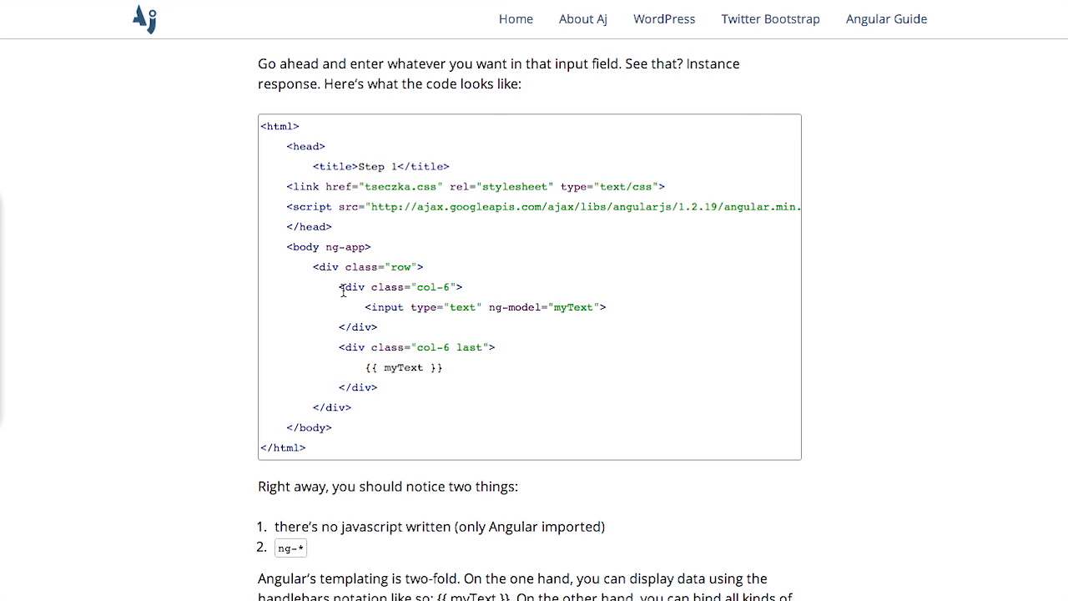
mouse_move(480, 325)
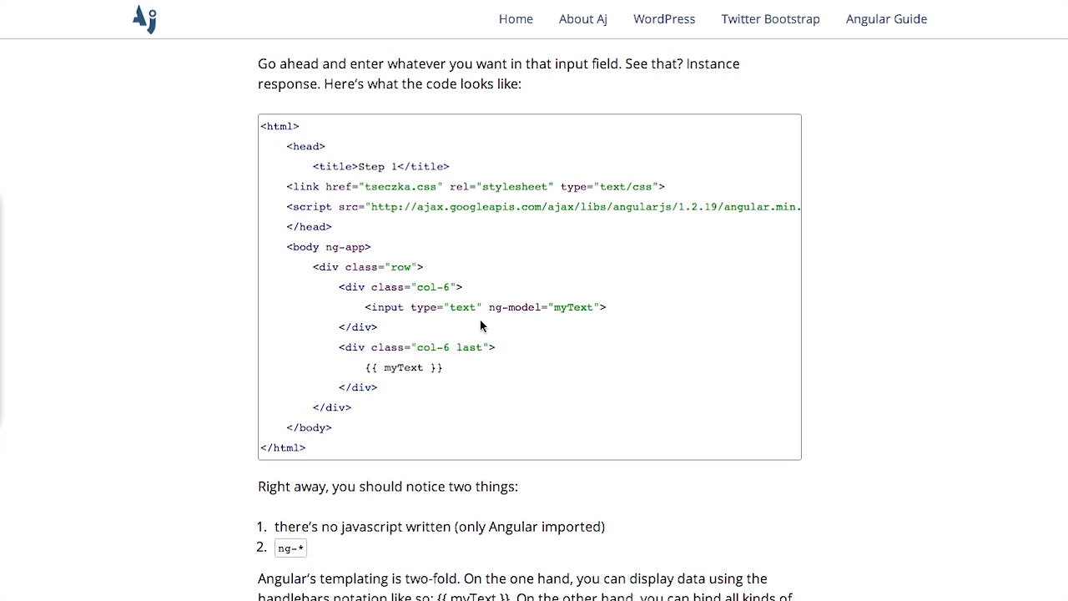
double_click(514, 307)
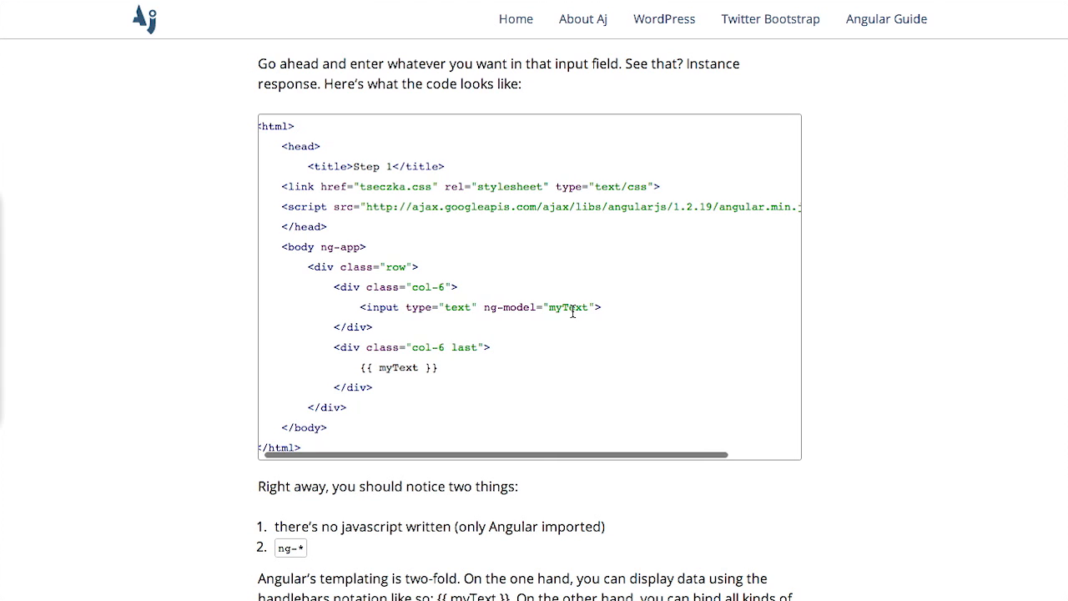
double_click(397, 367)
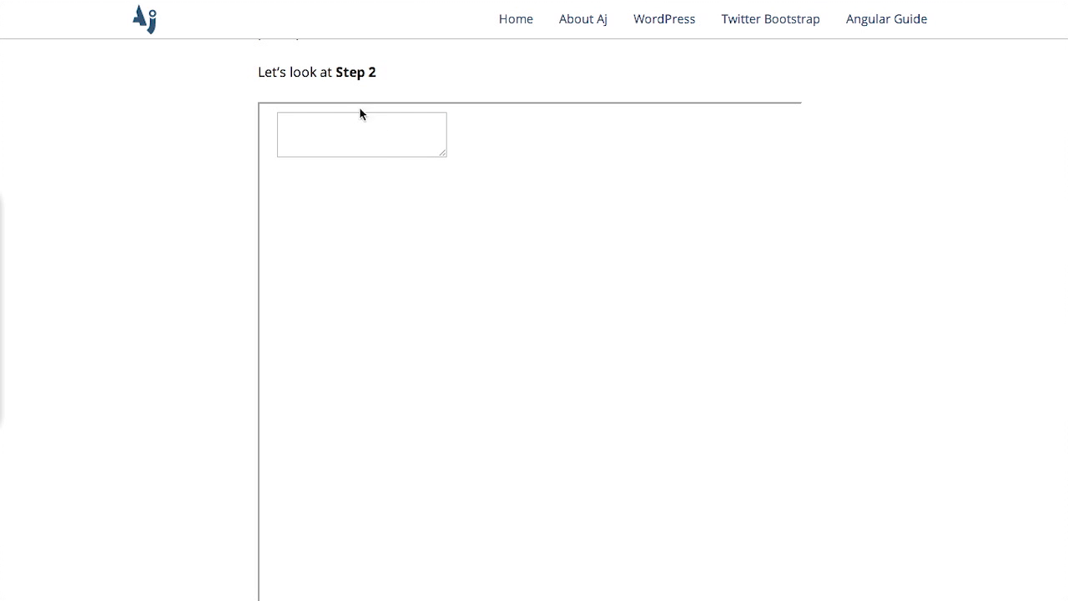
Step: Enter 'test text **hello**' in the Step 2 markdown textarea so hello renders bold below
scroll(down, 3)
text(test )
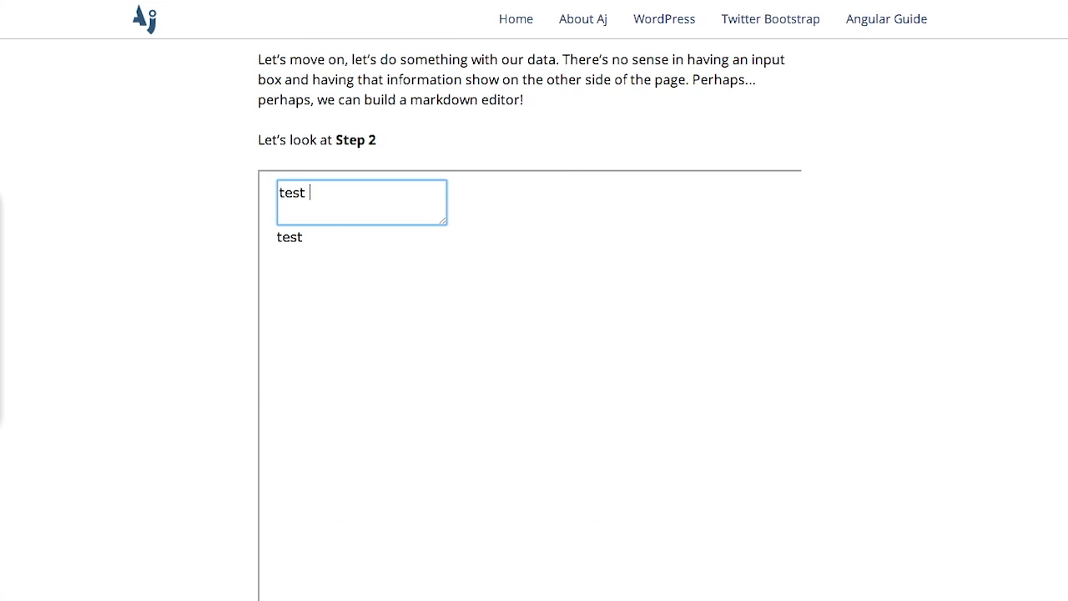
text(text)
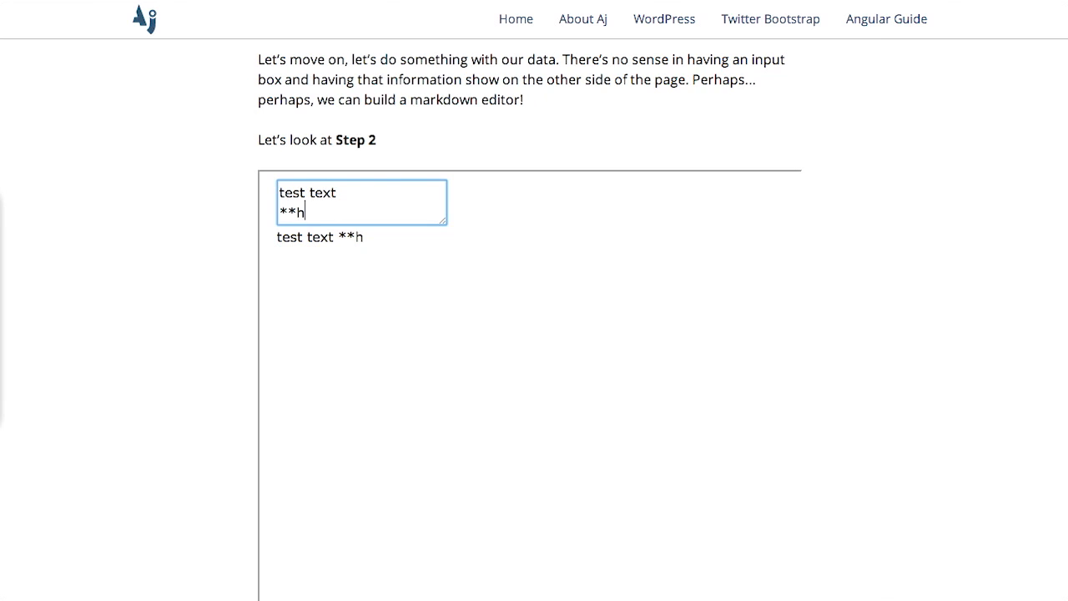
text(ello**)
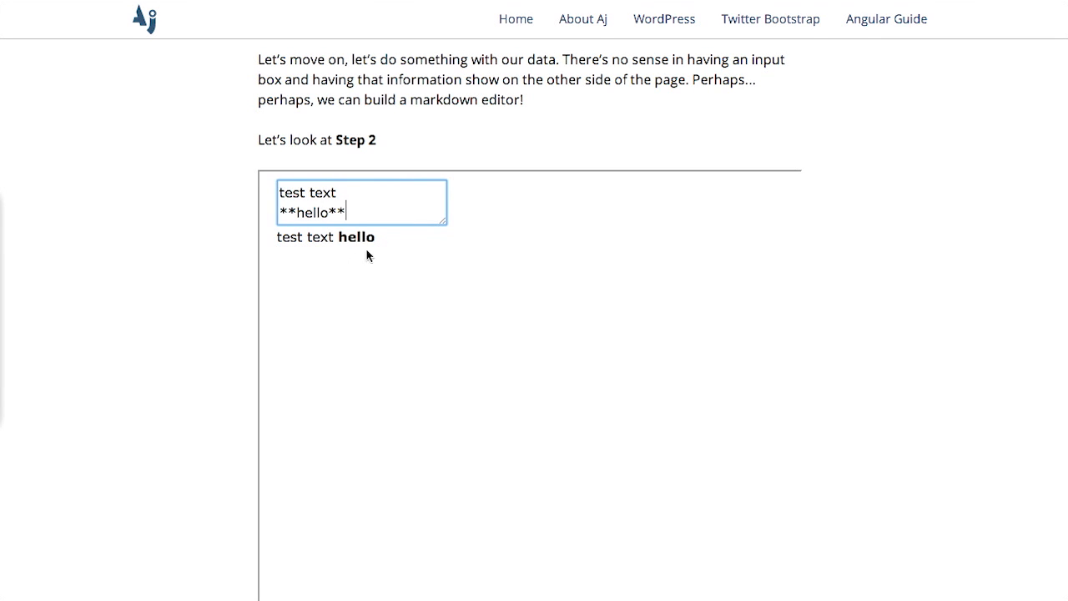
scroll(down, 3)
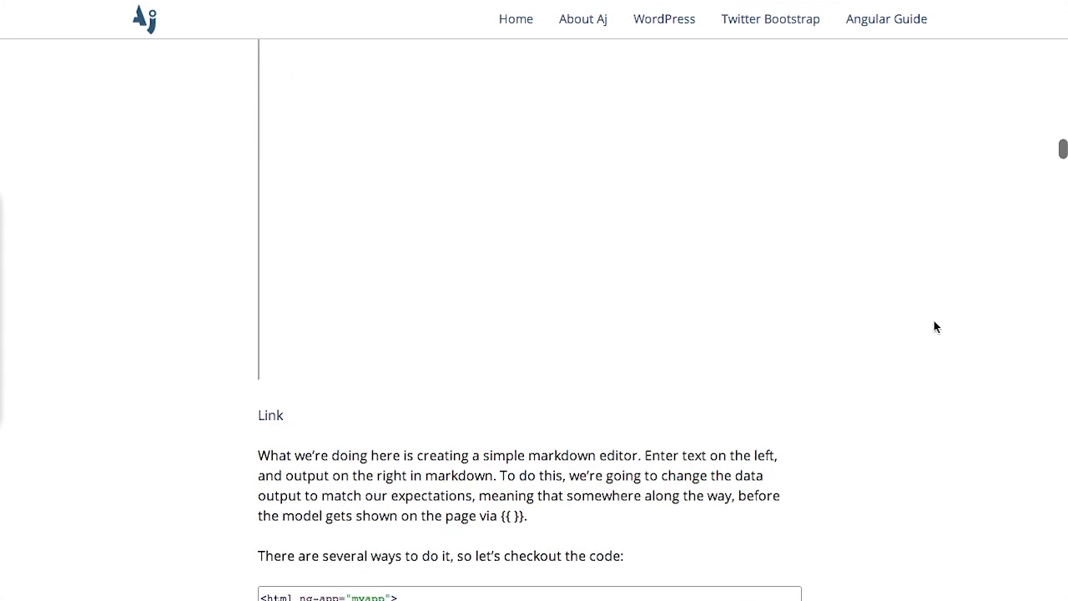
Step: Scroll through the Step 2 markdown filter code, then back up toward the article header
scroll(down, 3)
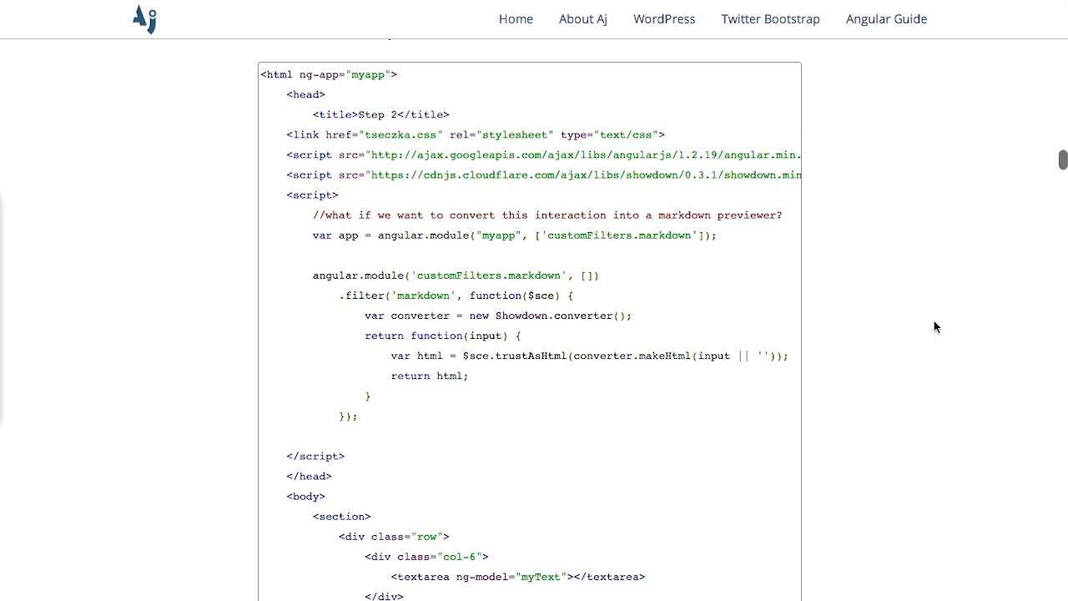
mouse_move(1016, 298)
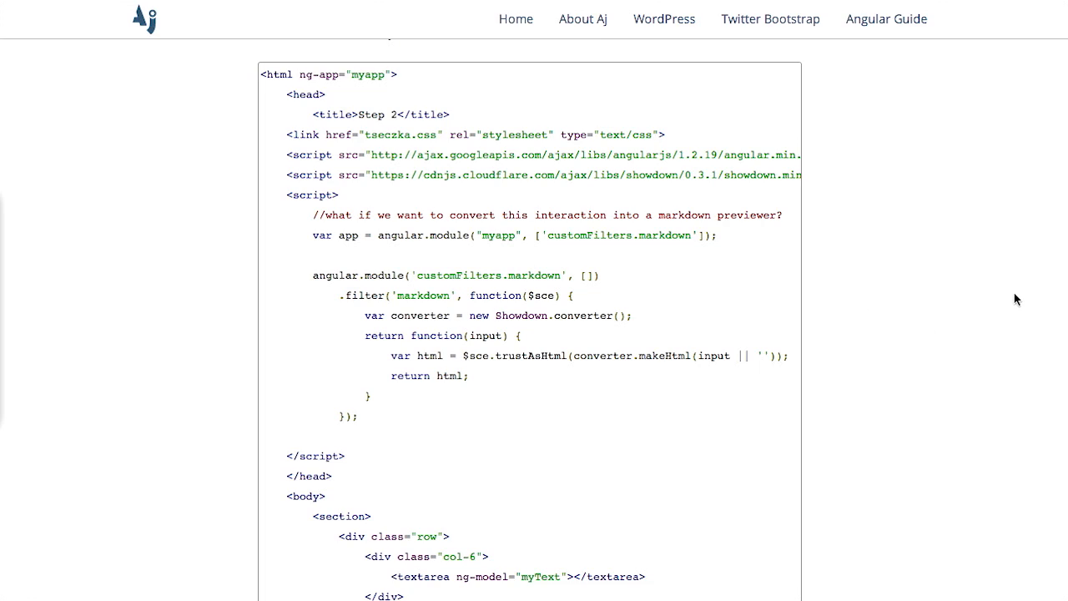
scroll(down, 3)
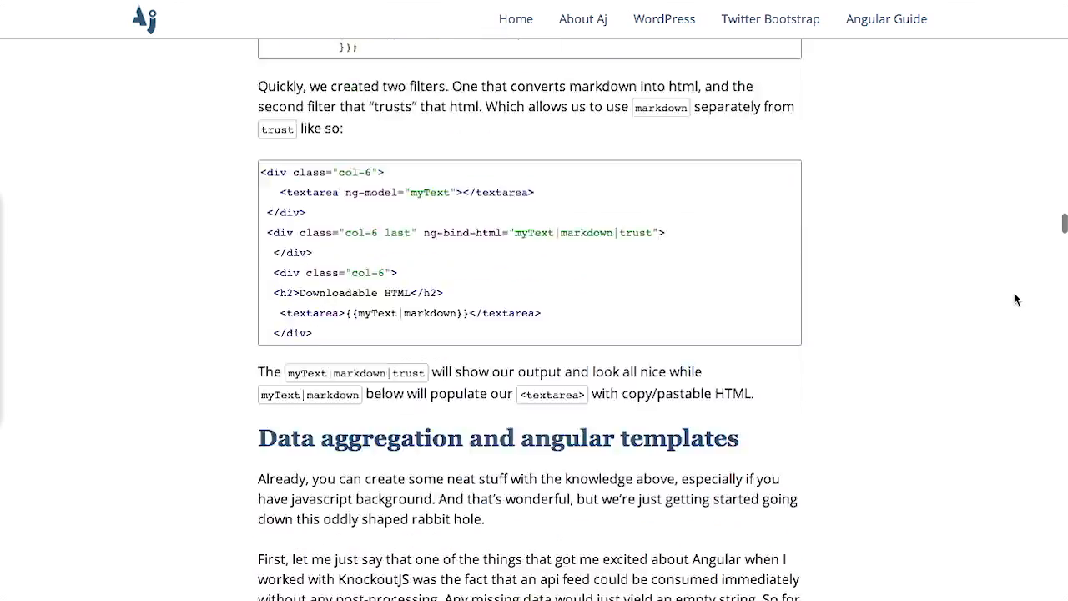
scroll(down, 3)
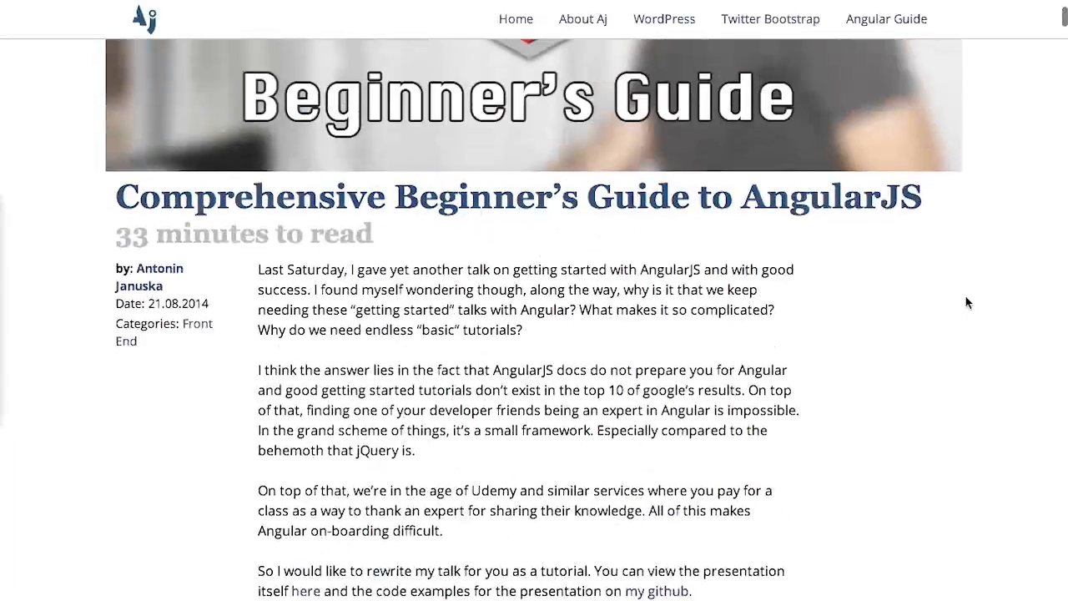
scroll(up, 3)
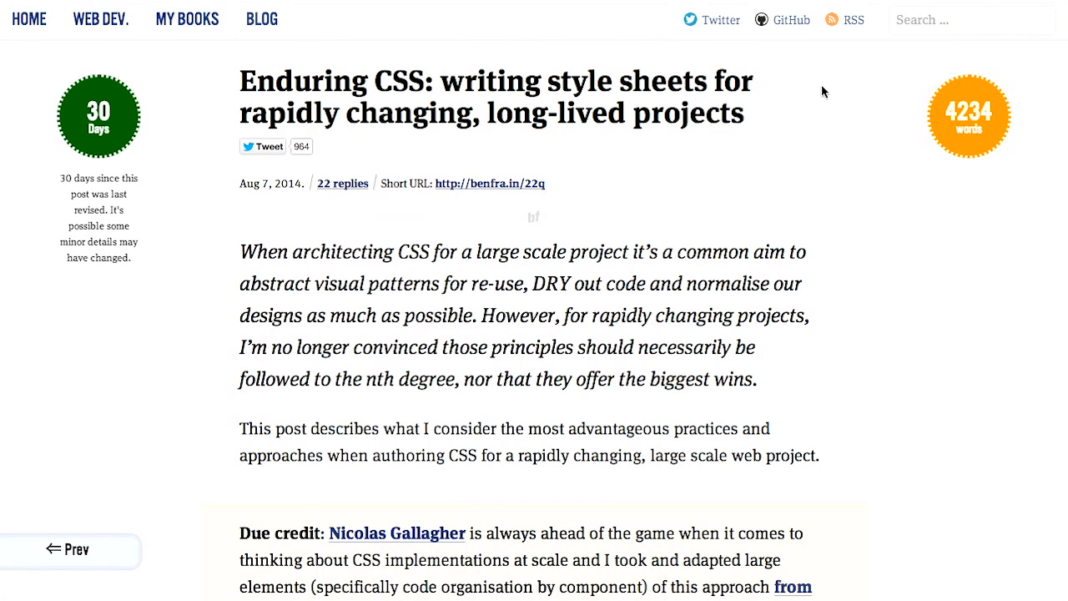
mouse_move(374, 157)
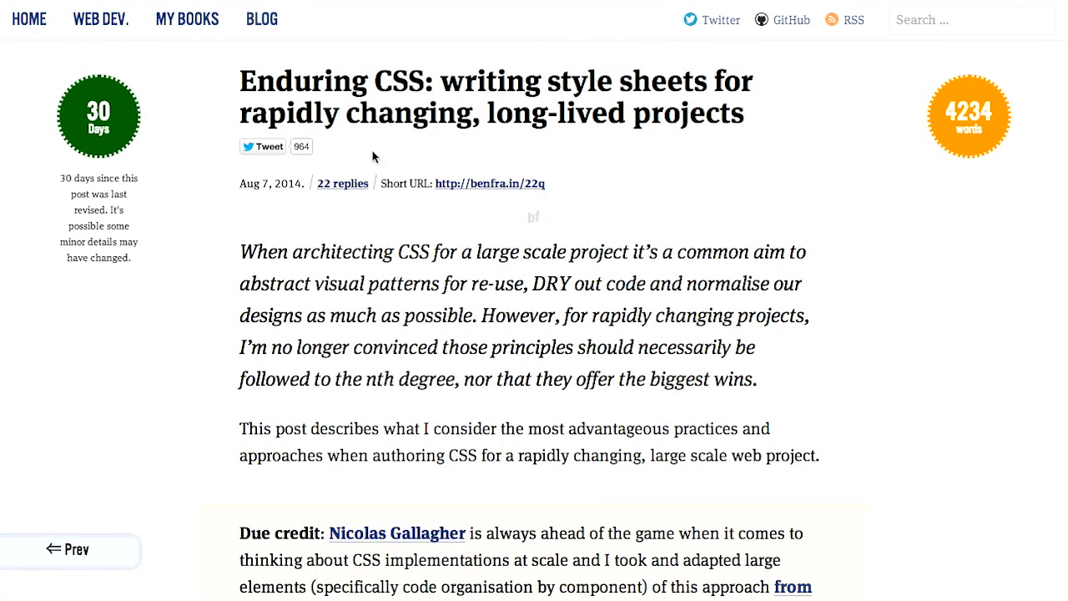
Step: Select near the Enduring CSS title and scroll the introduction down to the Nicolas Gallagher credit box
double_click(304, 80)
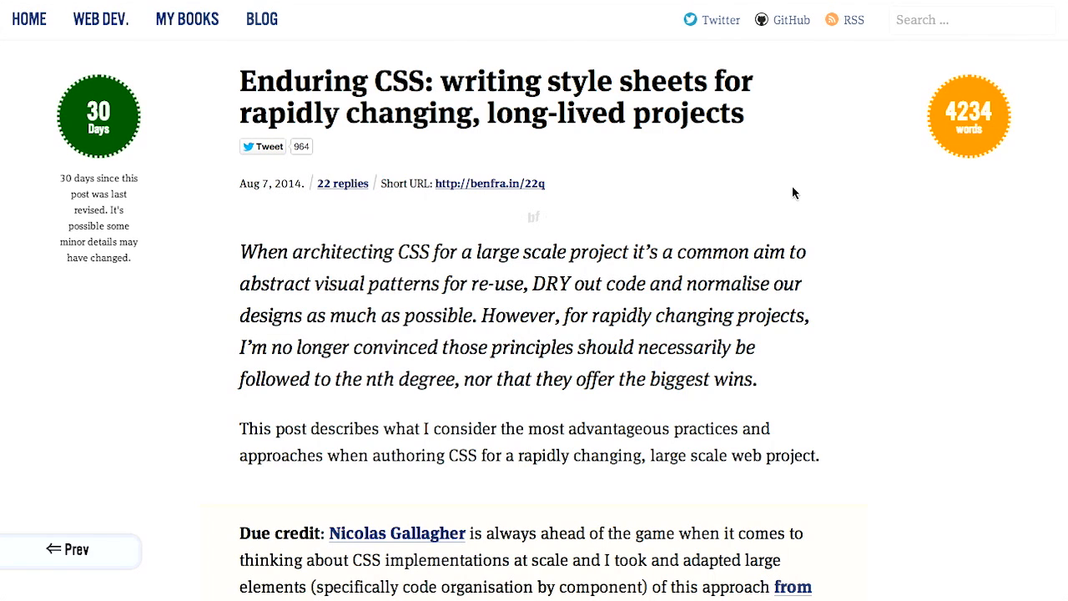
mouse_move(424, 151)
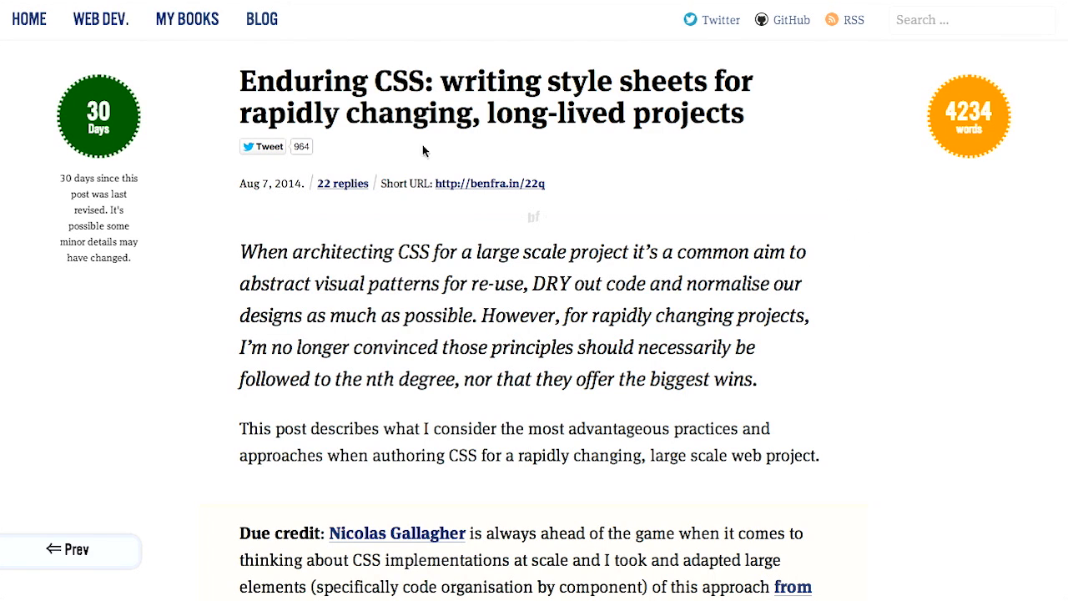
mouse_move(846, 297)
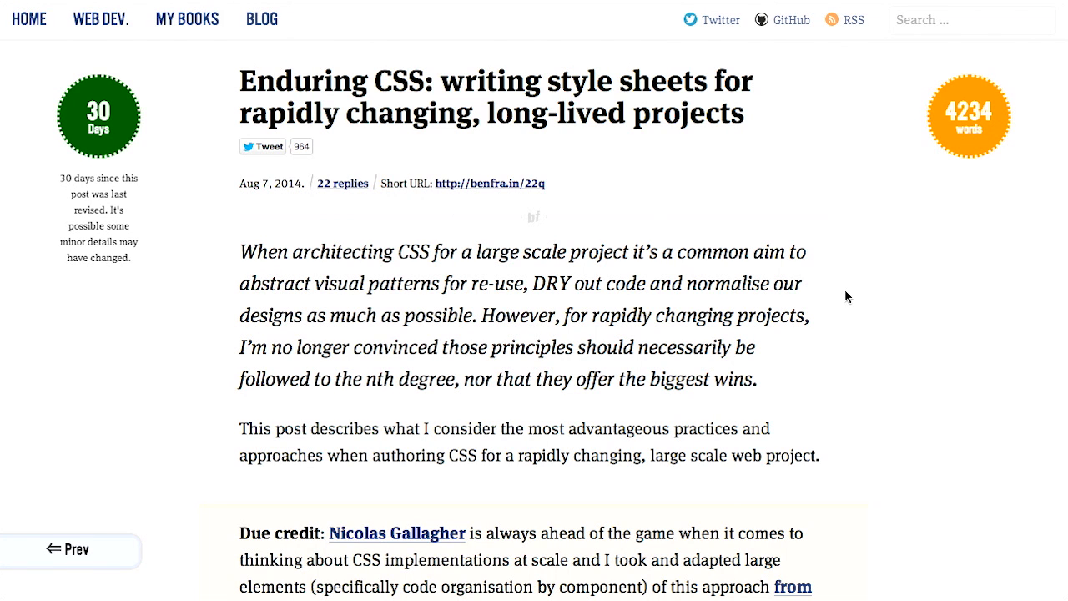
mouse_move(835, 292)
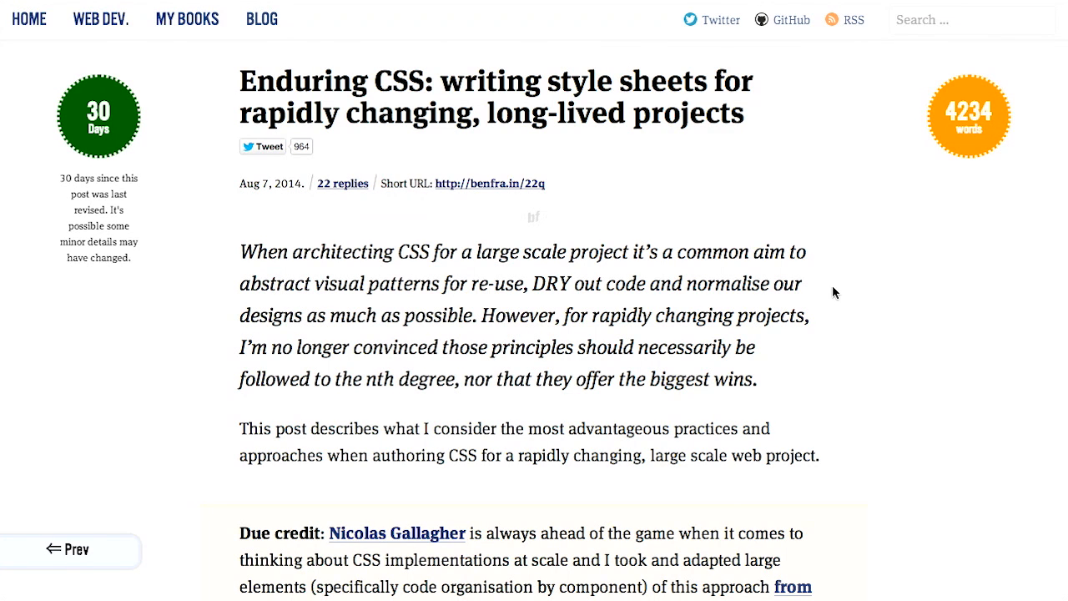
scroll(down, 3)
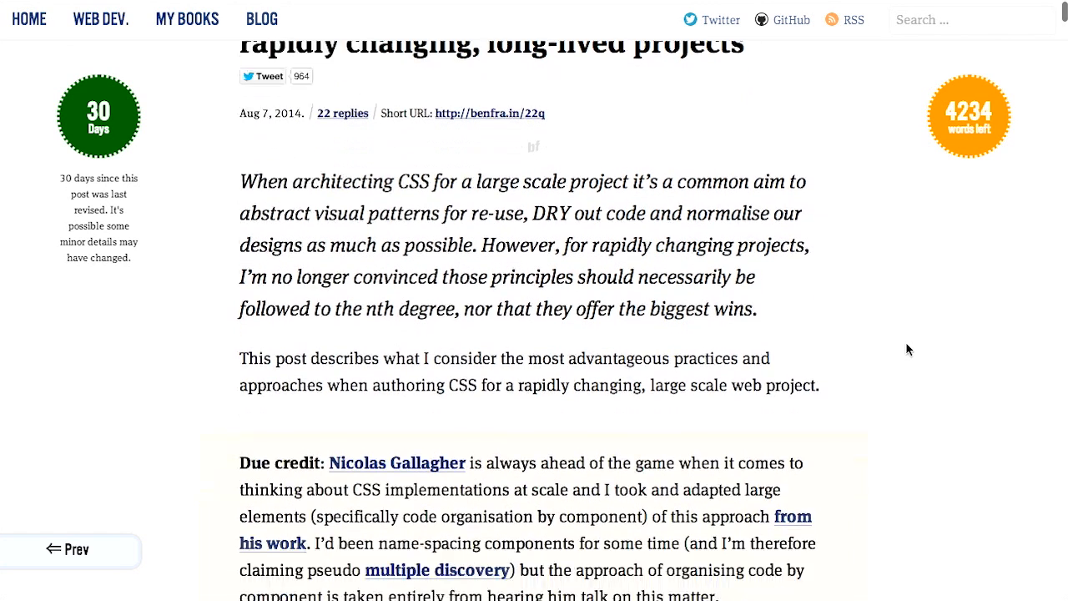
scroll(up, 3)
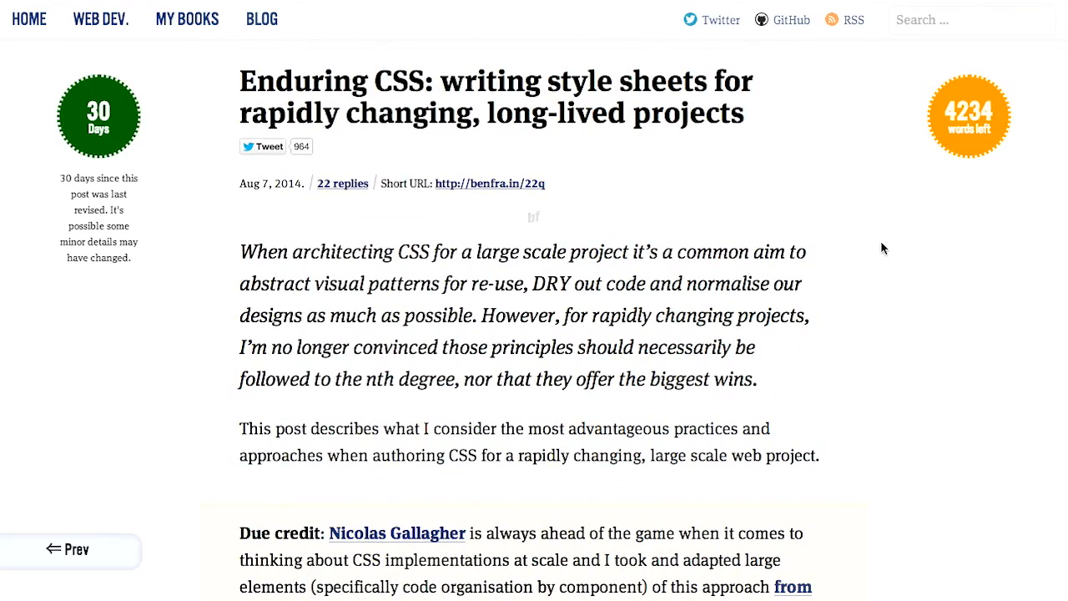
mouse_move(869, 258)
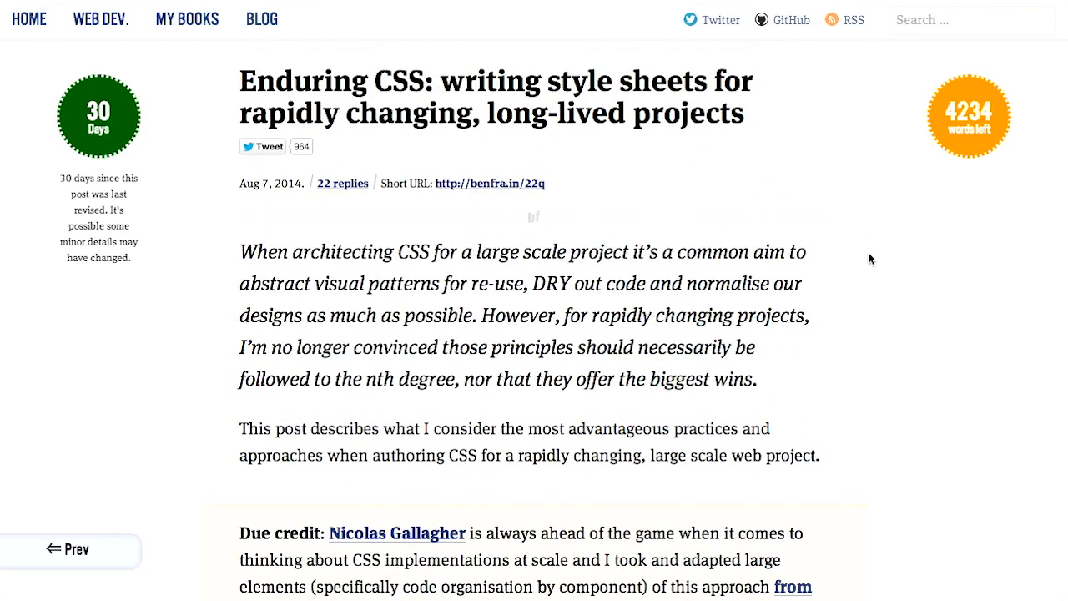
scroll(down, 3)
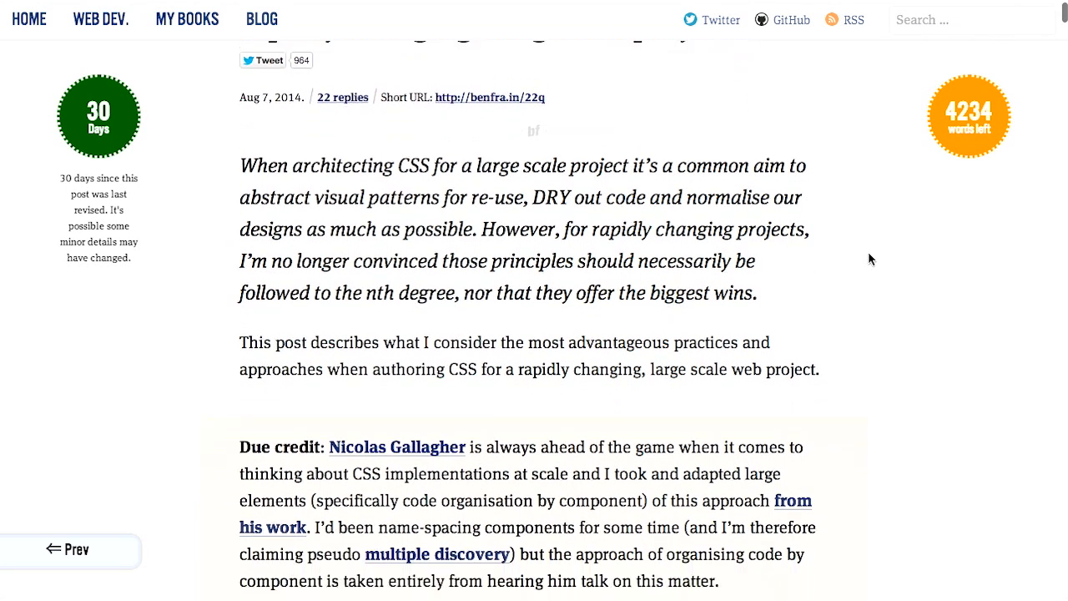
scroll(down, 3)
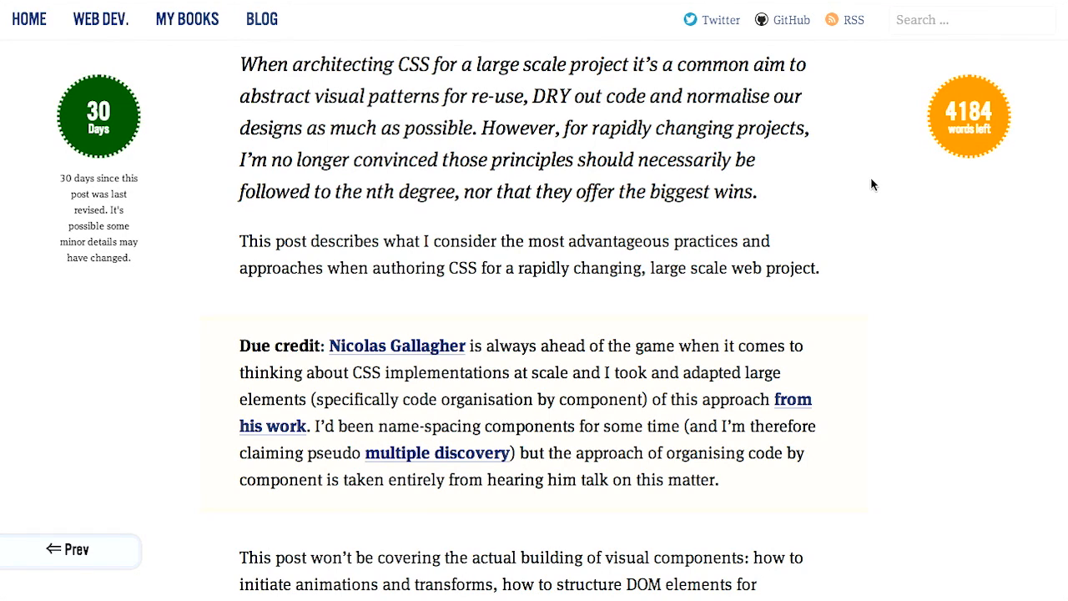
Step: Scroll to the table of contents listing Writing CSS, Project organisation and FUN! entries
scroll(down, 3)
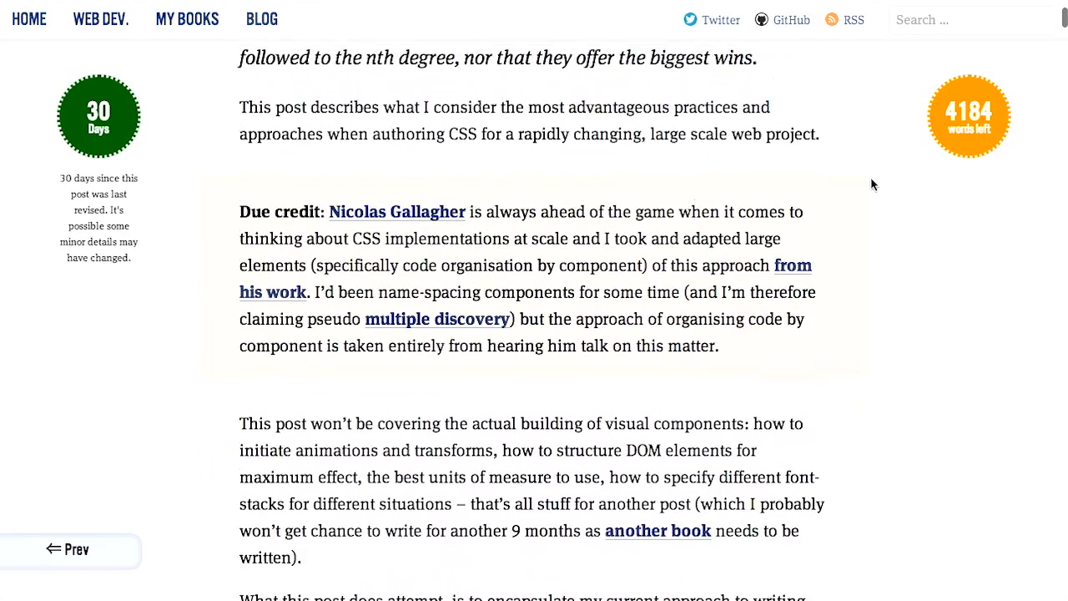
scroll(down, 3)
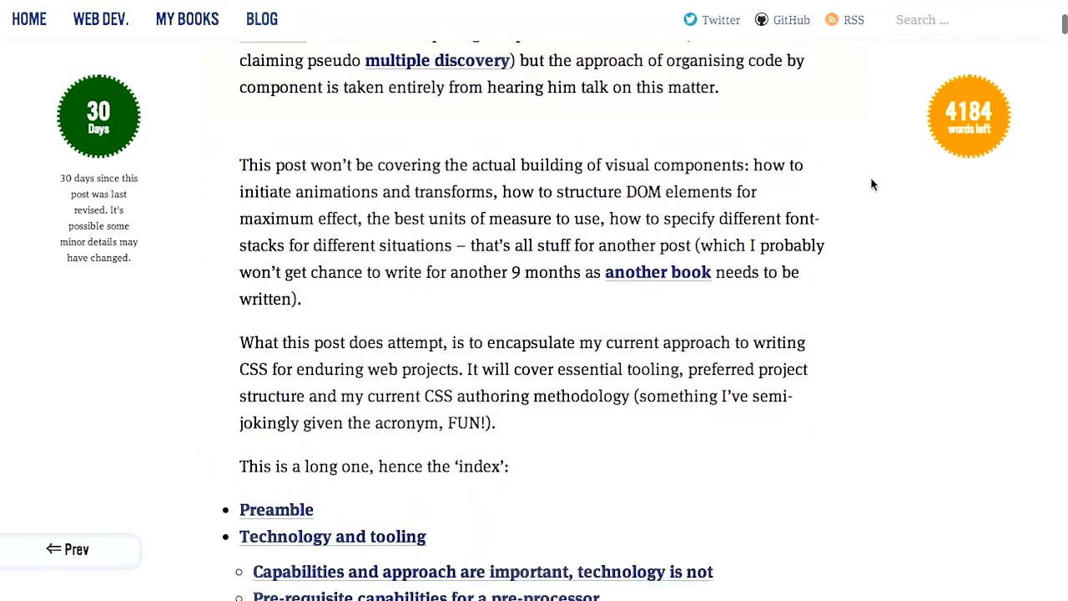
scroll(down, 3)
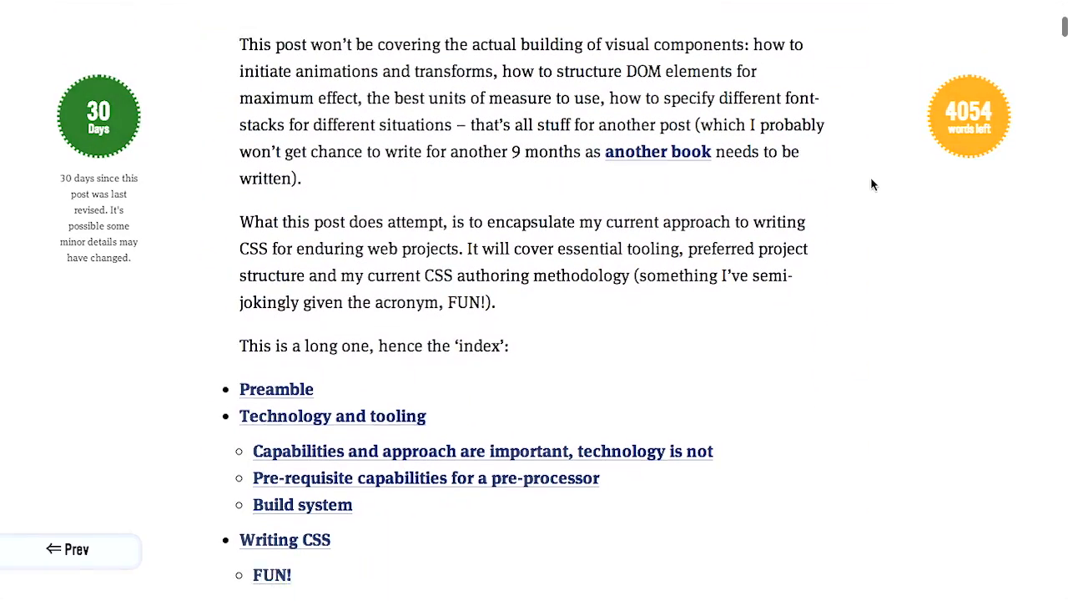
scroll(down, 3)
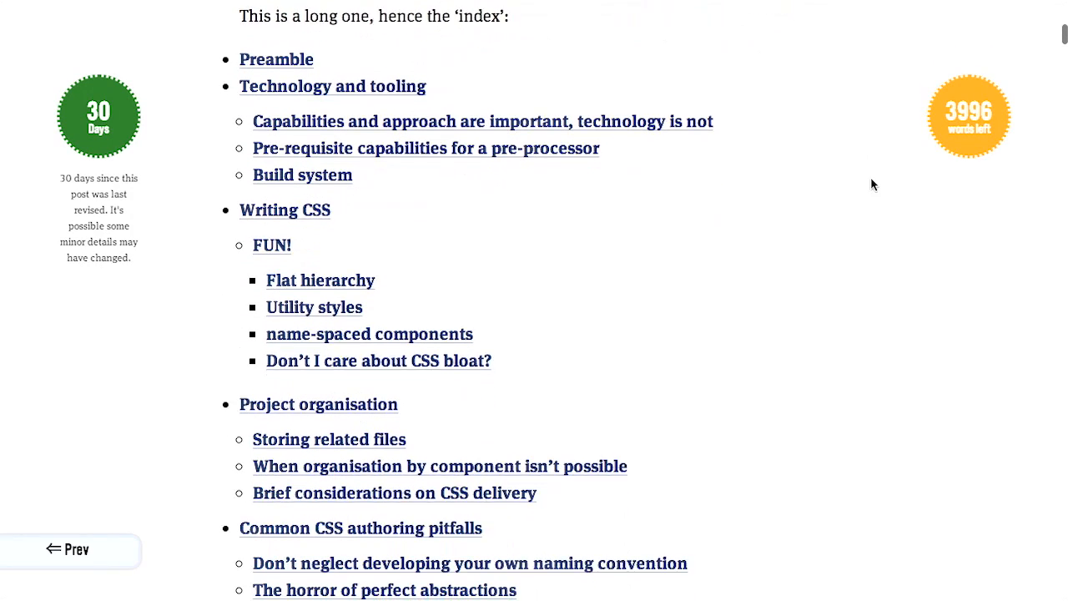
scroll(down, 3)
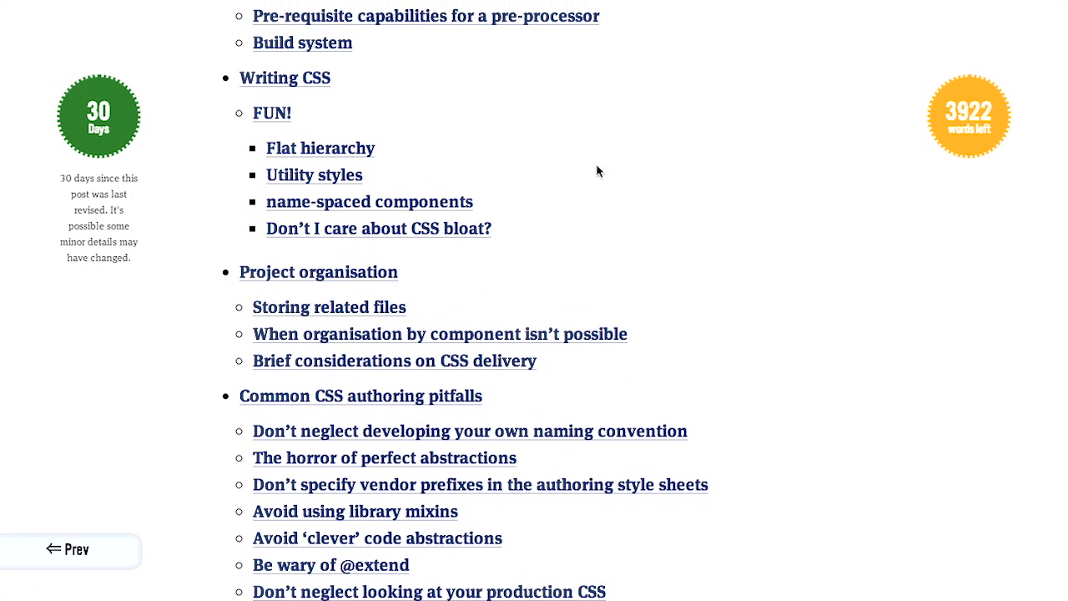
scroll(up, 3)
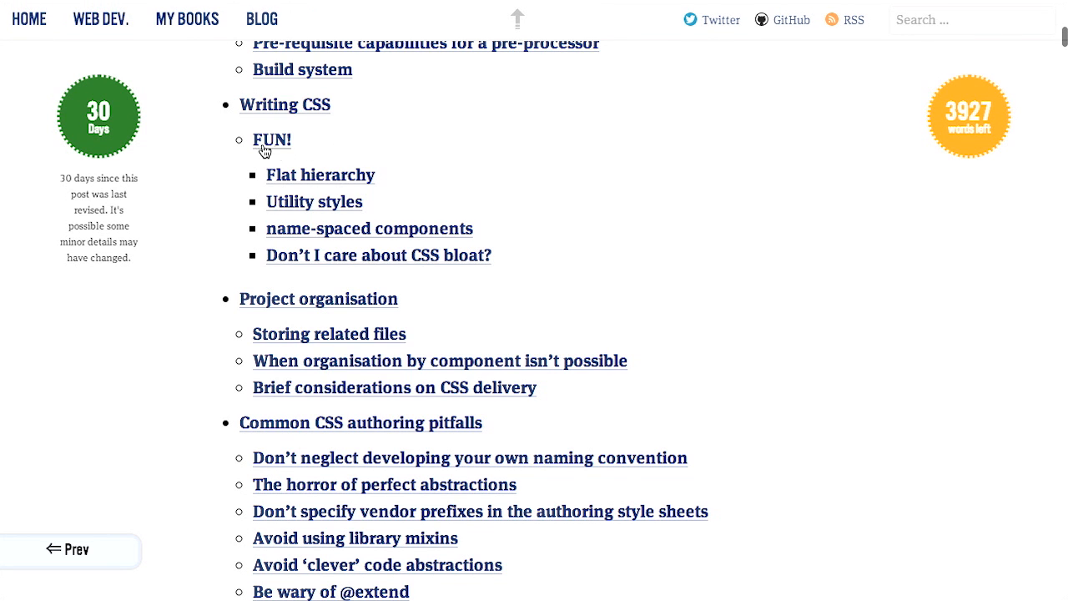
mouse_move(270, 141)
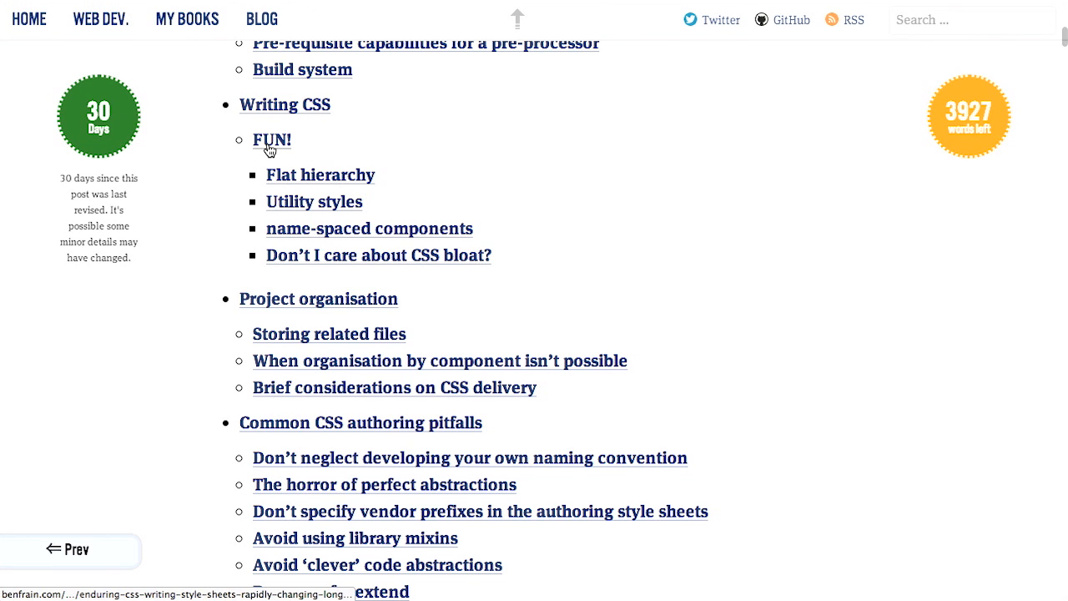
Step: Jump to the FUN! section via its contents link and scroll to the Flat hierarchy of selectors heading
click(270, 140)
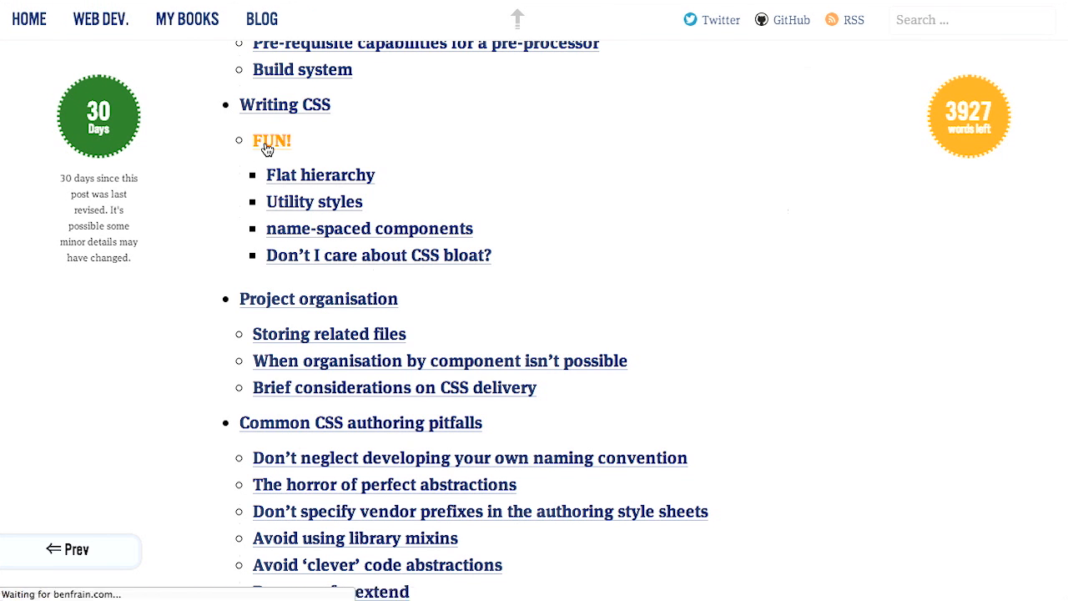
click(271, 140)
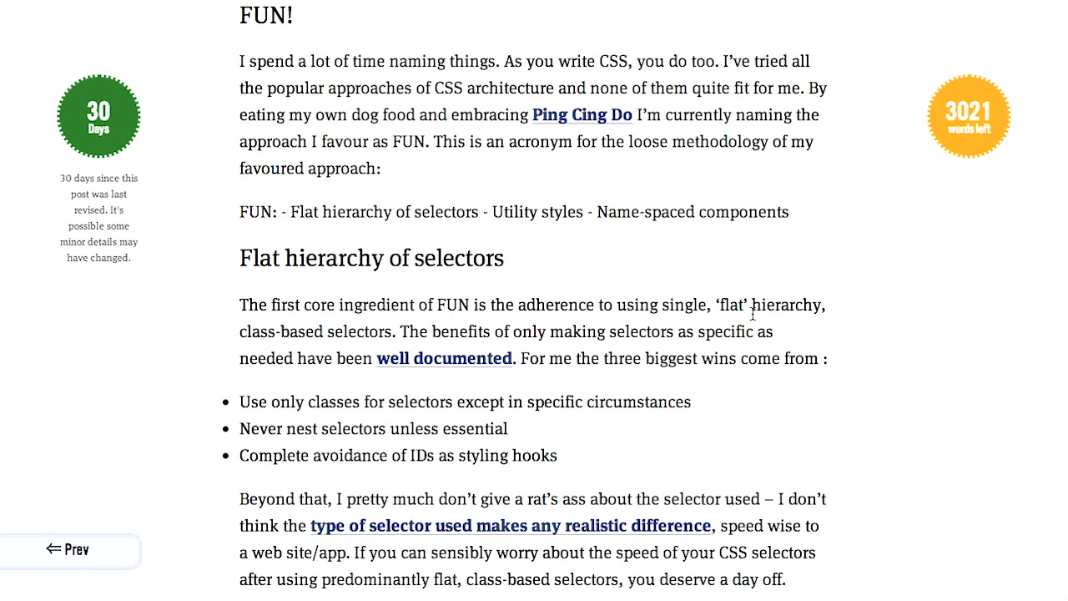
mouse_move(862, 273)
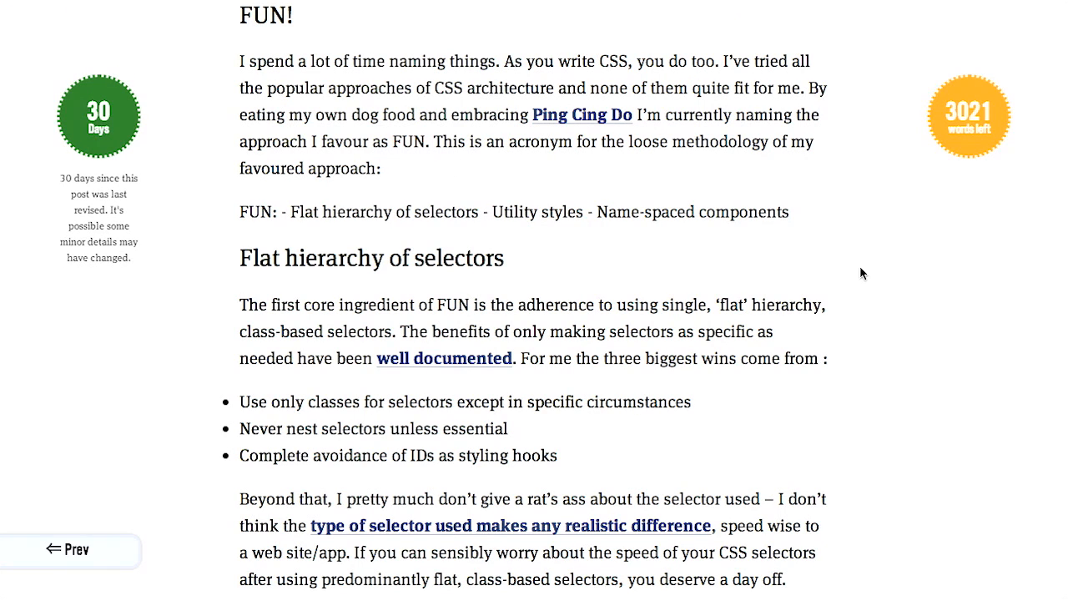
mouse_move(304, 220)
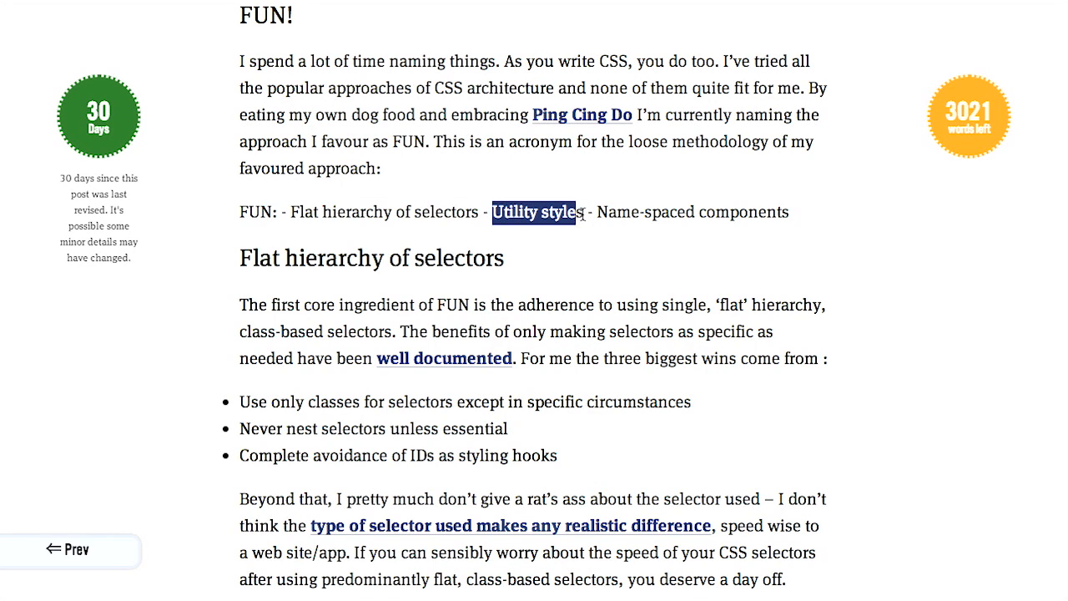
click(600, 212)
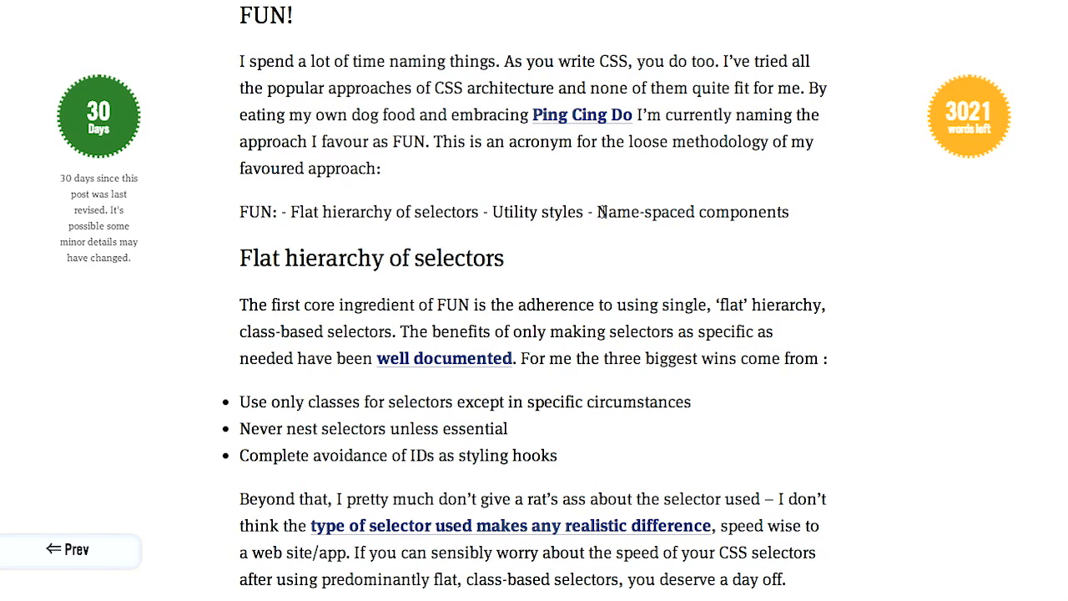
mouse_move(794, 214)
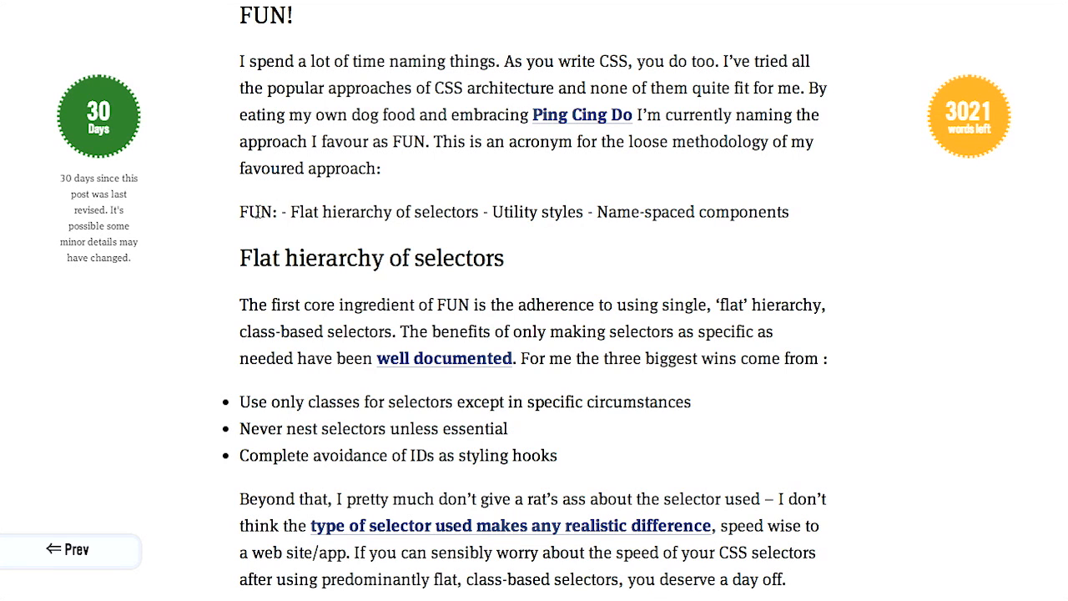
scroll(down, 3)
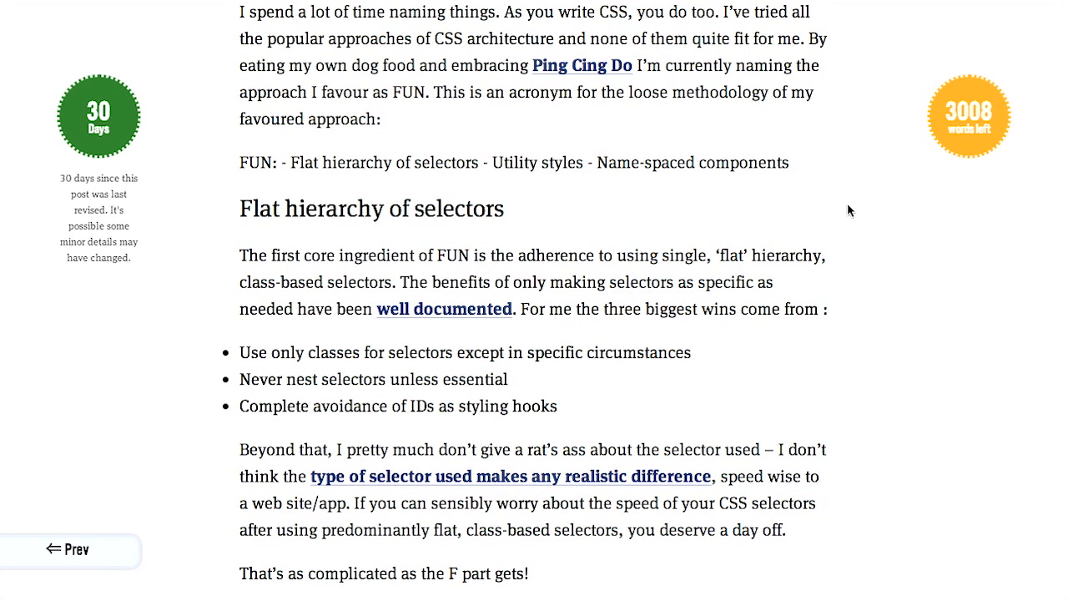
mouse_move(837, 222)
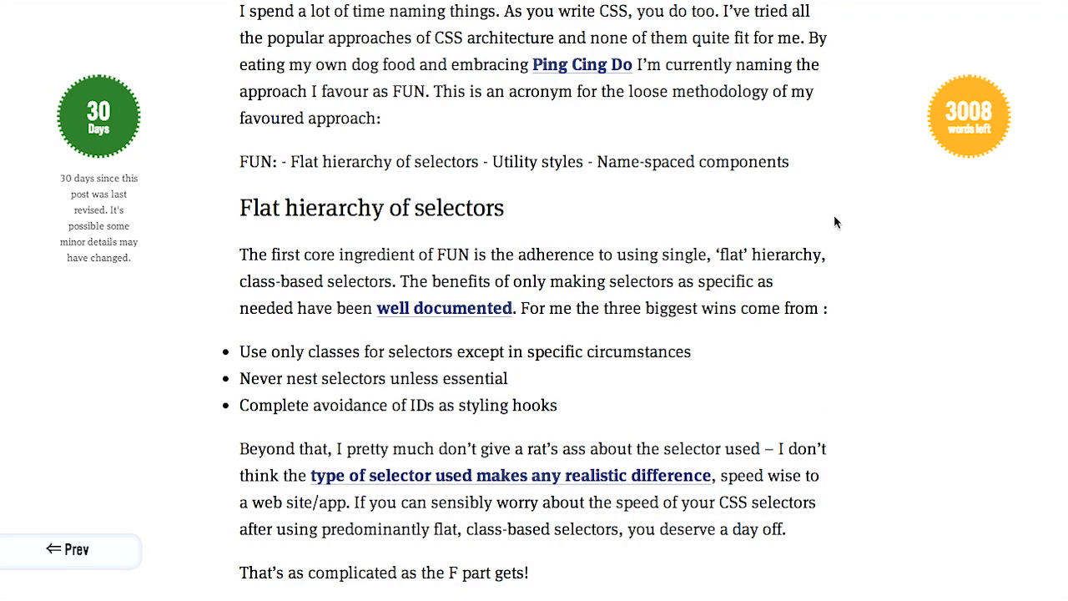
scroll(down, 3)
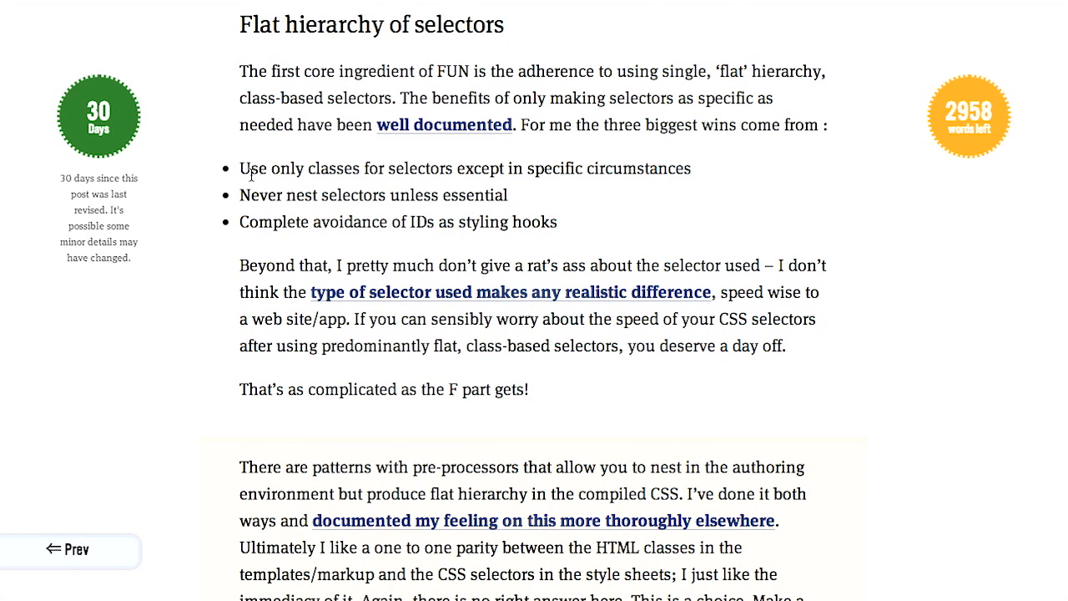
double_click(298, 167)
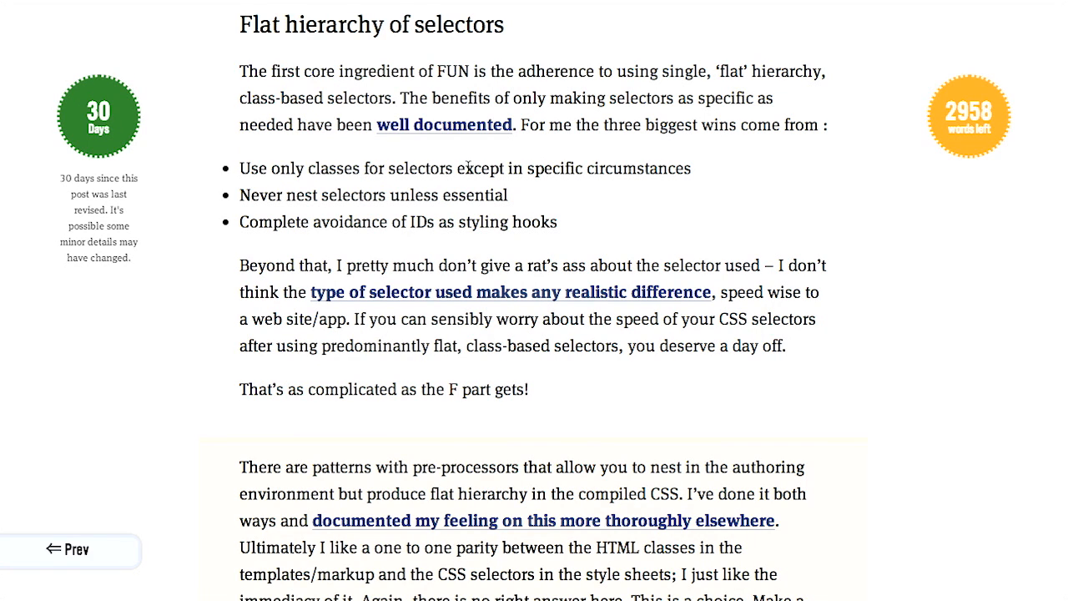
mouse_move(544, 200)
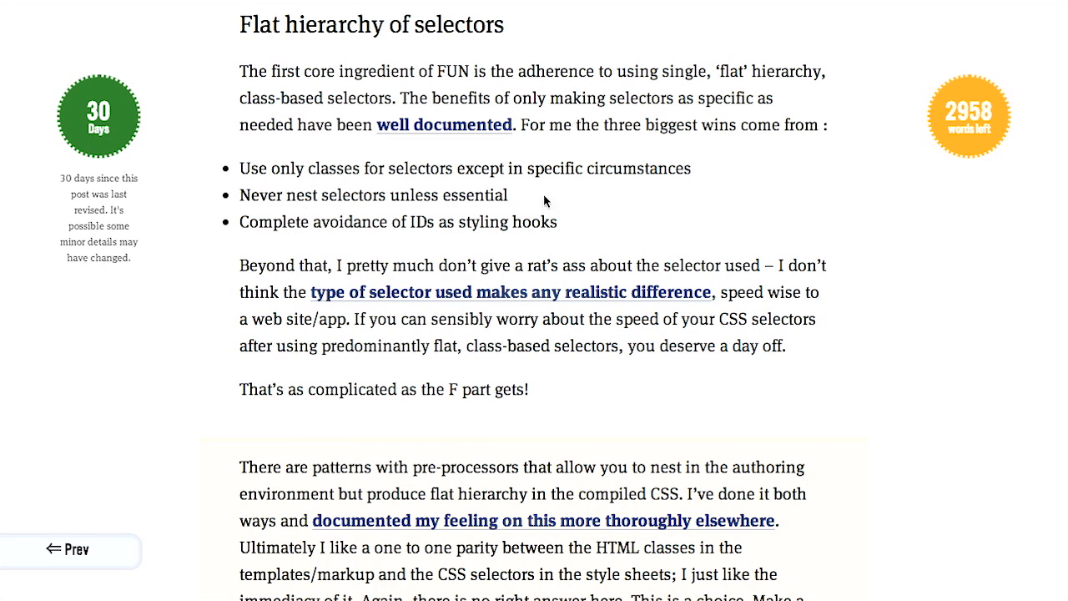
mouse_move(367, 200)
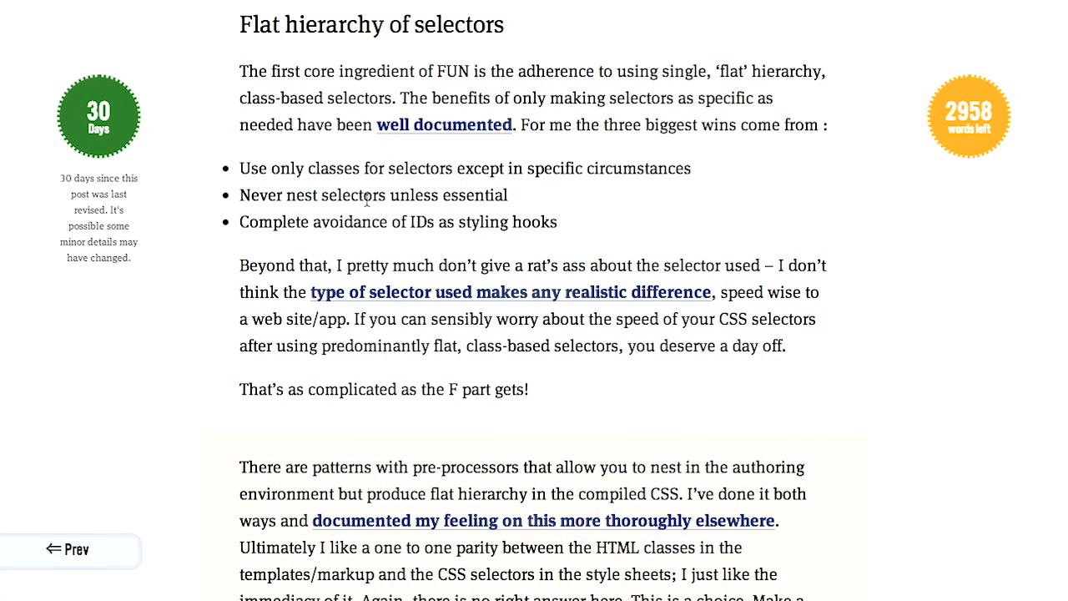
mouse_move(271, 247)
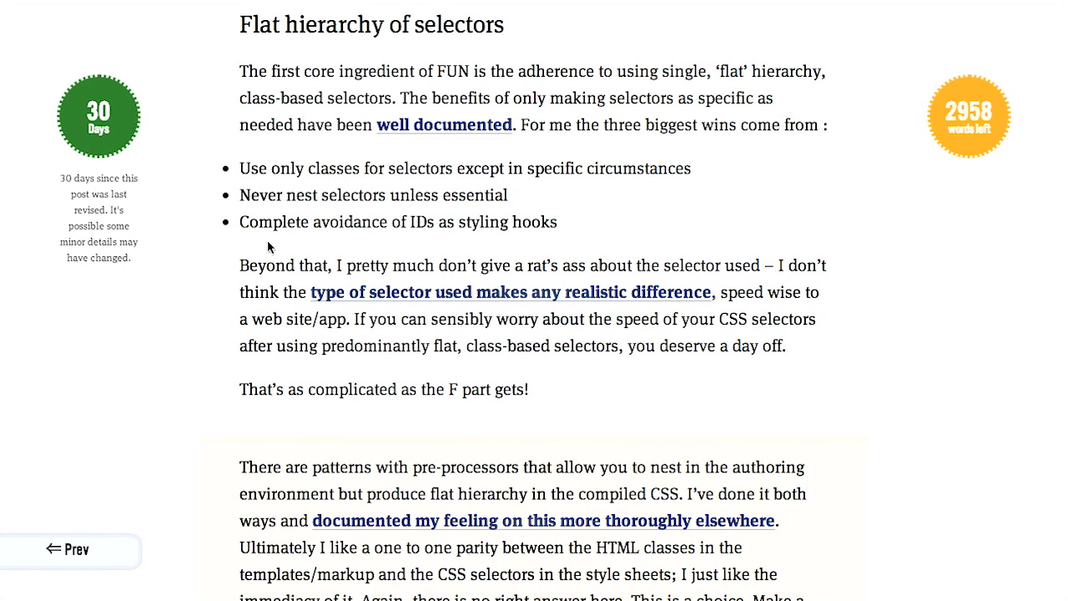
mouse_move(461, 240)
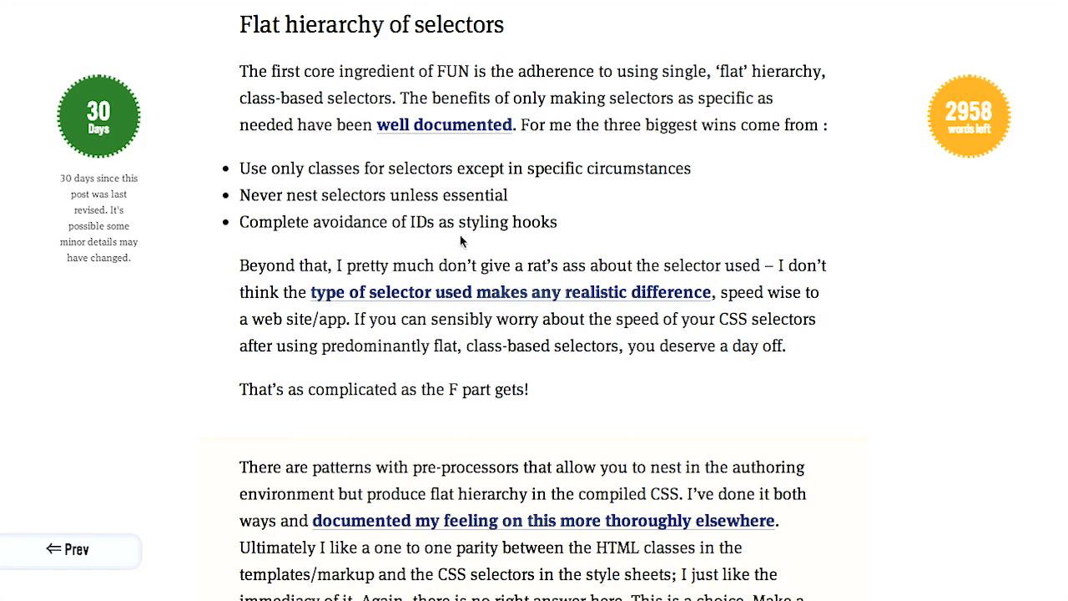
mouse_move(561, 237)
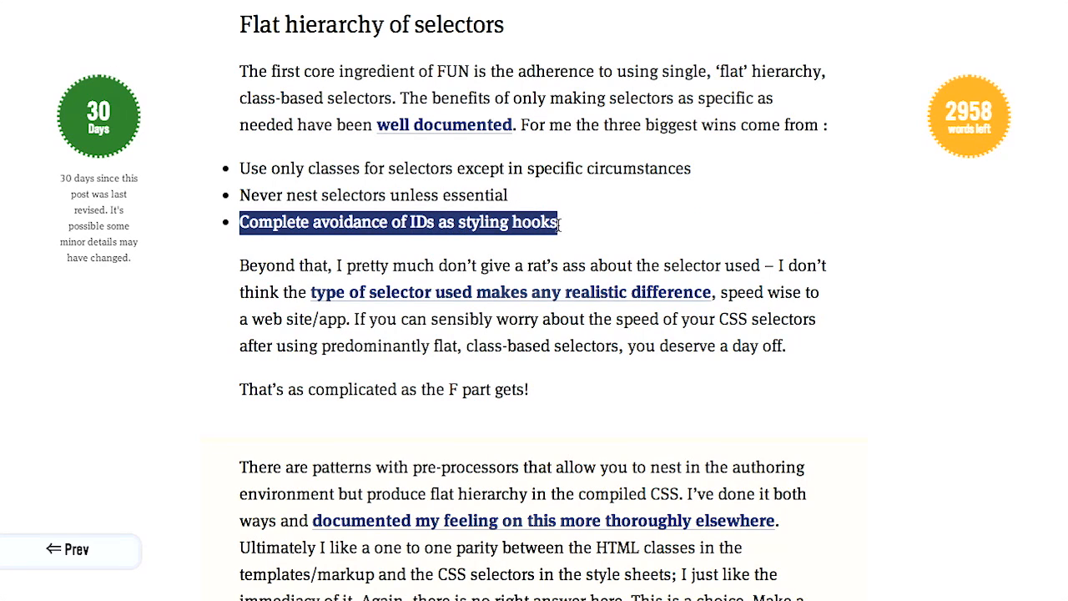
click(893, 321)
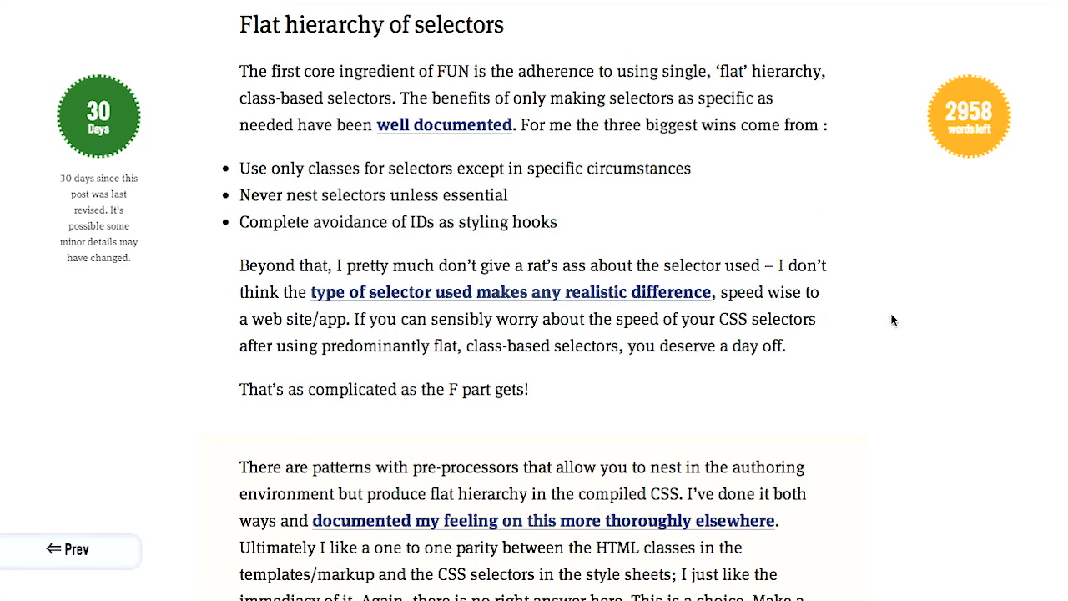
mouse_move(891, 344)
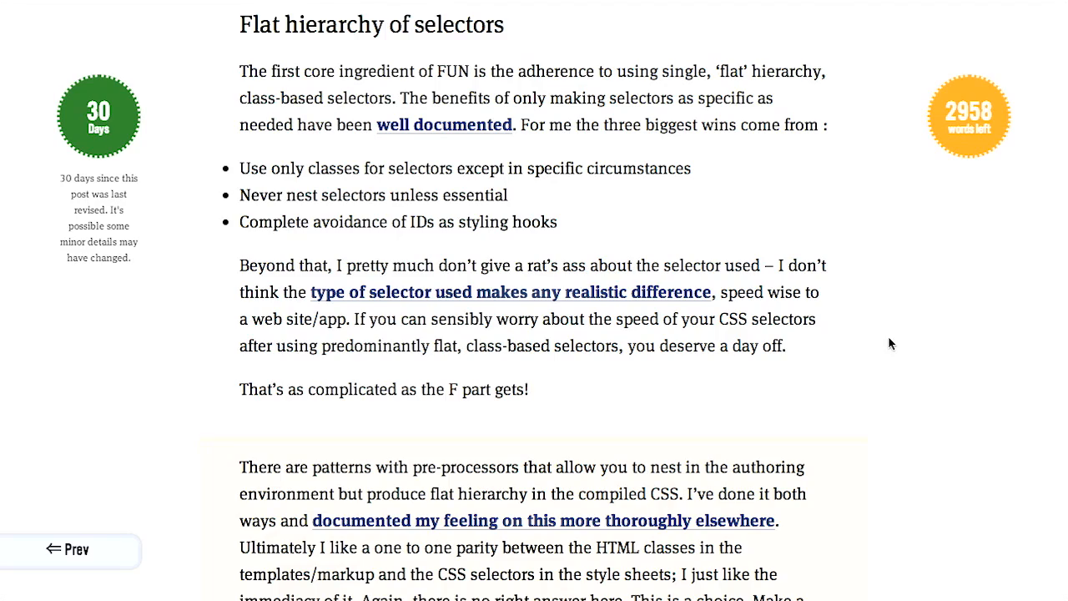
Step: Scroll into the Utility styles section covering single-responsibility classes like w100 and Tbl
scroll(down, 3)
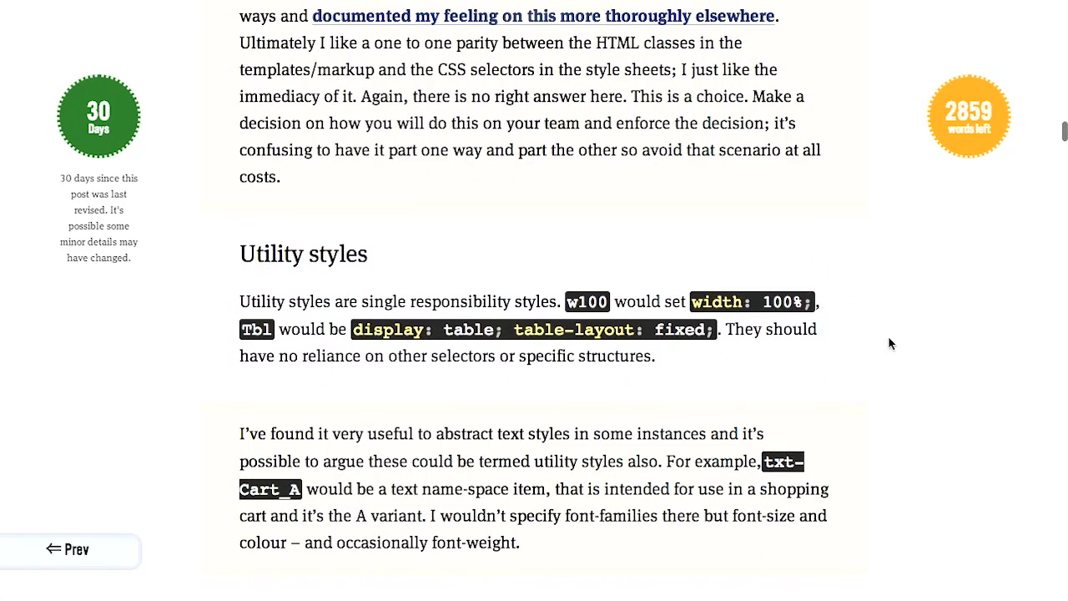
scroll(down, 3)
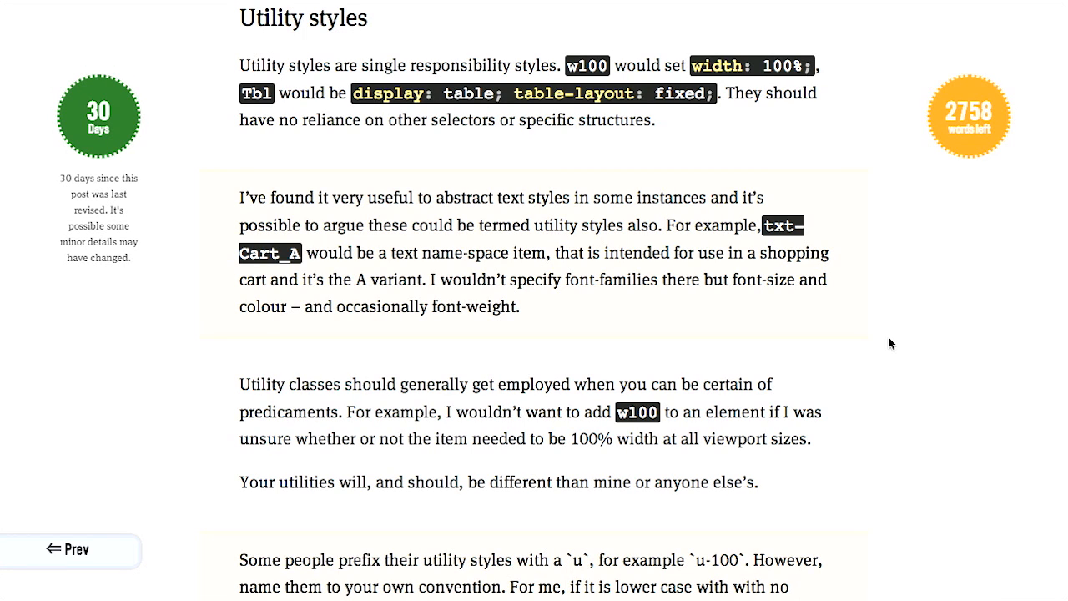
mouse_move(901, 247)
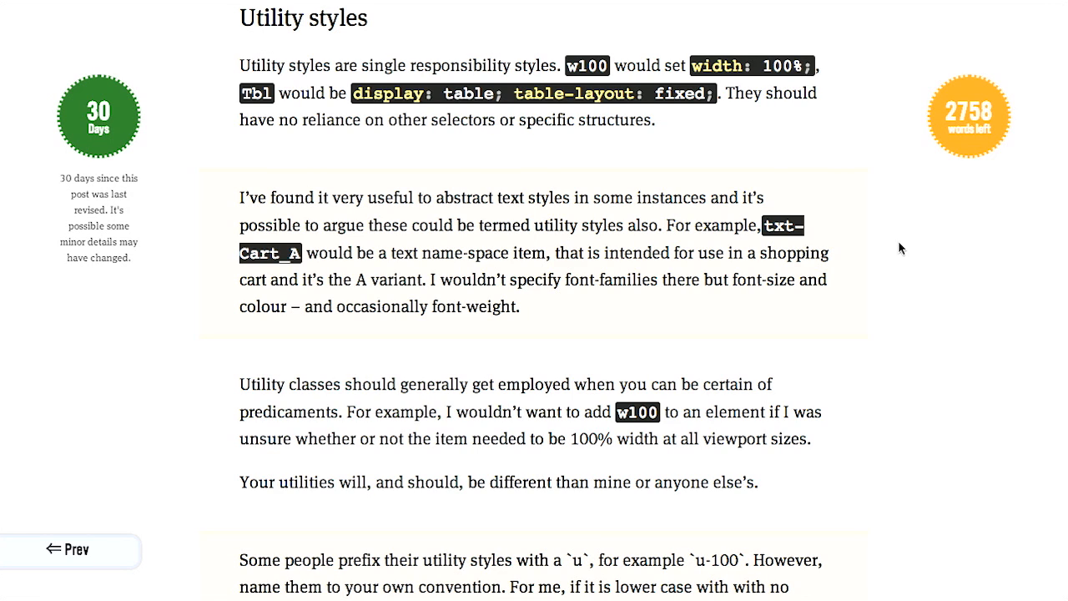
mouse_move(287, 57)
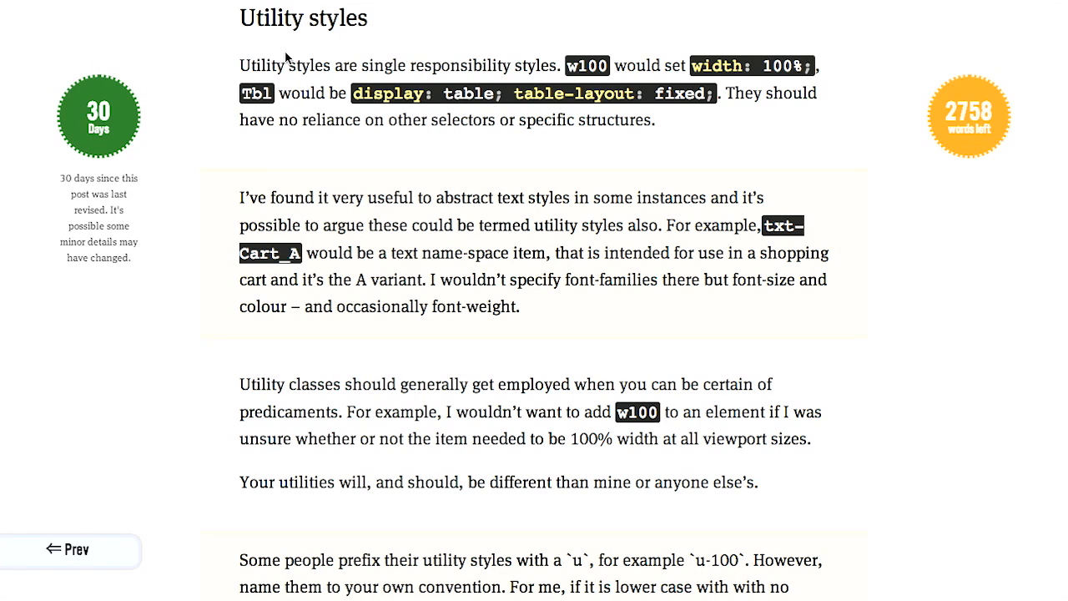
mouse_move(814, 120)
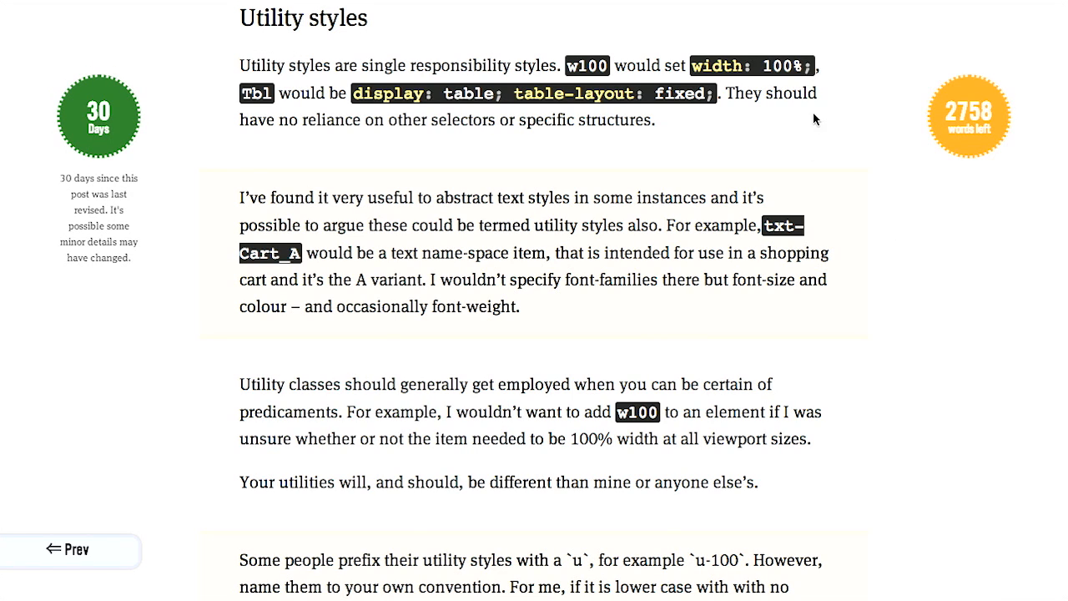
mouse_move(831, 117)
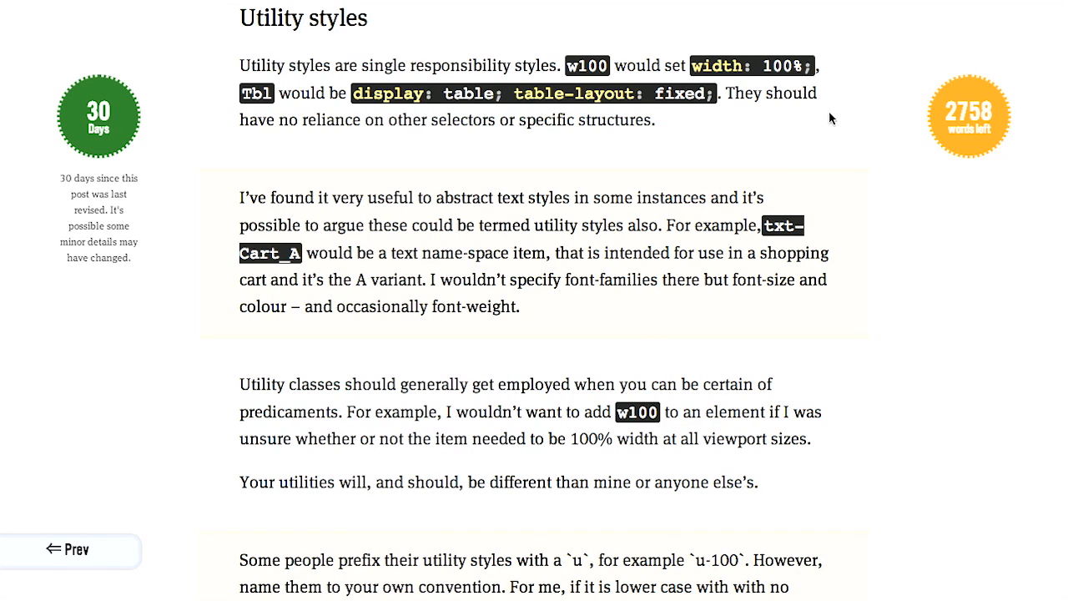
mouse_move(834, 103)
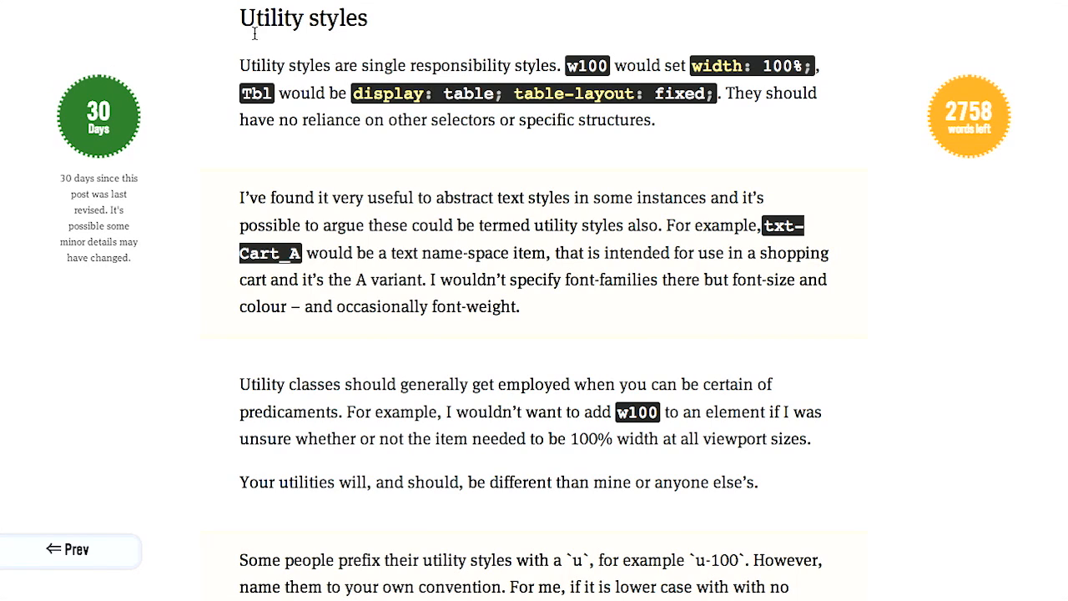
mouse_move(372, 32)
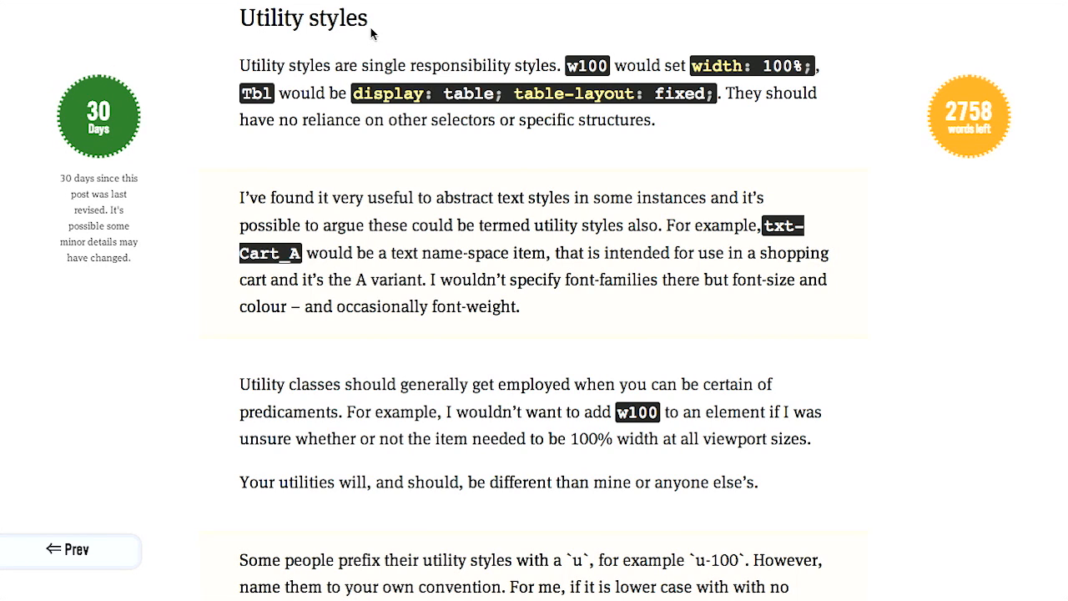
mouse_move(467, 43)
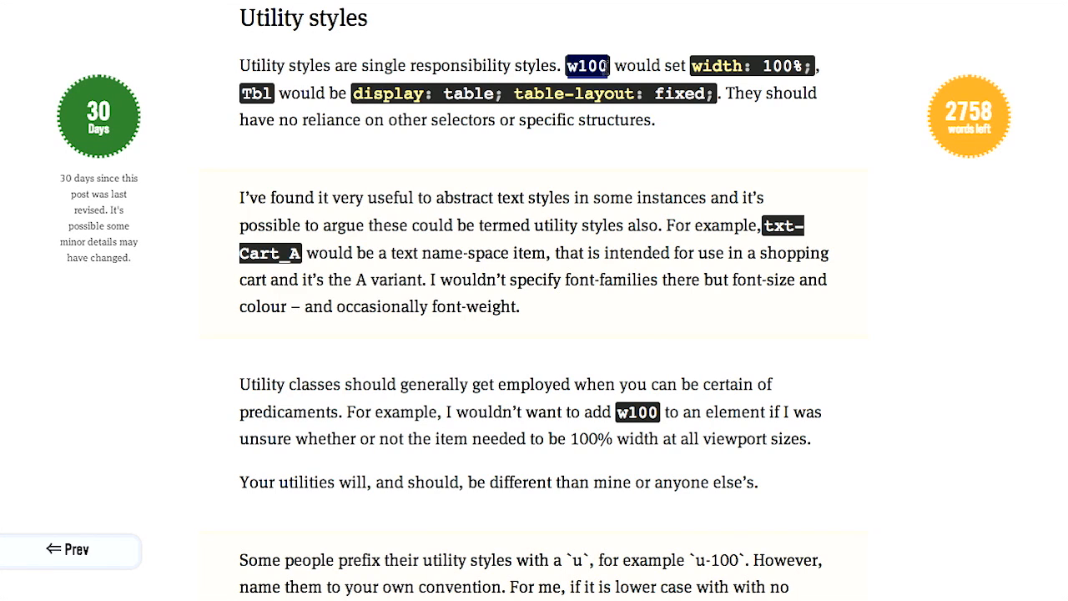
mouse_move(607, 72)
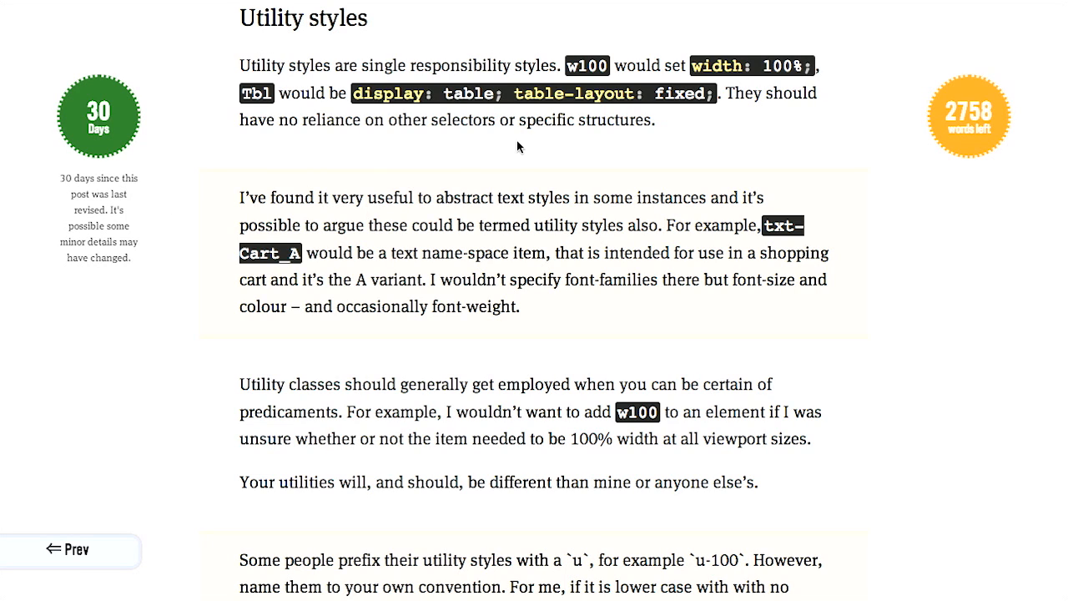
mouse_move(617, 131)
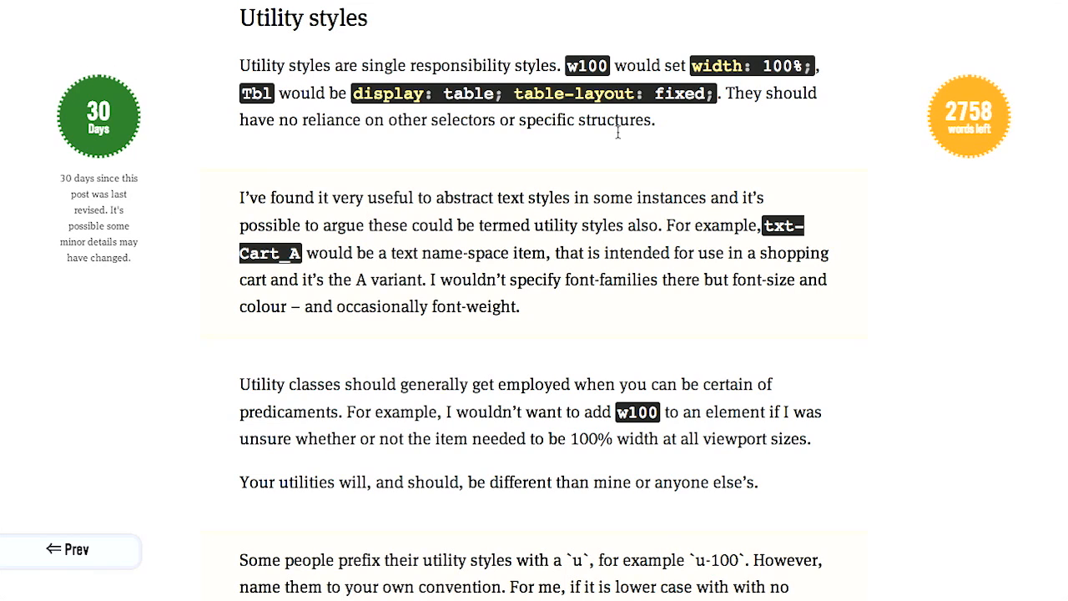
mouse_move(607, 73)
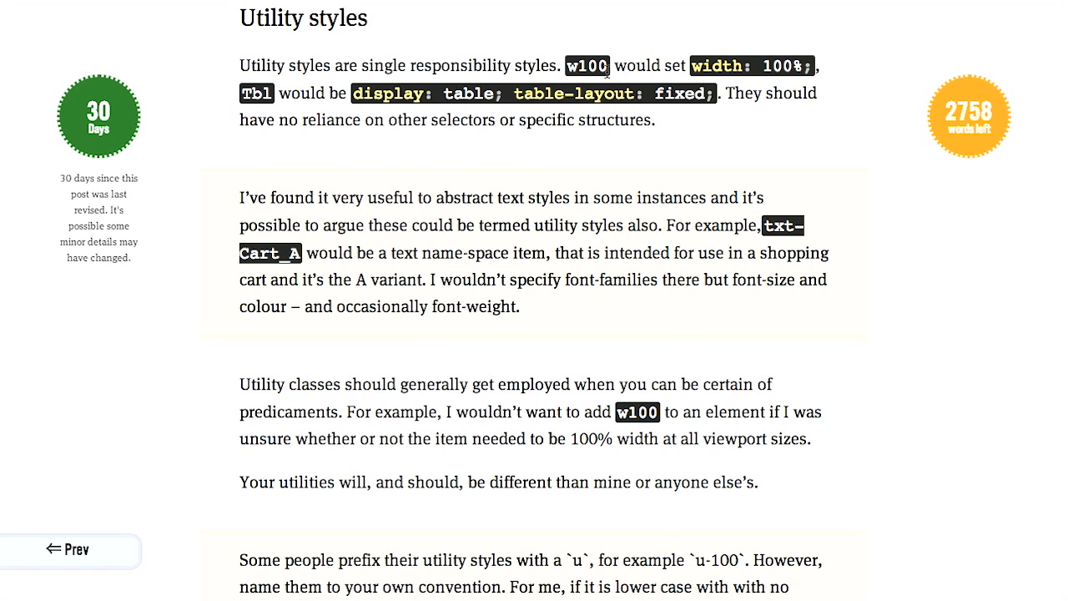
mouse_move(567, 75)
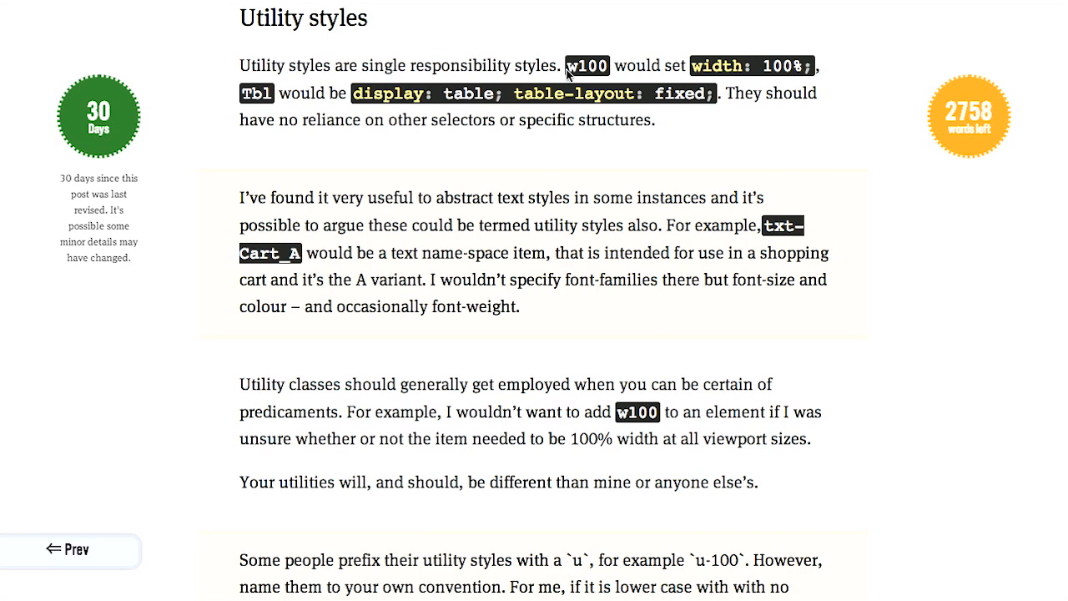
mouse_move(567, 73)
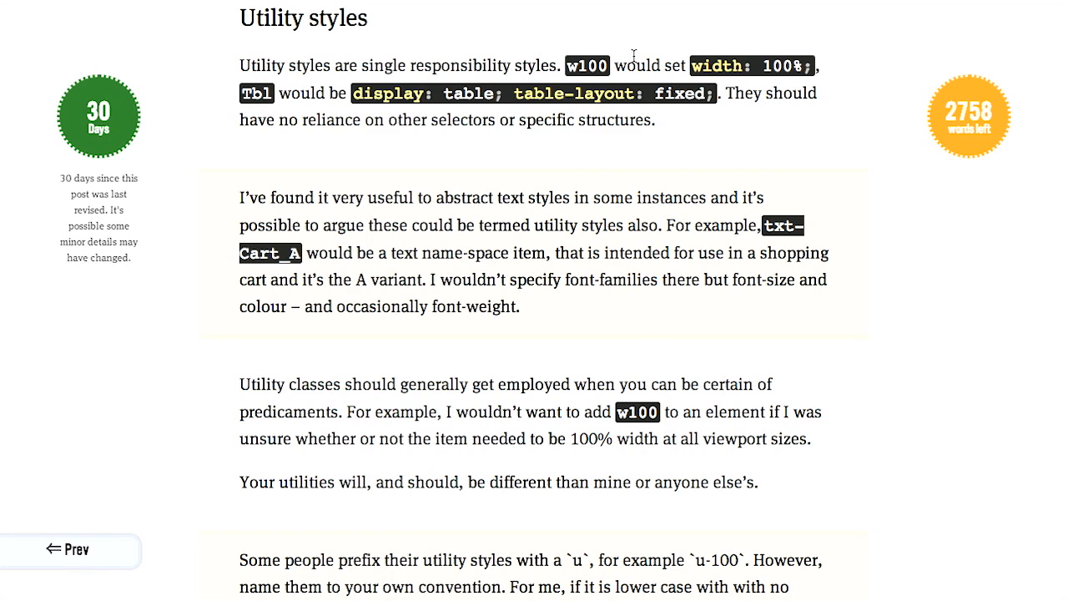
mouse_move(895, 265)
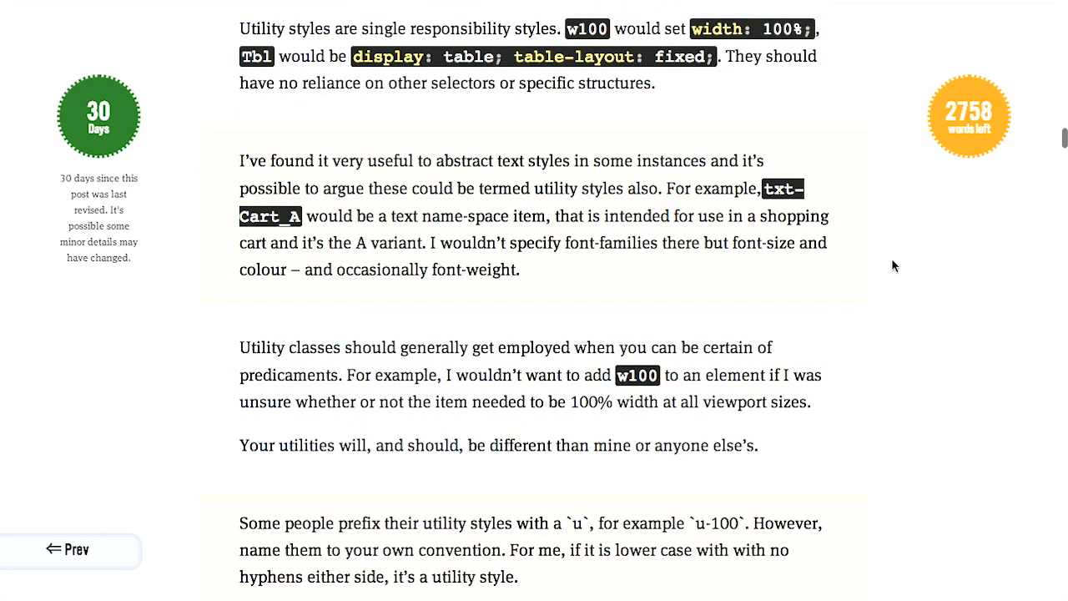
Step: Read through the remaining utility-style rules until the Name-spacing components heading appears
scroll(down, 3)
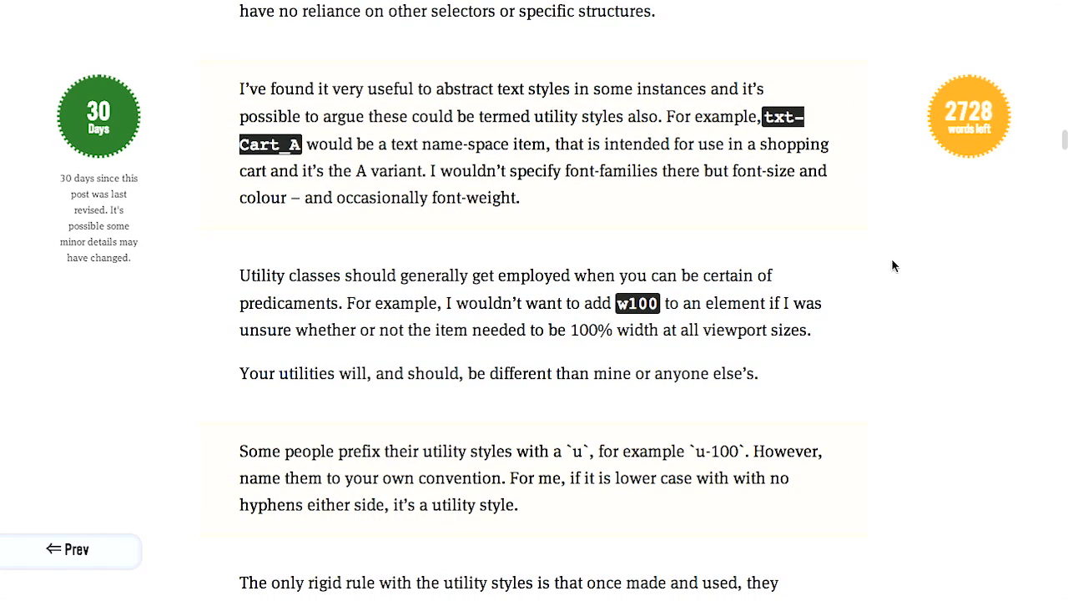
mouse_move(532, 214)
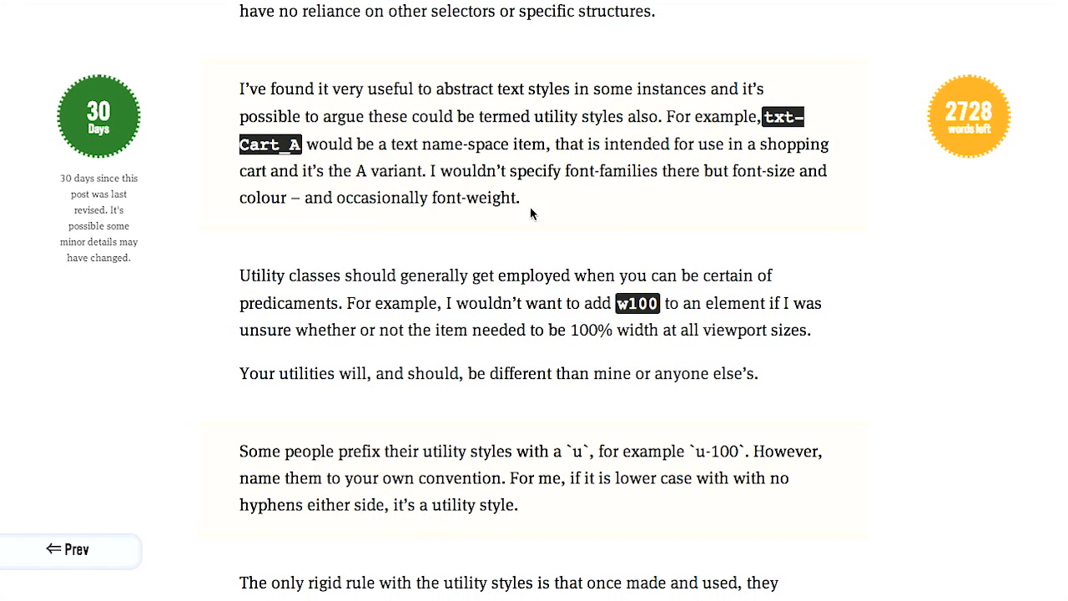
scroll(down, 3)
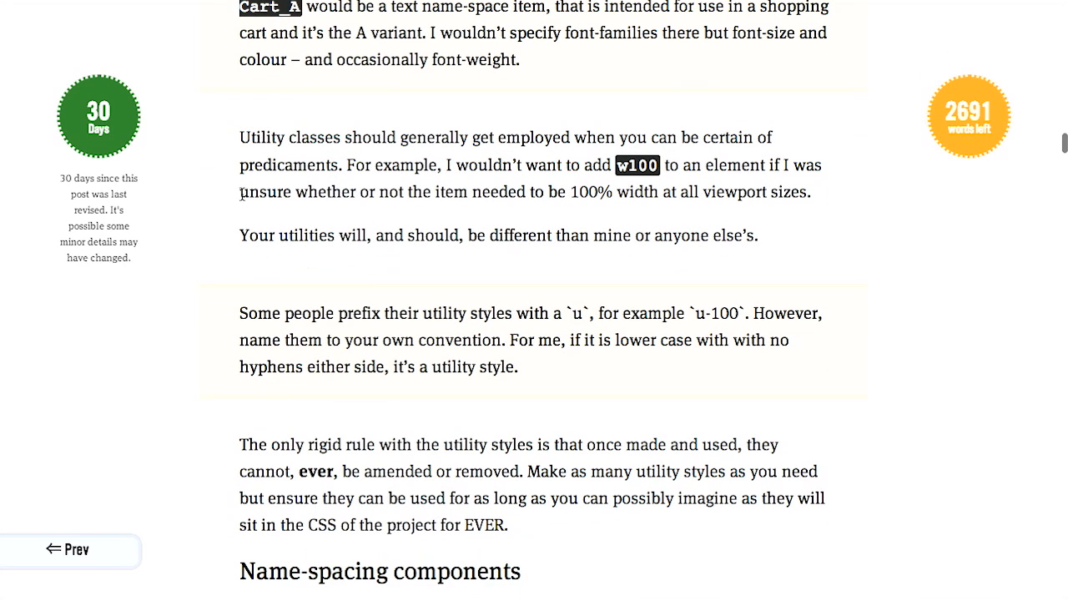
mouse_move(292, 125)
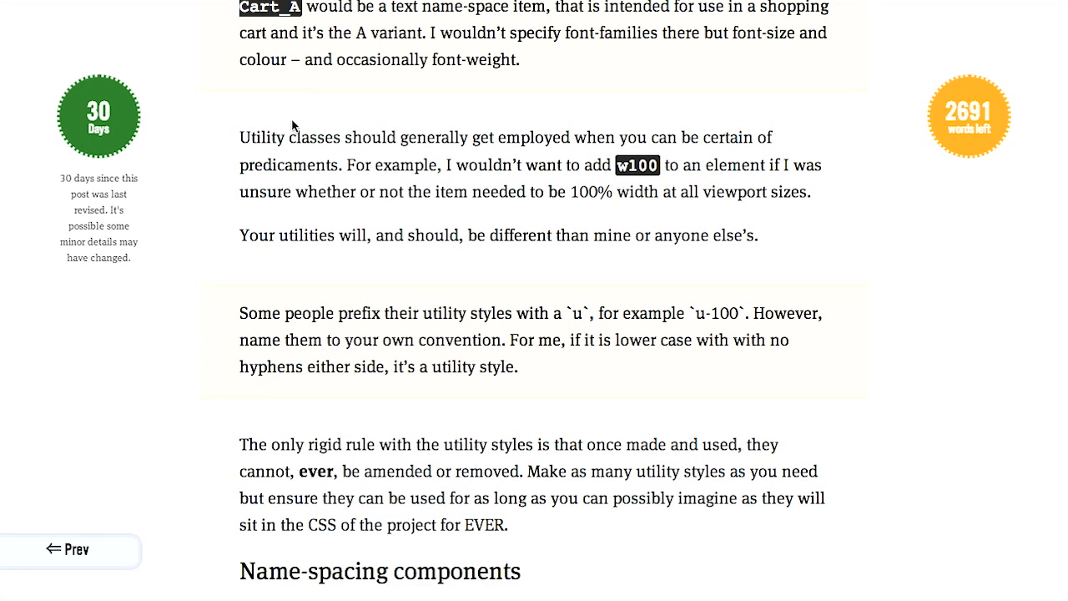
mouse_move(254, 127)
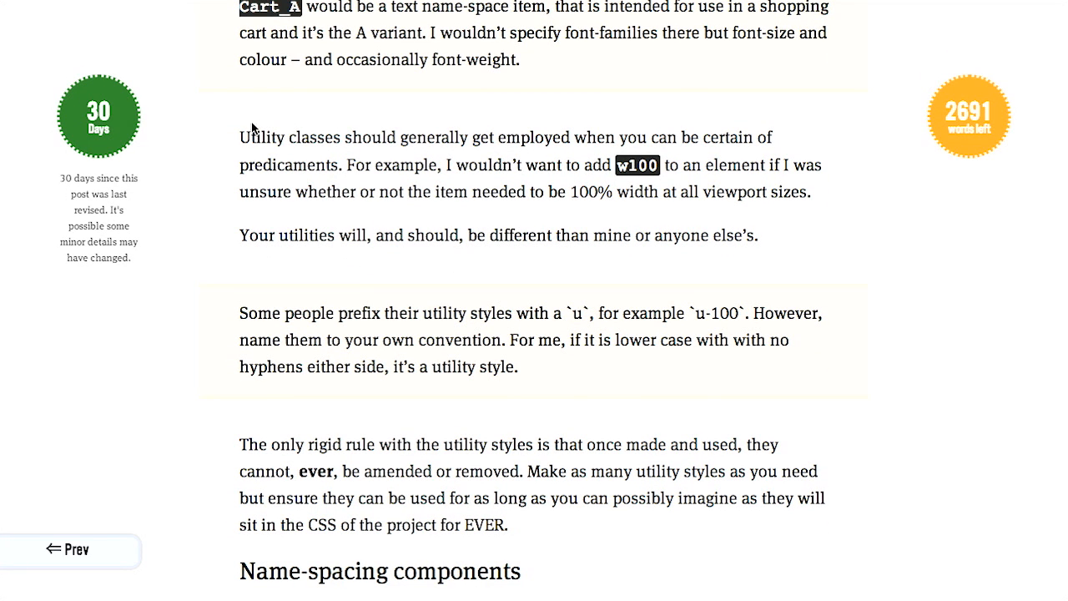
drag(240, 137, 576, 165)
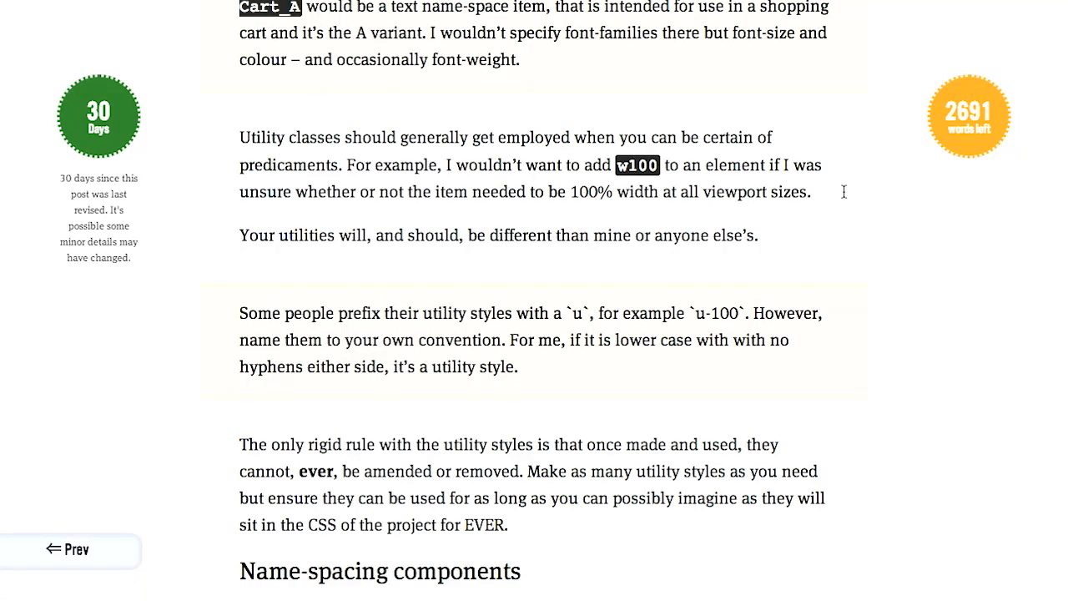
mouse_move(901, 175)
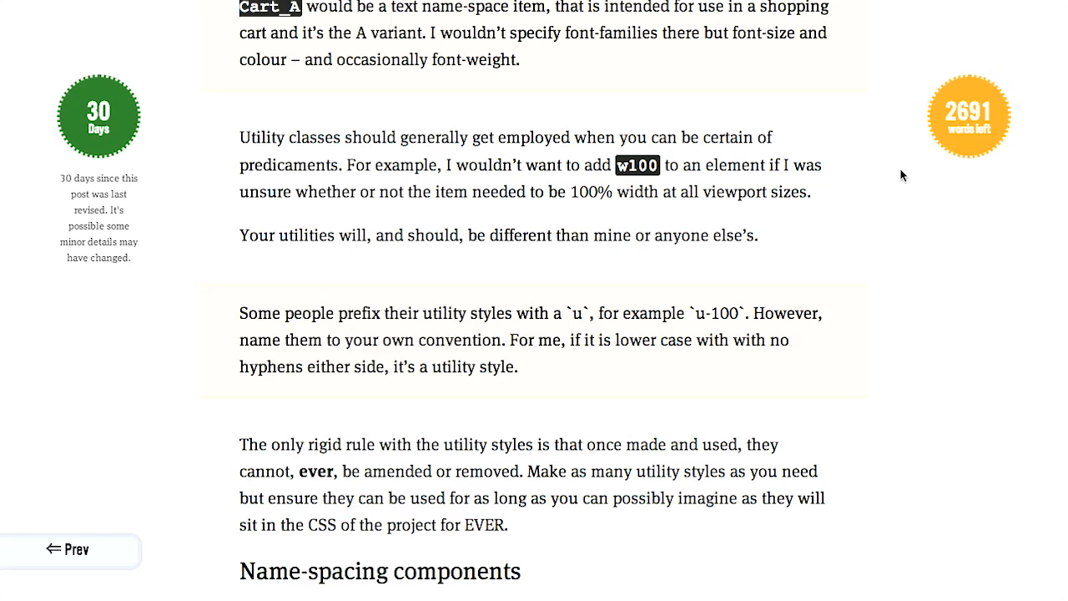
scroll(down, 3)
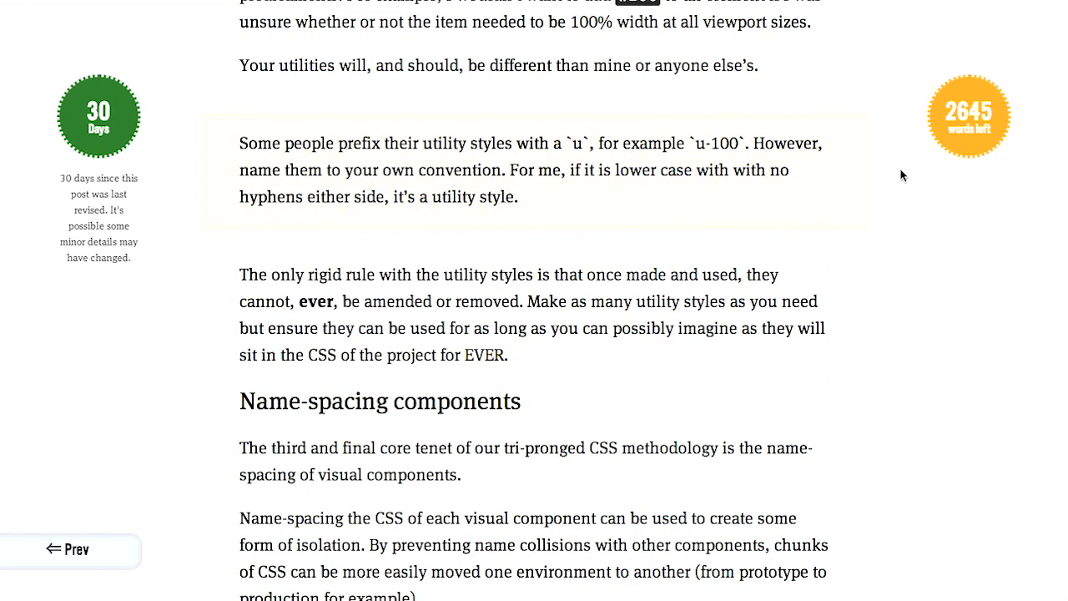
Step: Bring the Name-spacing heading to the top and pick out 'cart' in the .sc- shopping cart examples
scroll(down, 3)
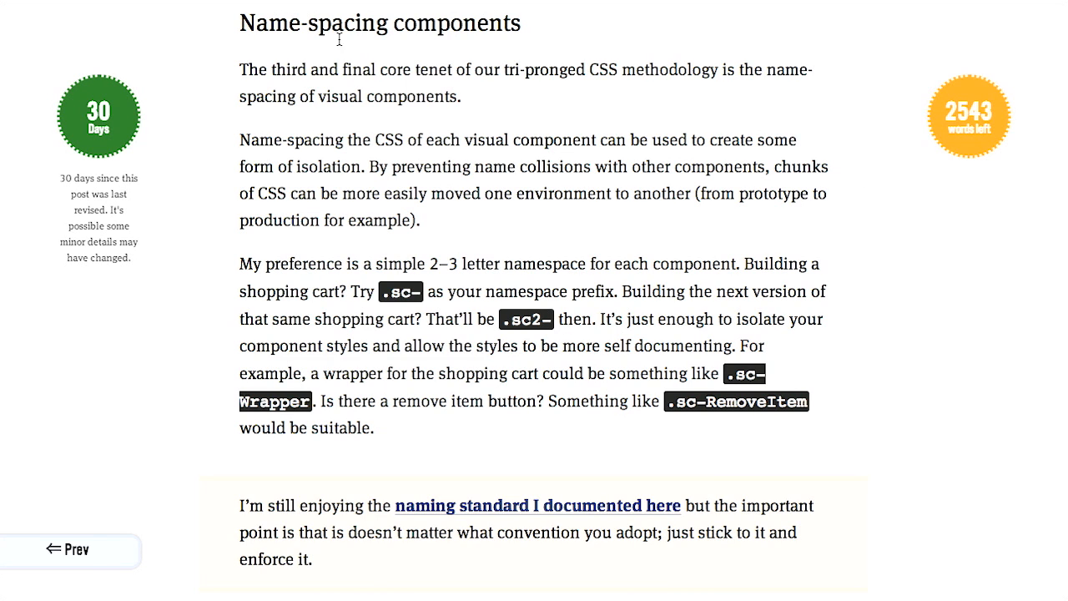
mouse_move(374, 35)
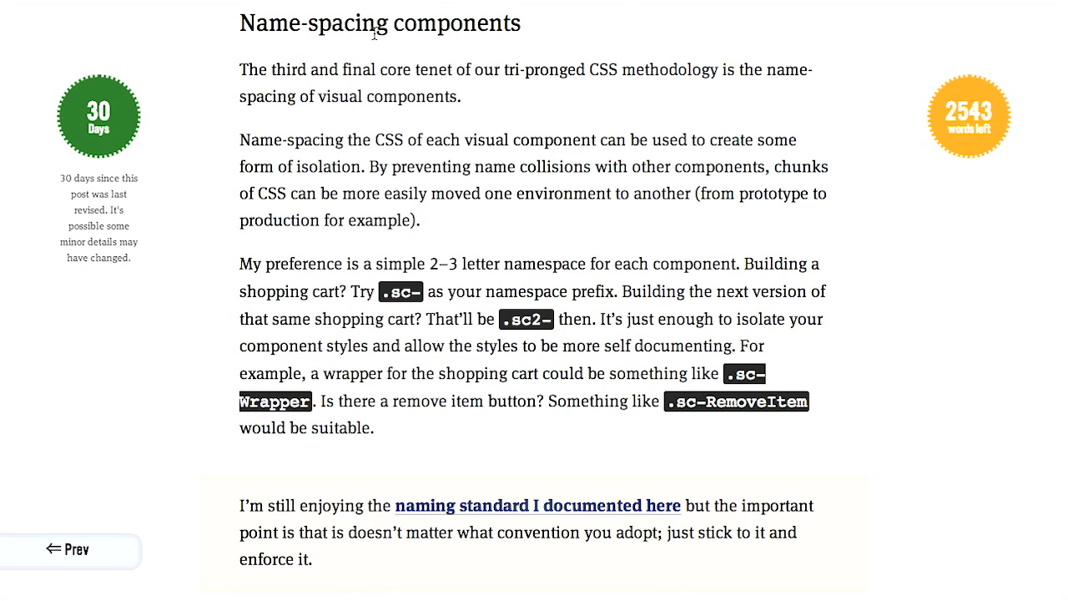
mouse_move(899, 303)
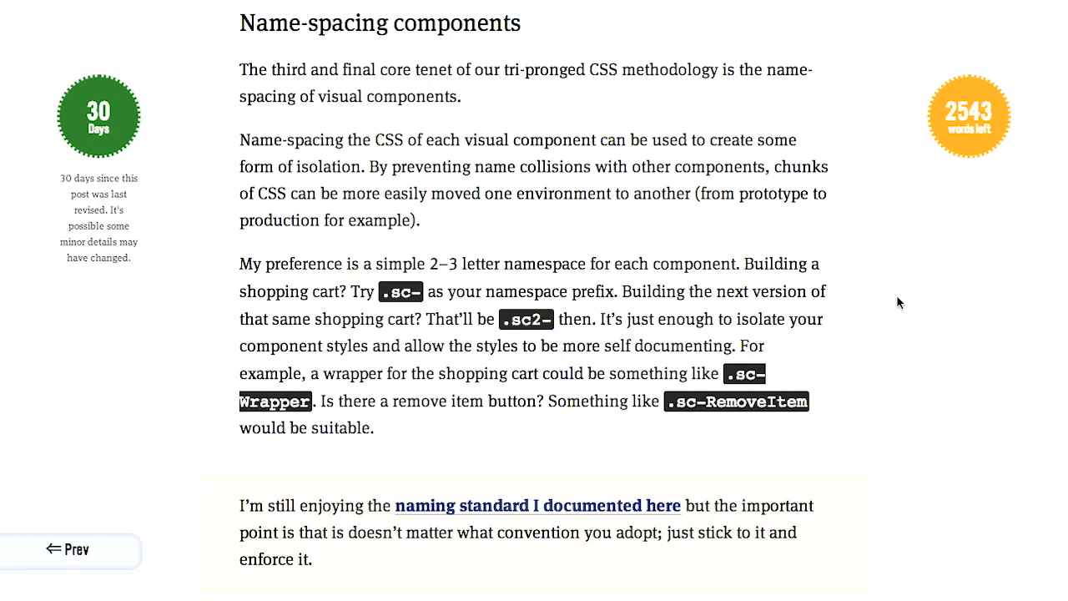
mouse_move(604, 268)
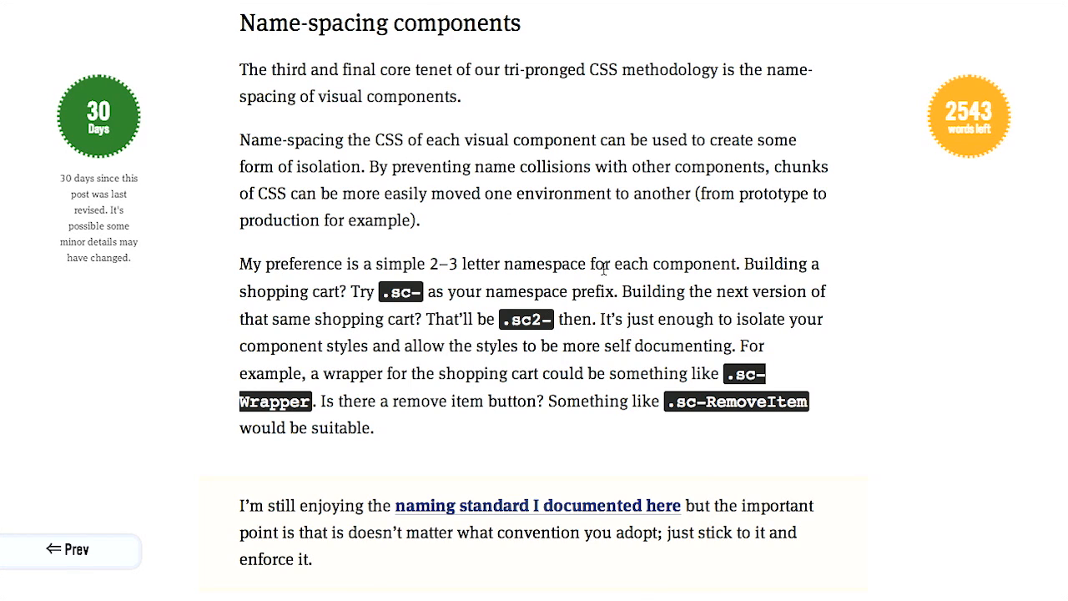
mouse_move(397, 300)
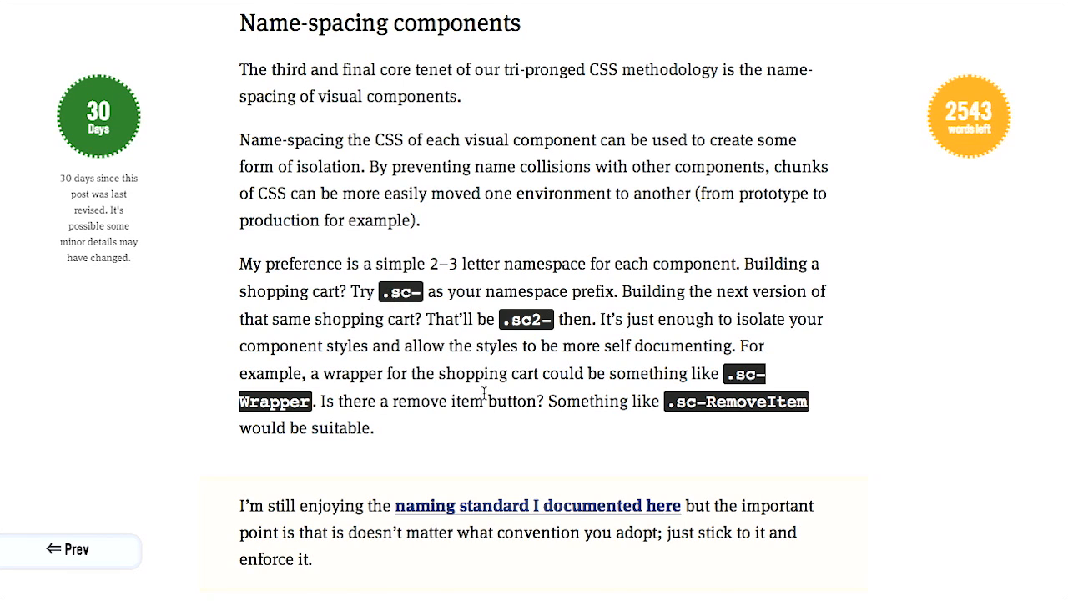
mouse_move(541, 458)
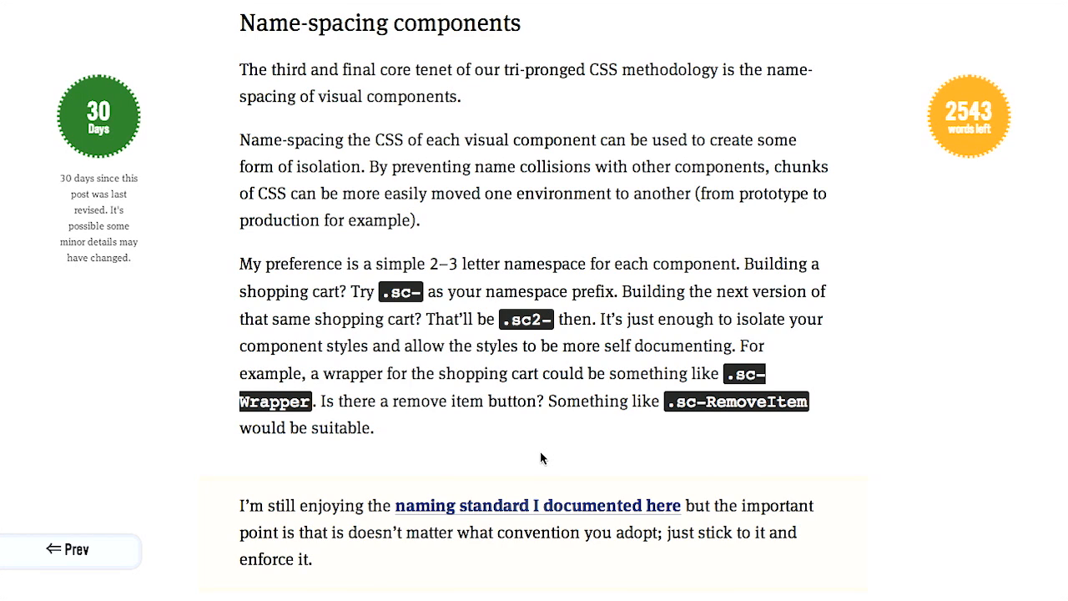
double_click(327, 291)
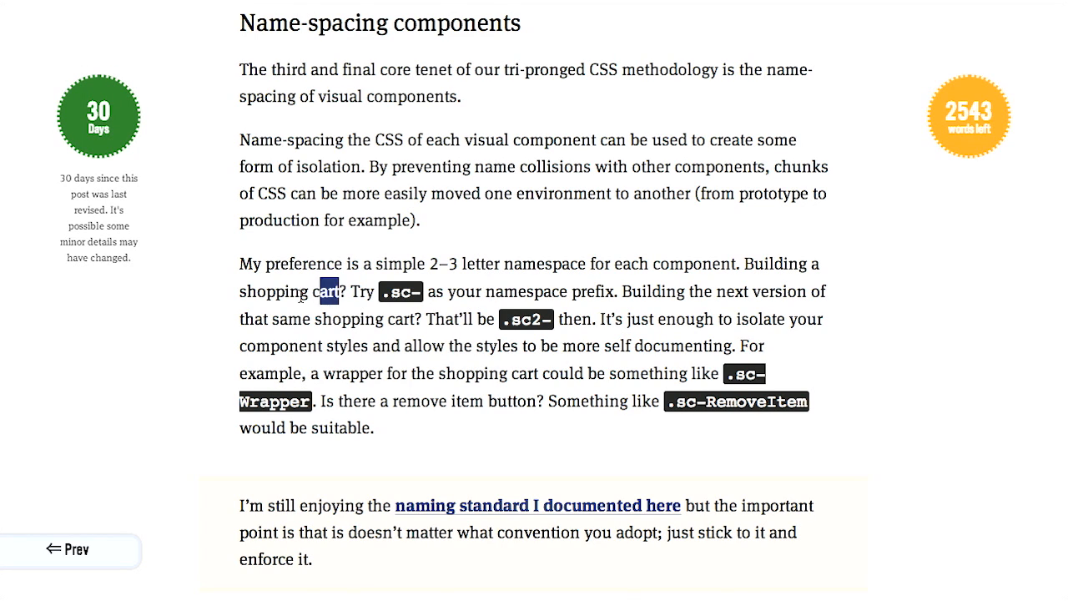
mouse_move(236, 294)
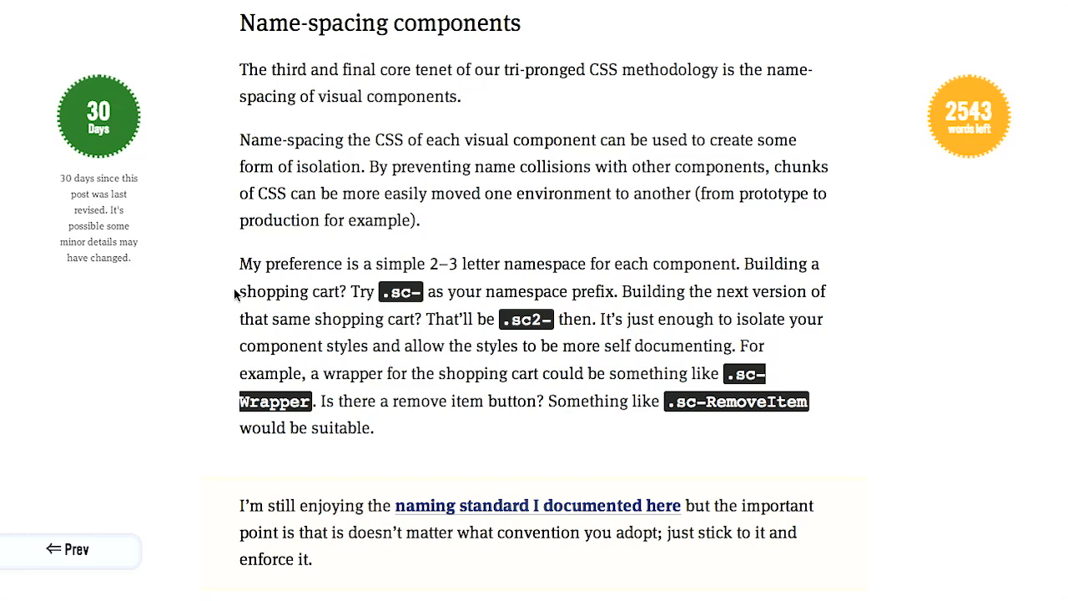
mouse_move(887, 437)
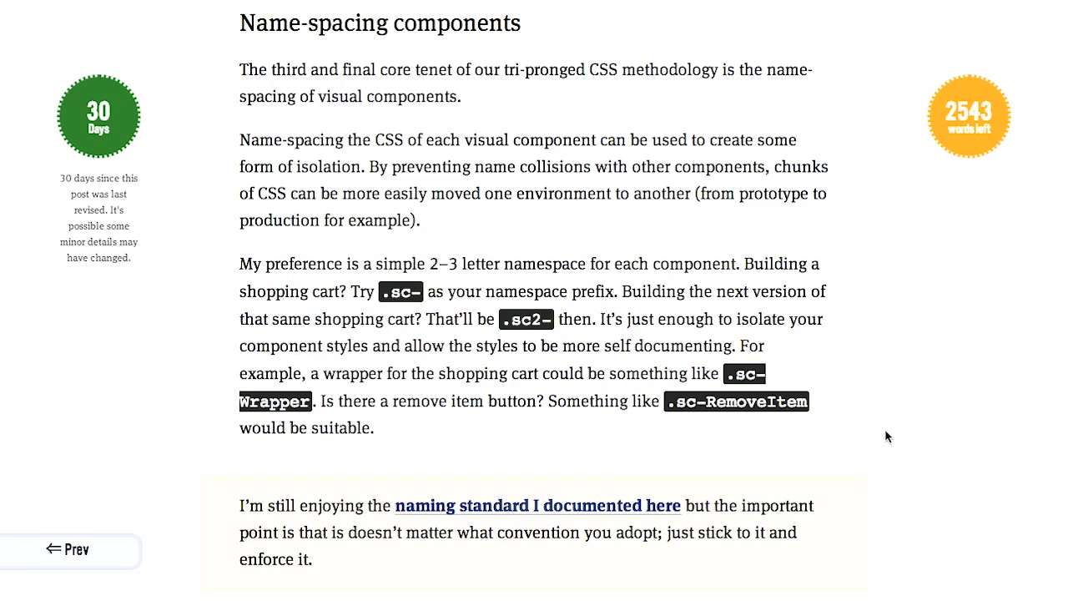
mouse_move(247, 407)
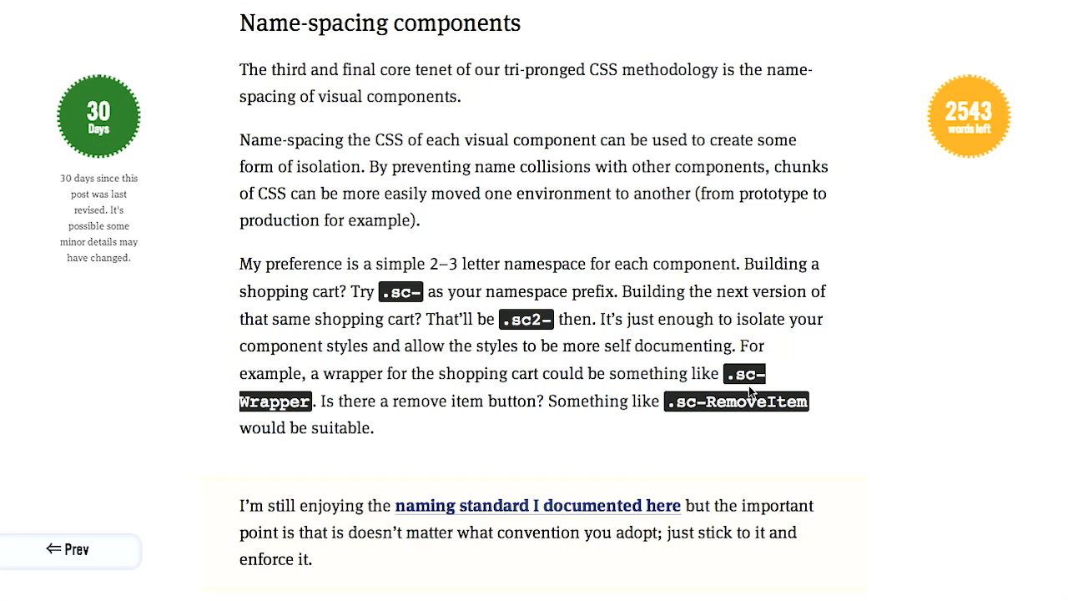
mouse_move(784, 388)
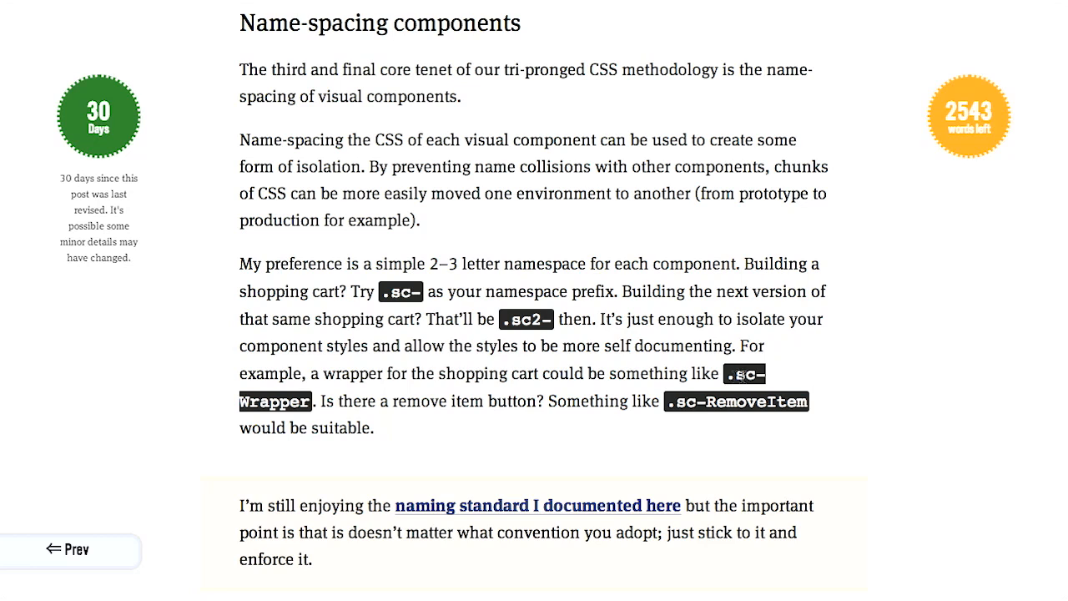
mouse_move(755, 377)
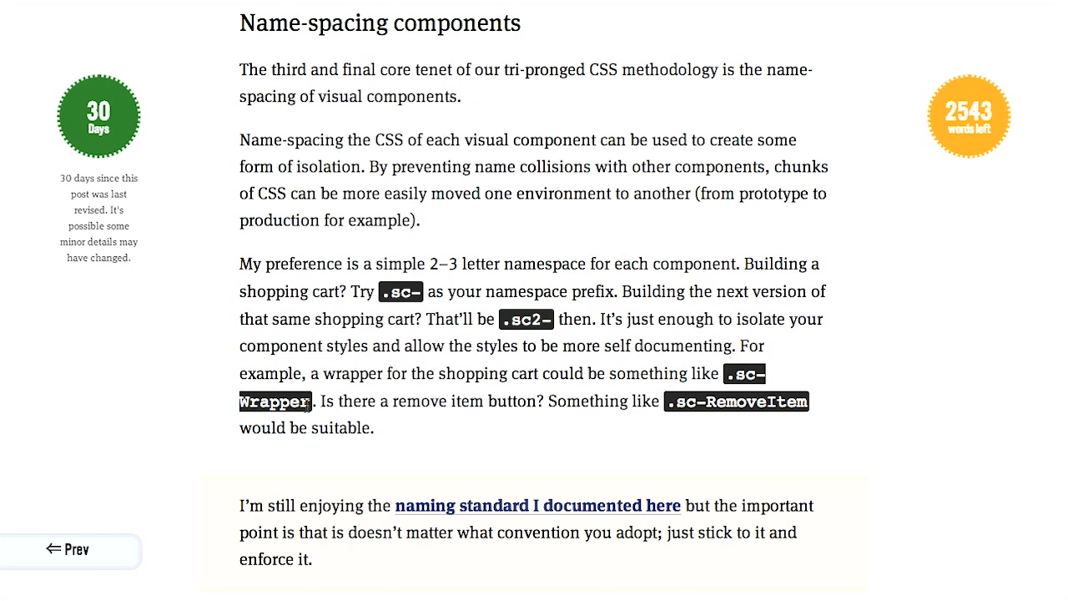
mouse_move(464, 319)
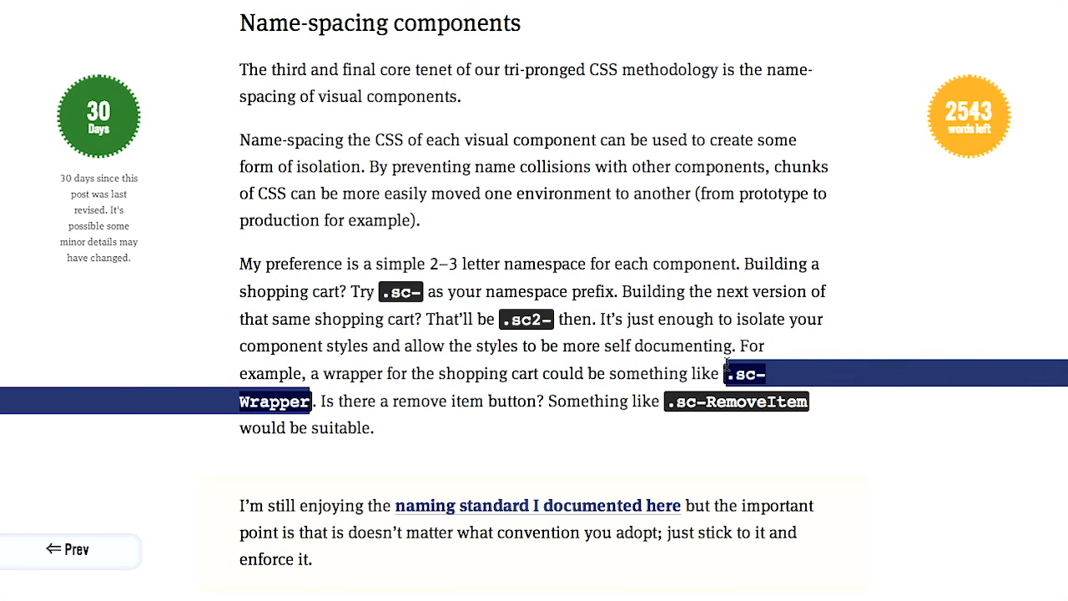
mouse_move(881, 400)
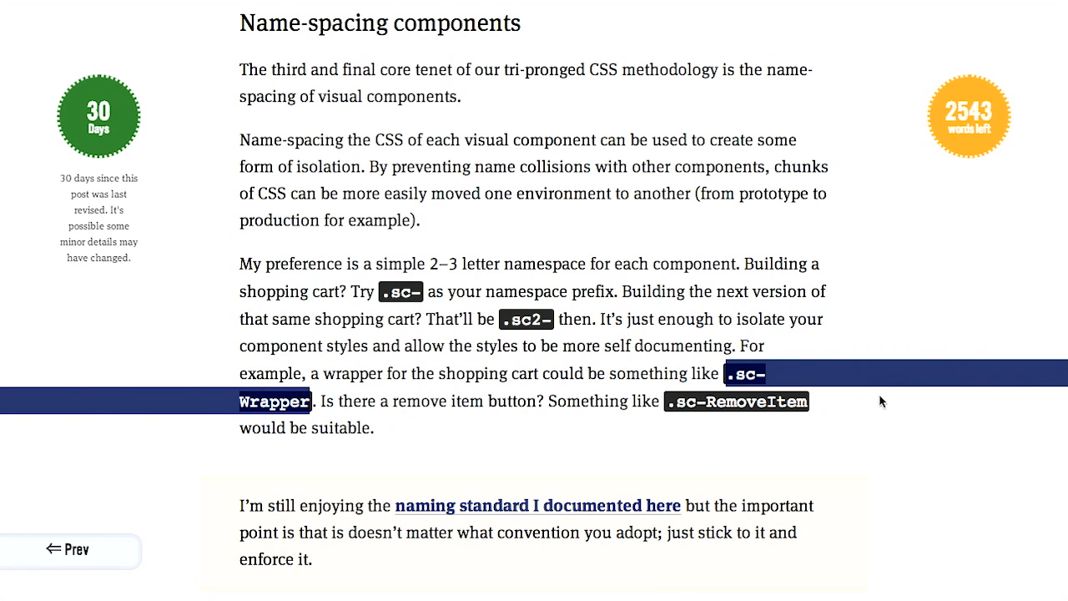